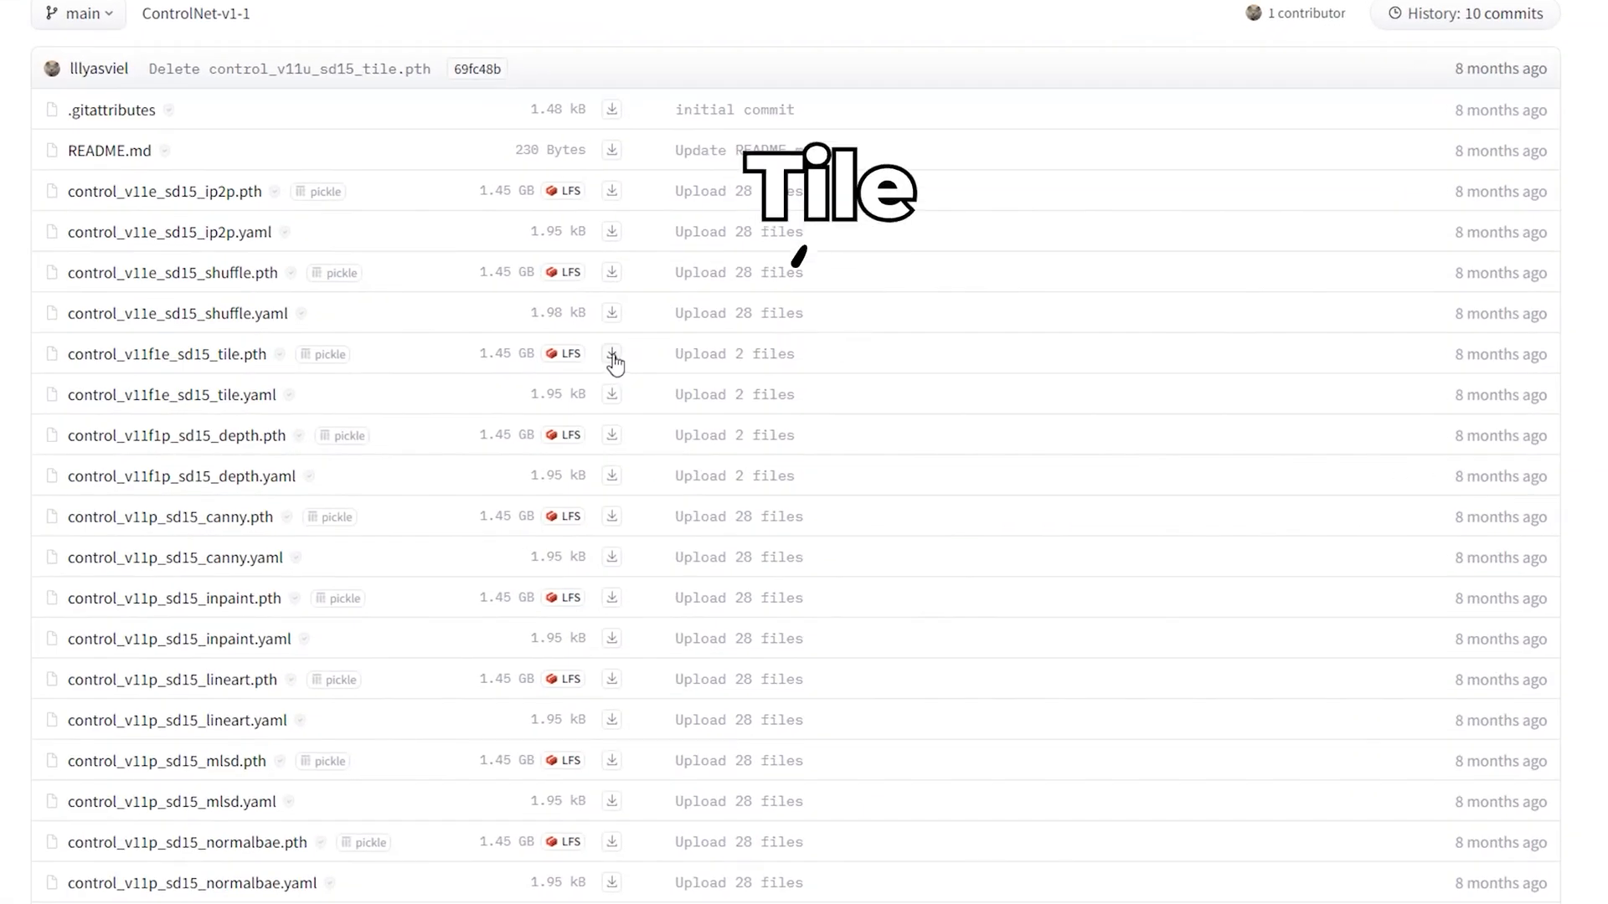
# Step: Scroll the ControlNet-v1-1 file list down to the tile model files
pyautogui.scroll(-3)
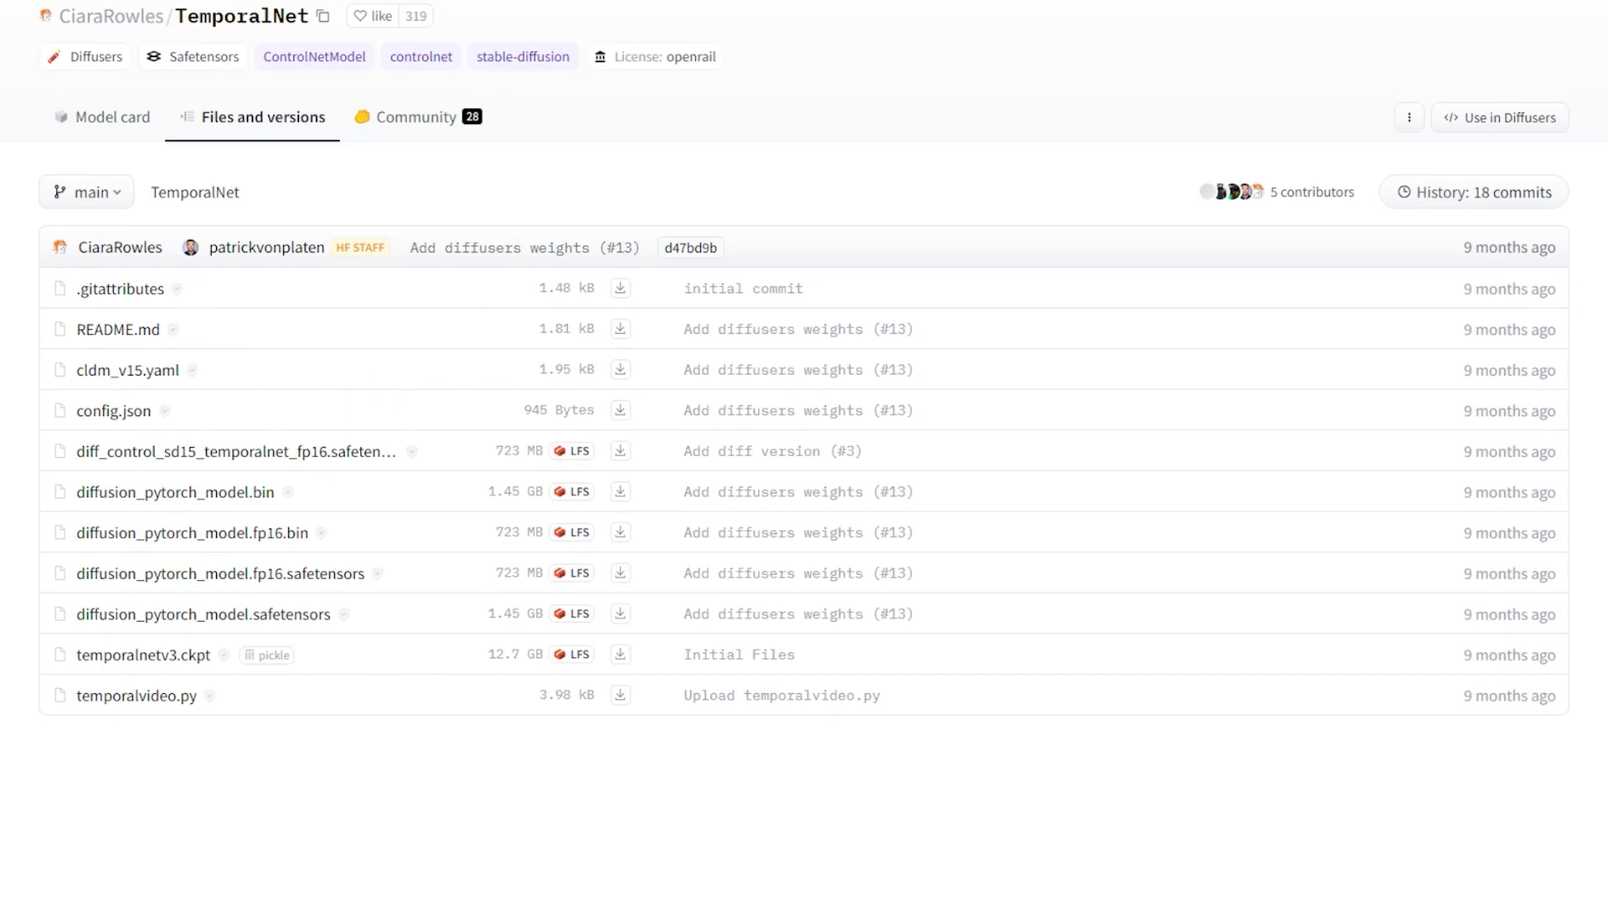
pyautogui.moveTo(184, 450)
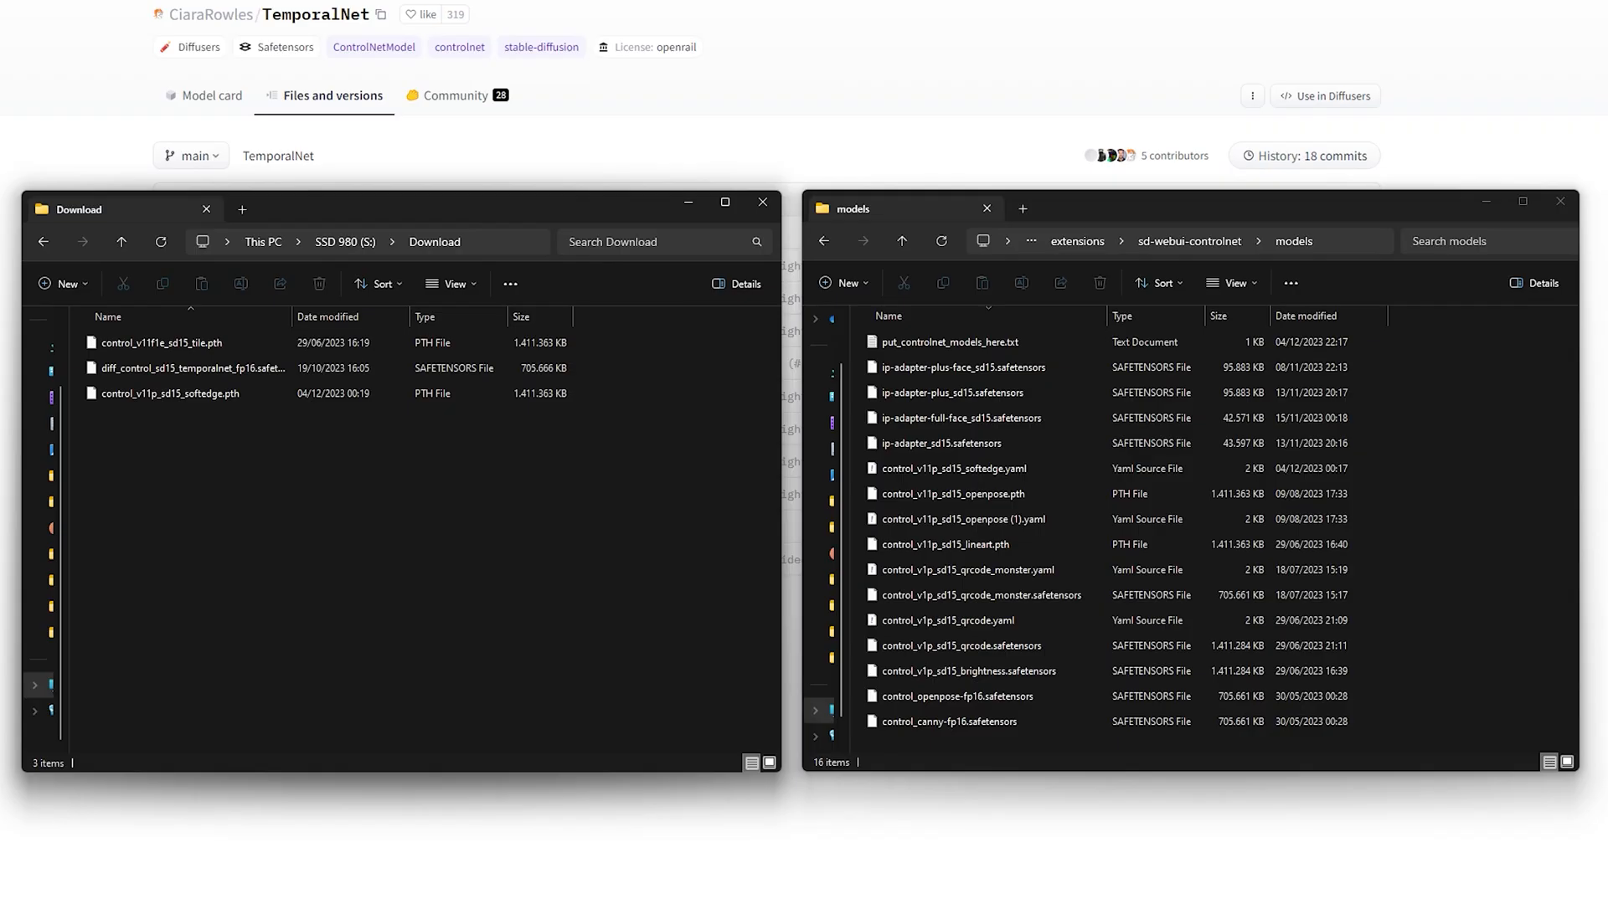
# Step: Select the downloaded model files and reveal the sd-webui-controlnet models folder path
pyautogui.click(171, 392)
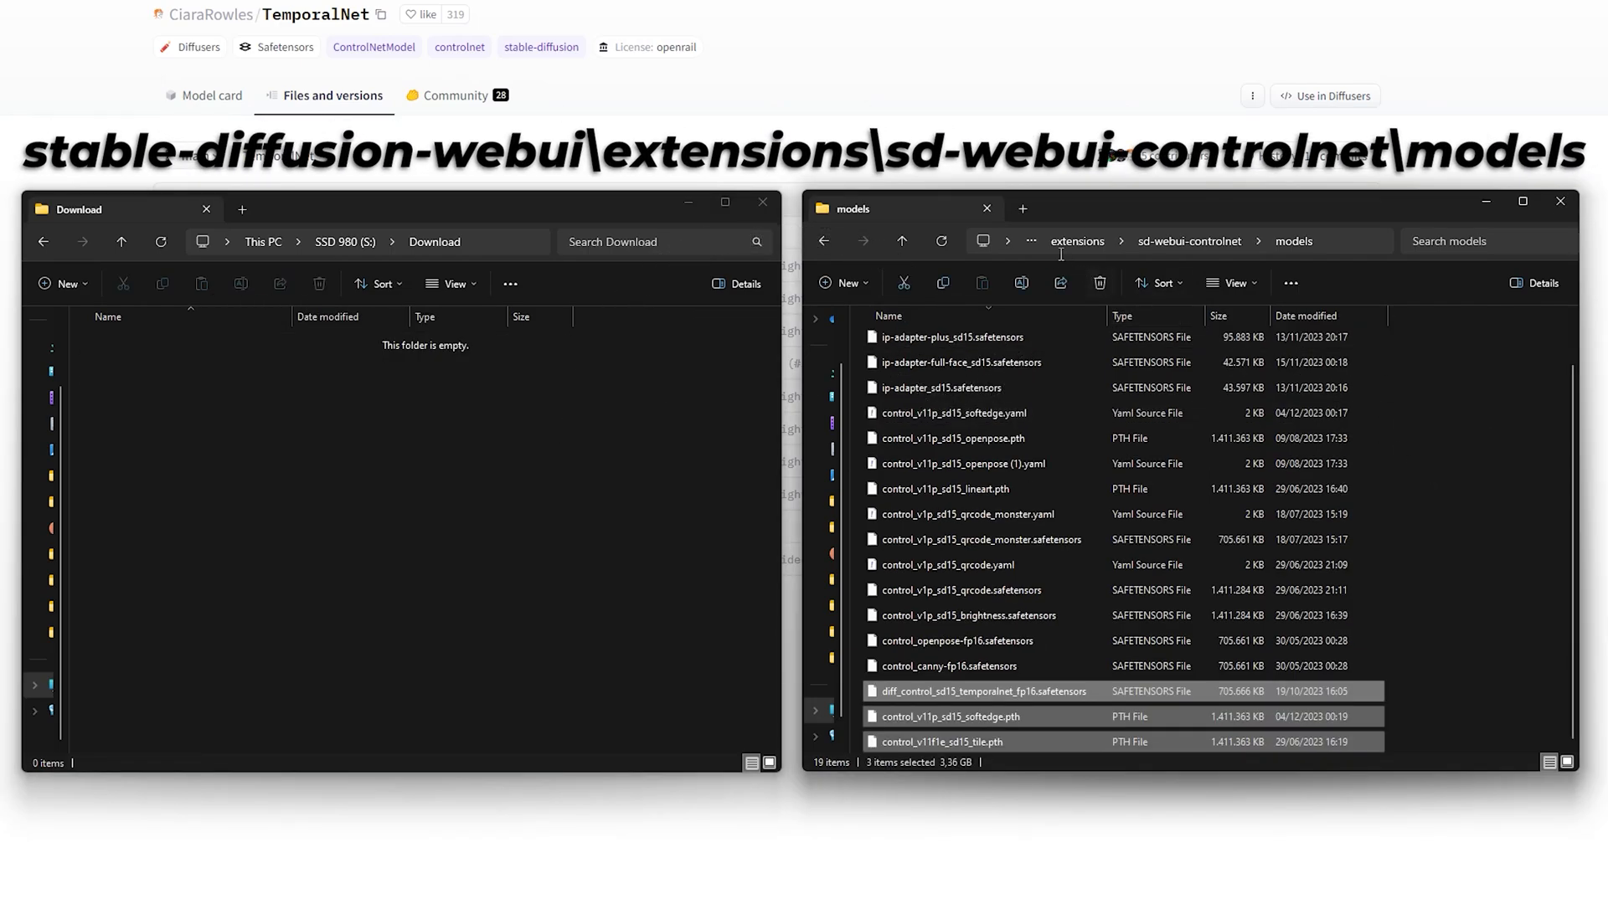
pyautogui.moveTo(1076, 247)
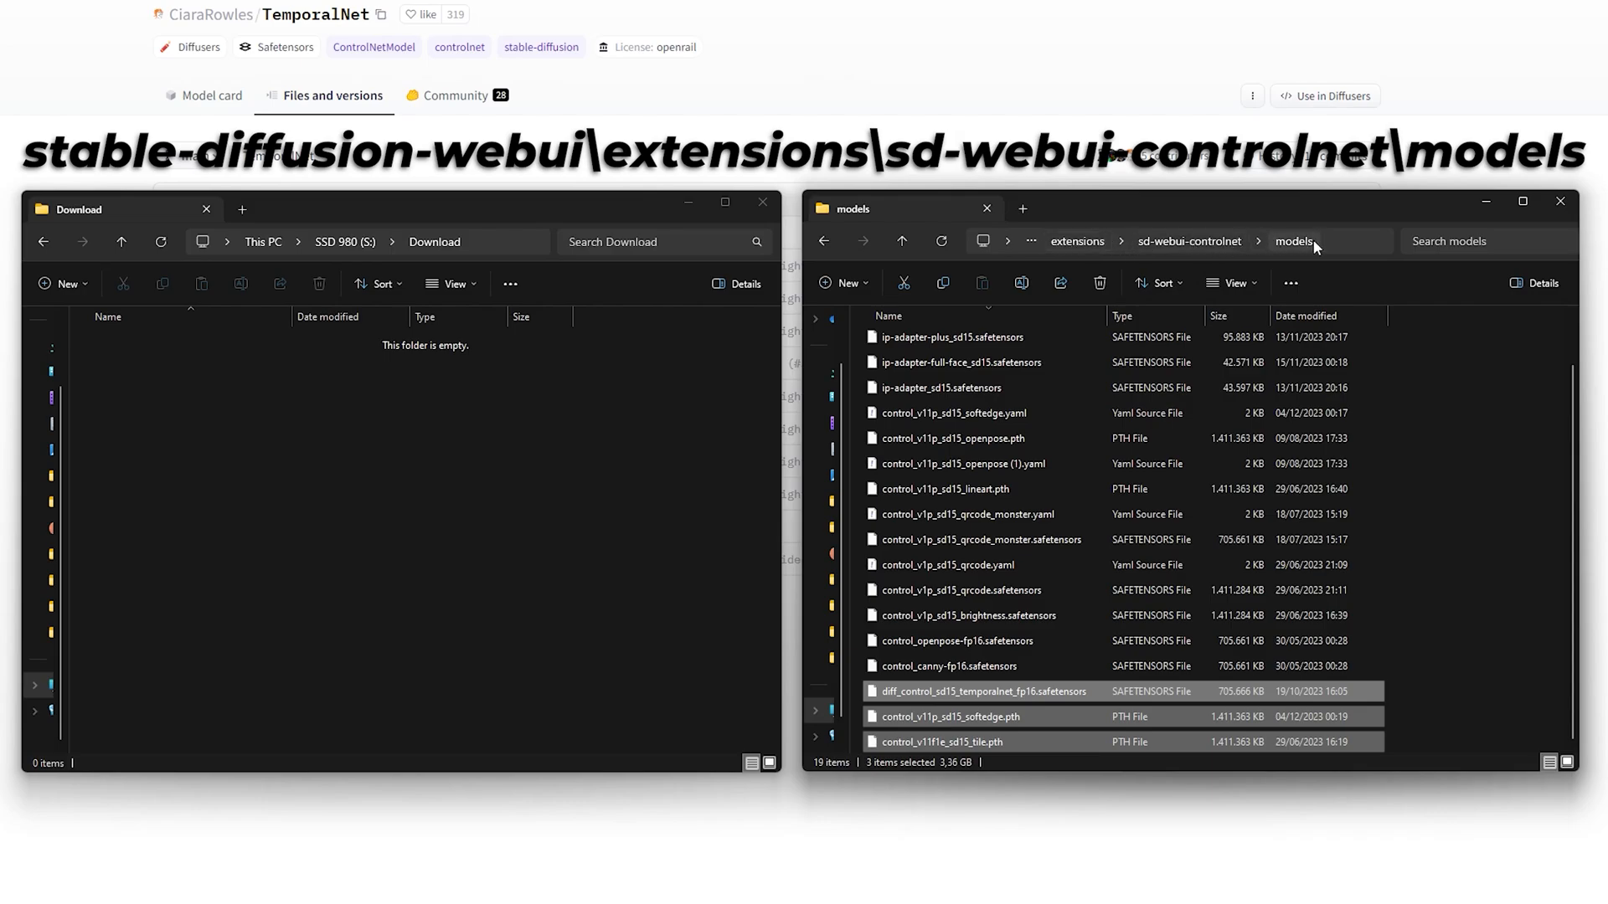
pyautogui.click(1295, 241)
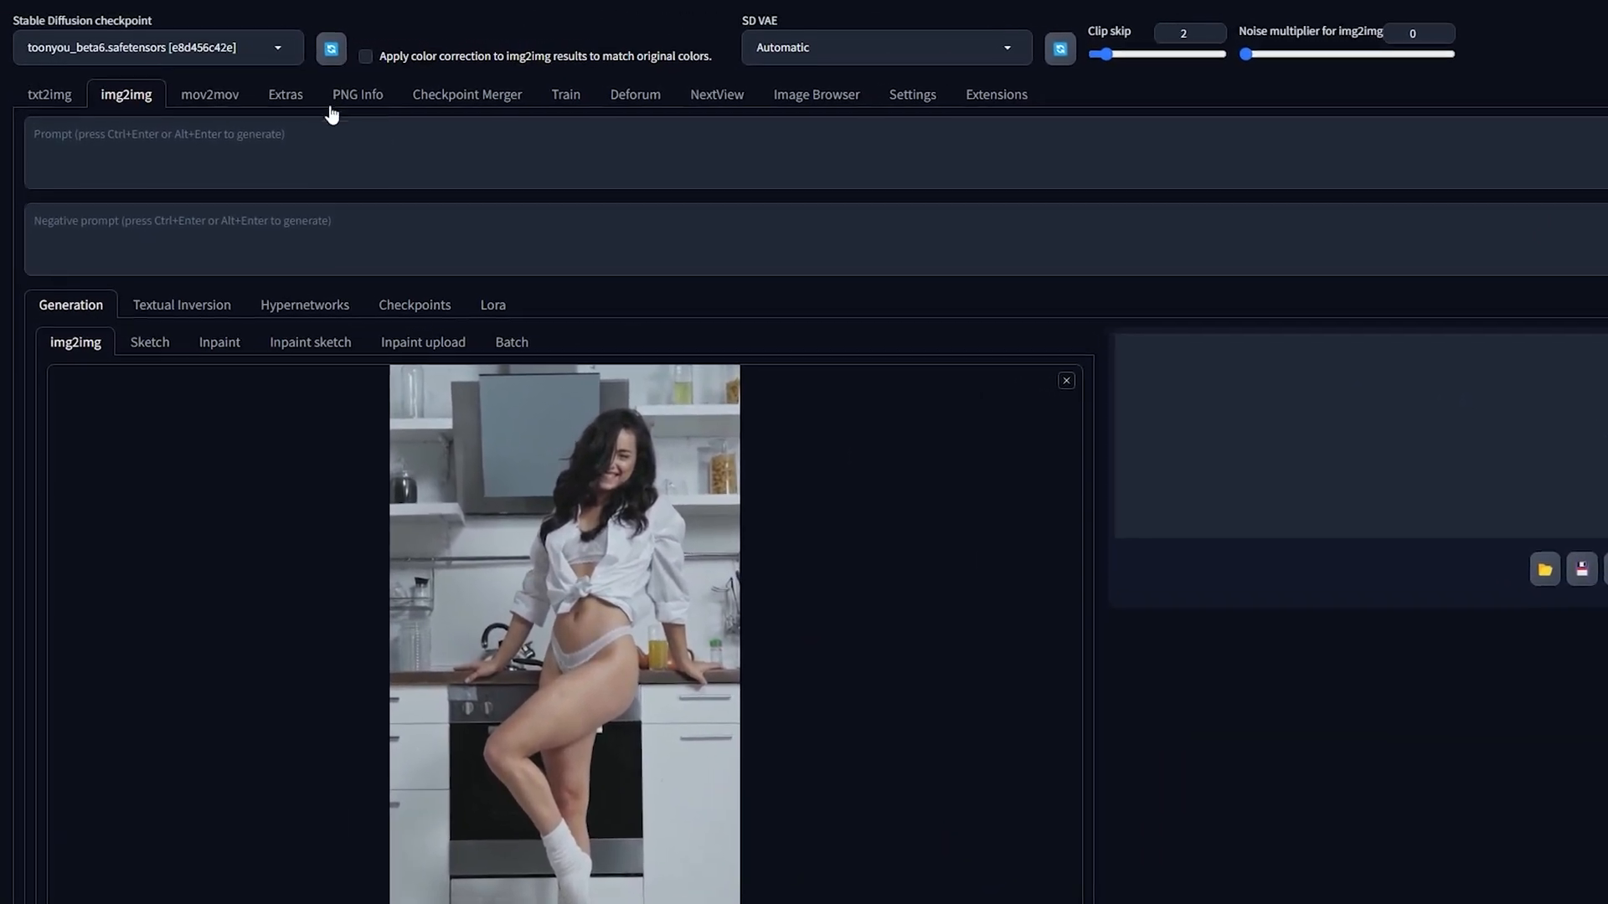
# Step: Switch to img2img generation for the kitchen dancer frame with toonyou_beta6
pyautogui.click(154, 47)
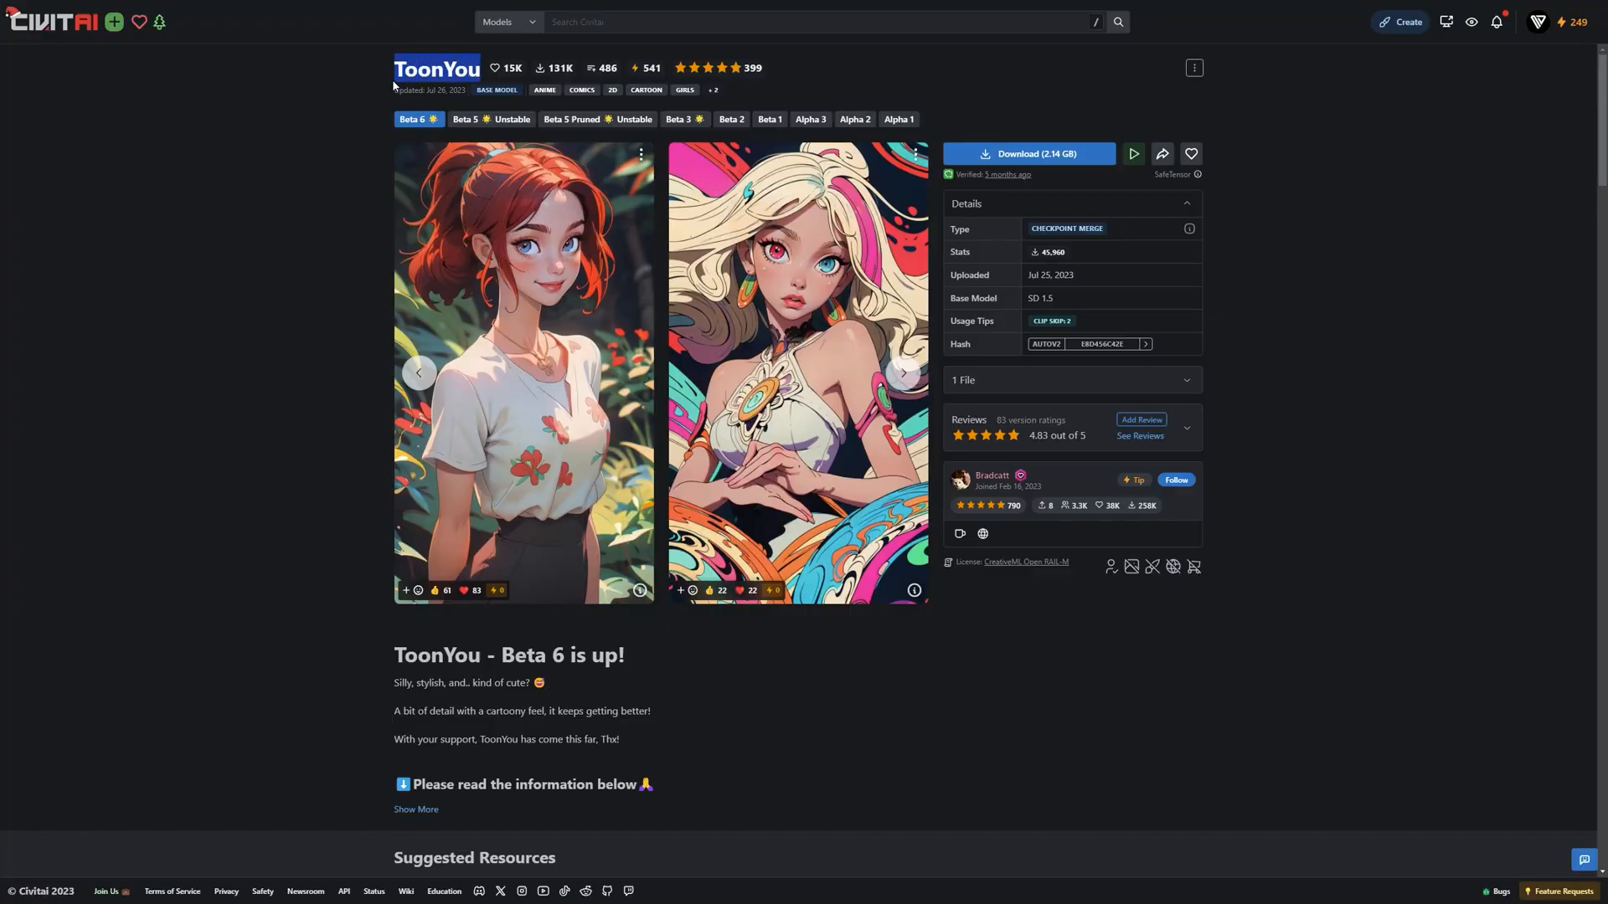
# Step: Scroll down the ToonYou Beta 6 page on Civitai
pyautogui.scroll(-3)
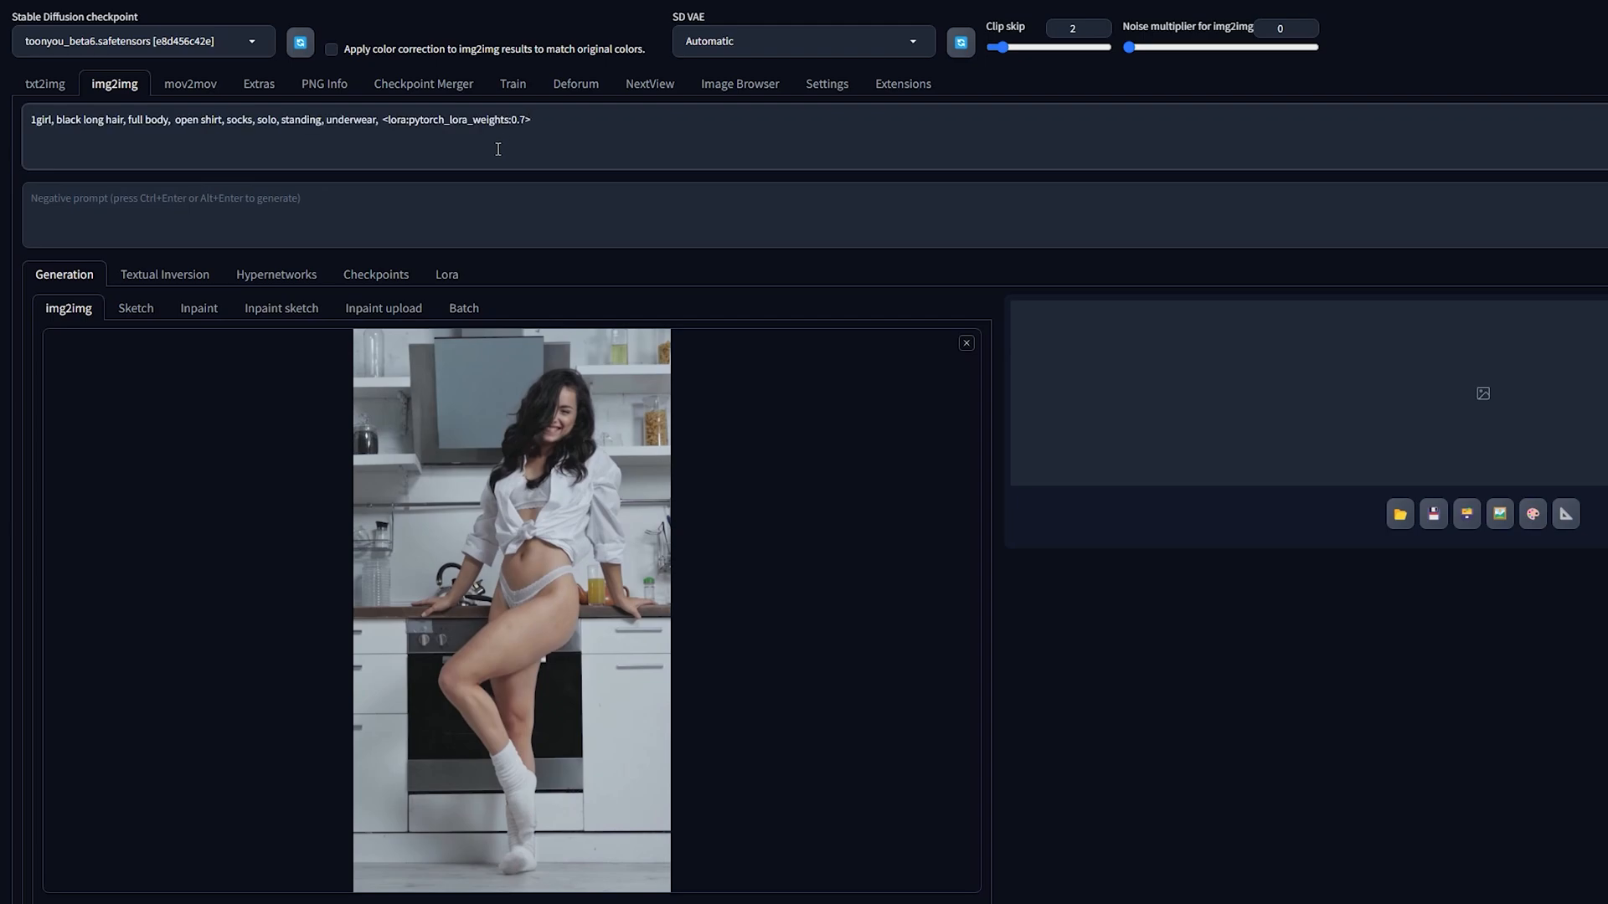
# Step: Enter "blurry," into the negative prompt under the black-haired girl prompt
pyautogui.doubleClick(455, 119)
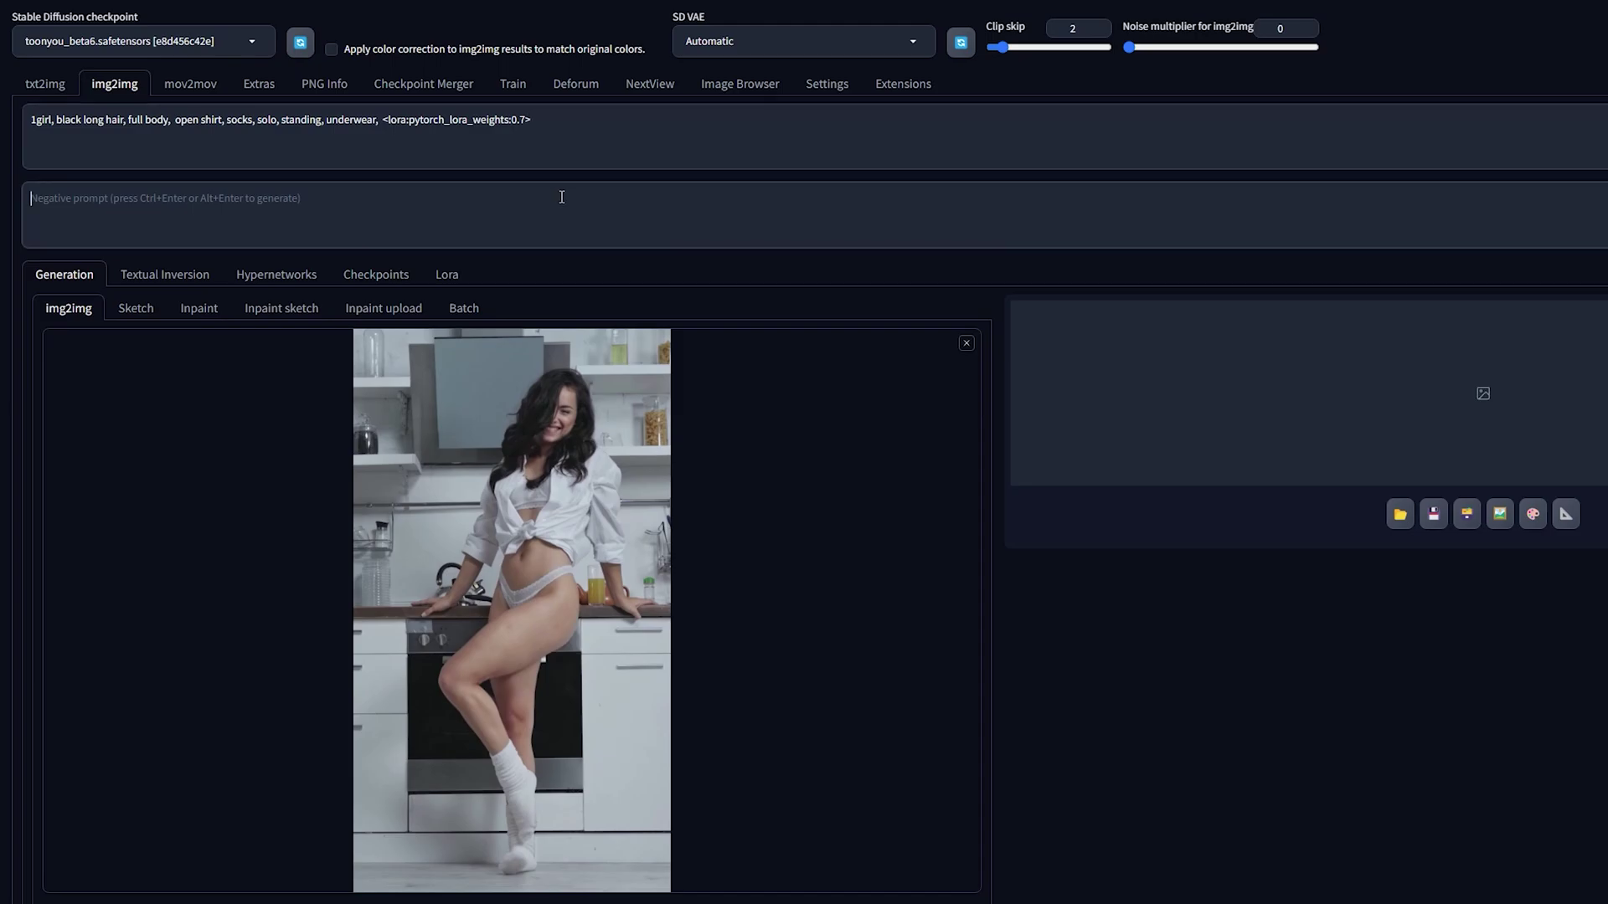
pyautogui.write('blurry, watermark,')
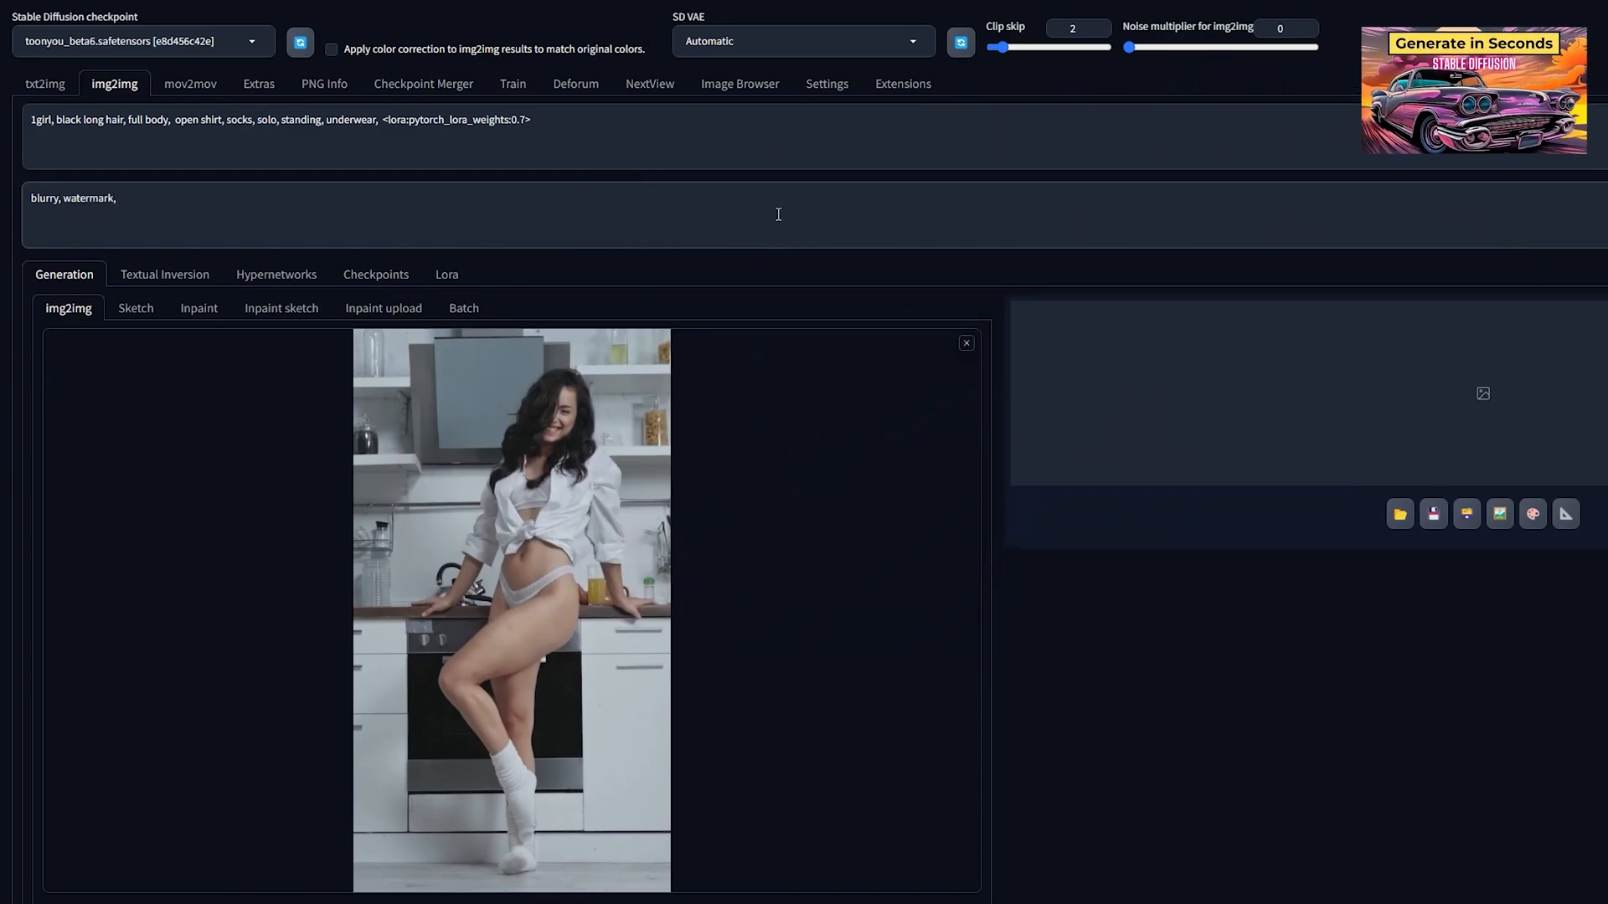
# Step: Set 8 sampling steps, 1080×1920 auto size, CFG scale 2 and denoising strength 1
pyautogui.scroll(-3)
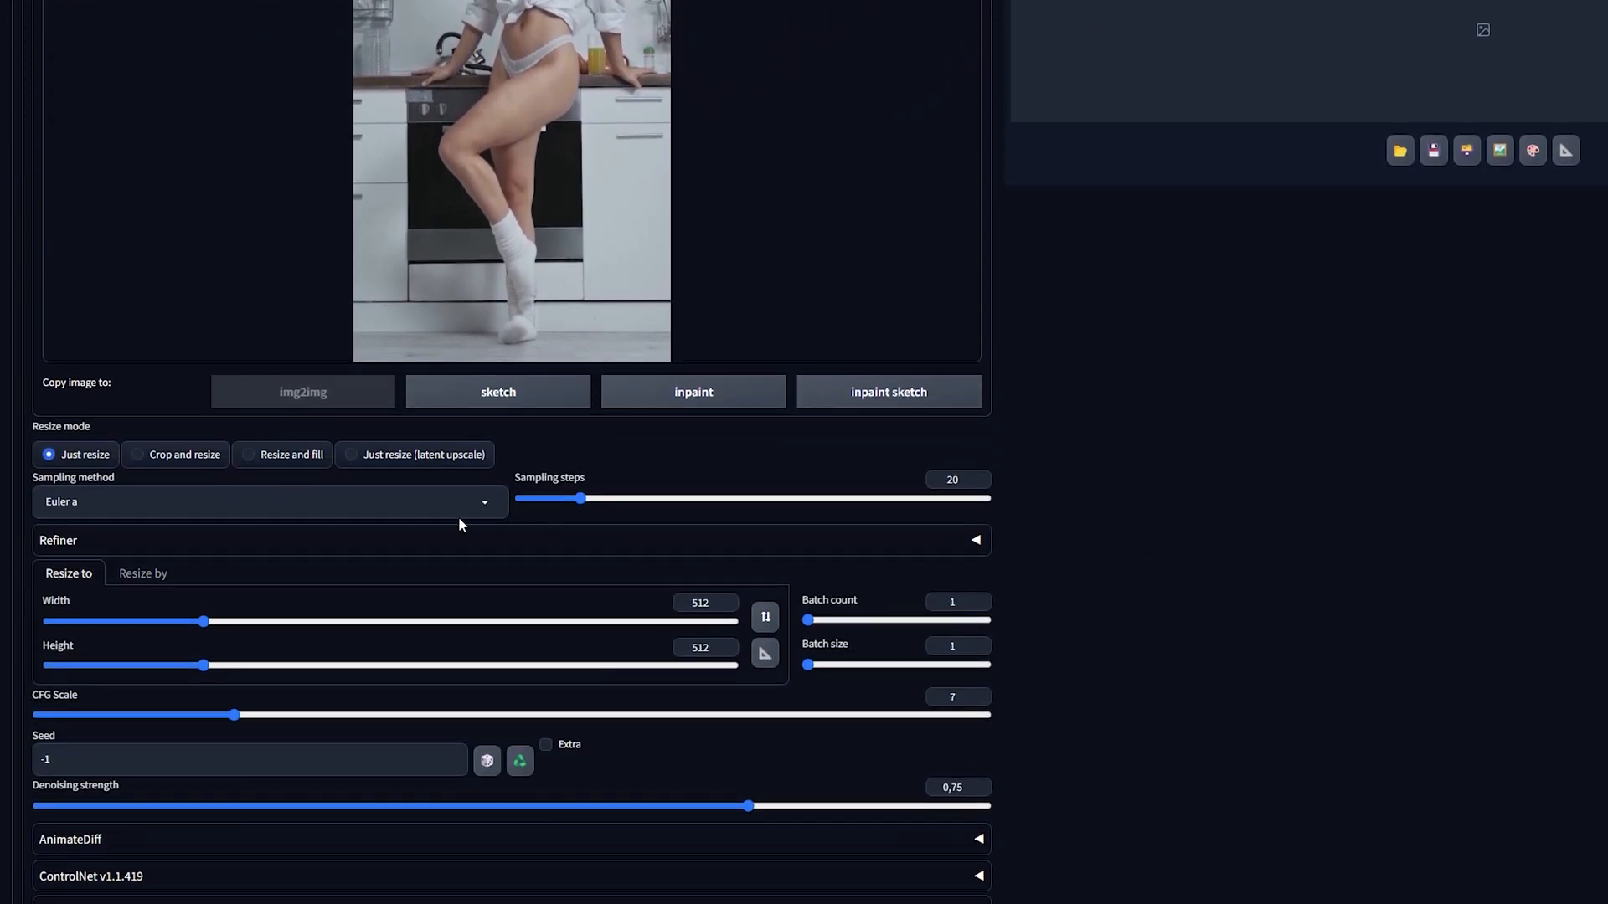
pyautogui.click(953, 479)
pyautogui.write('8')
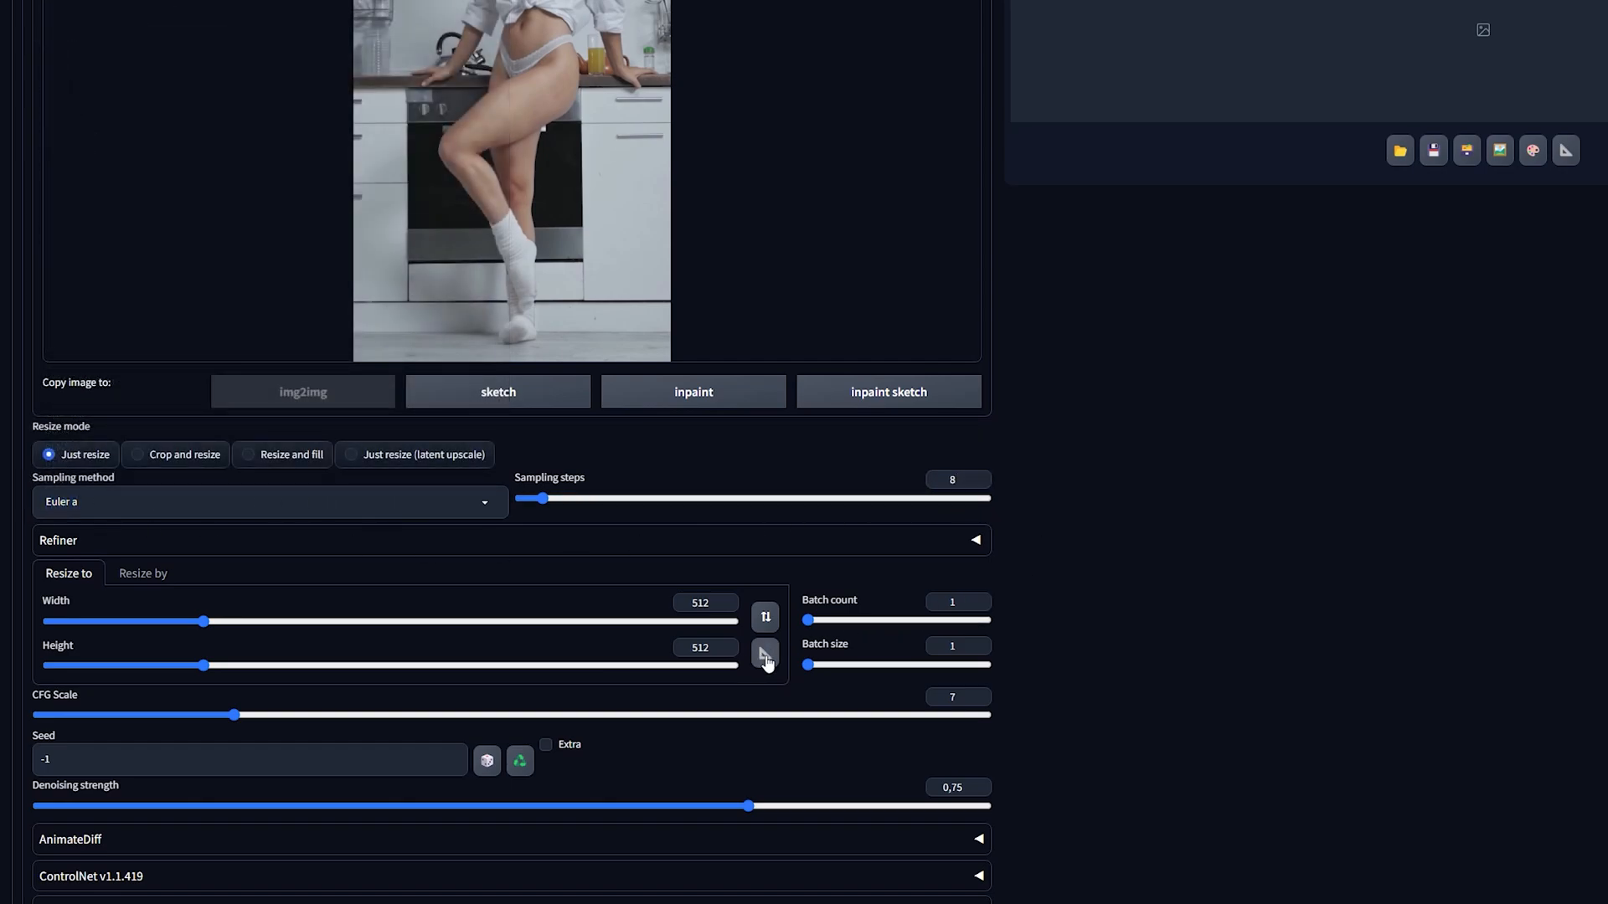
pyautogui.click(764, 651)
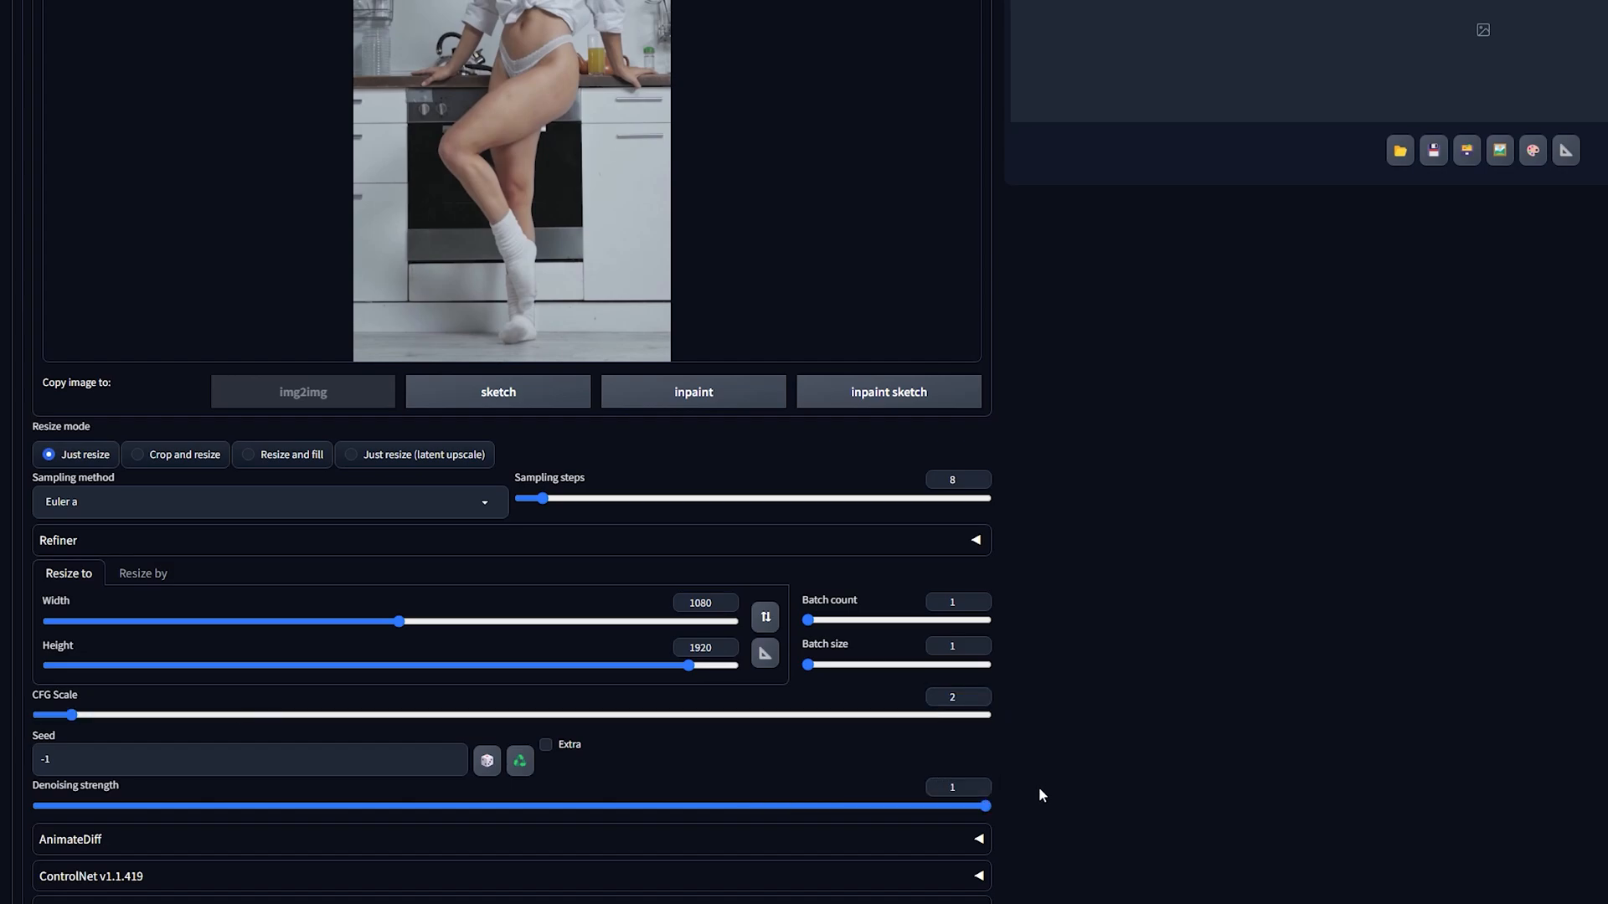
pyautogui.moveTo(1005, 802)
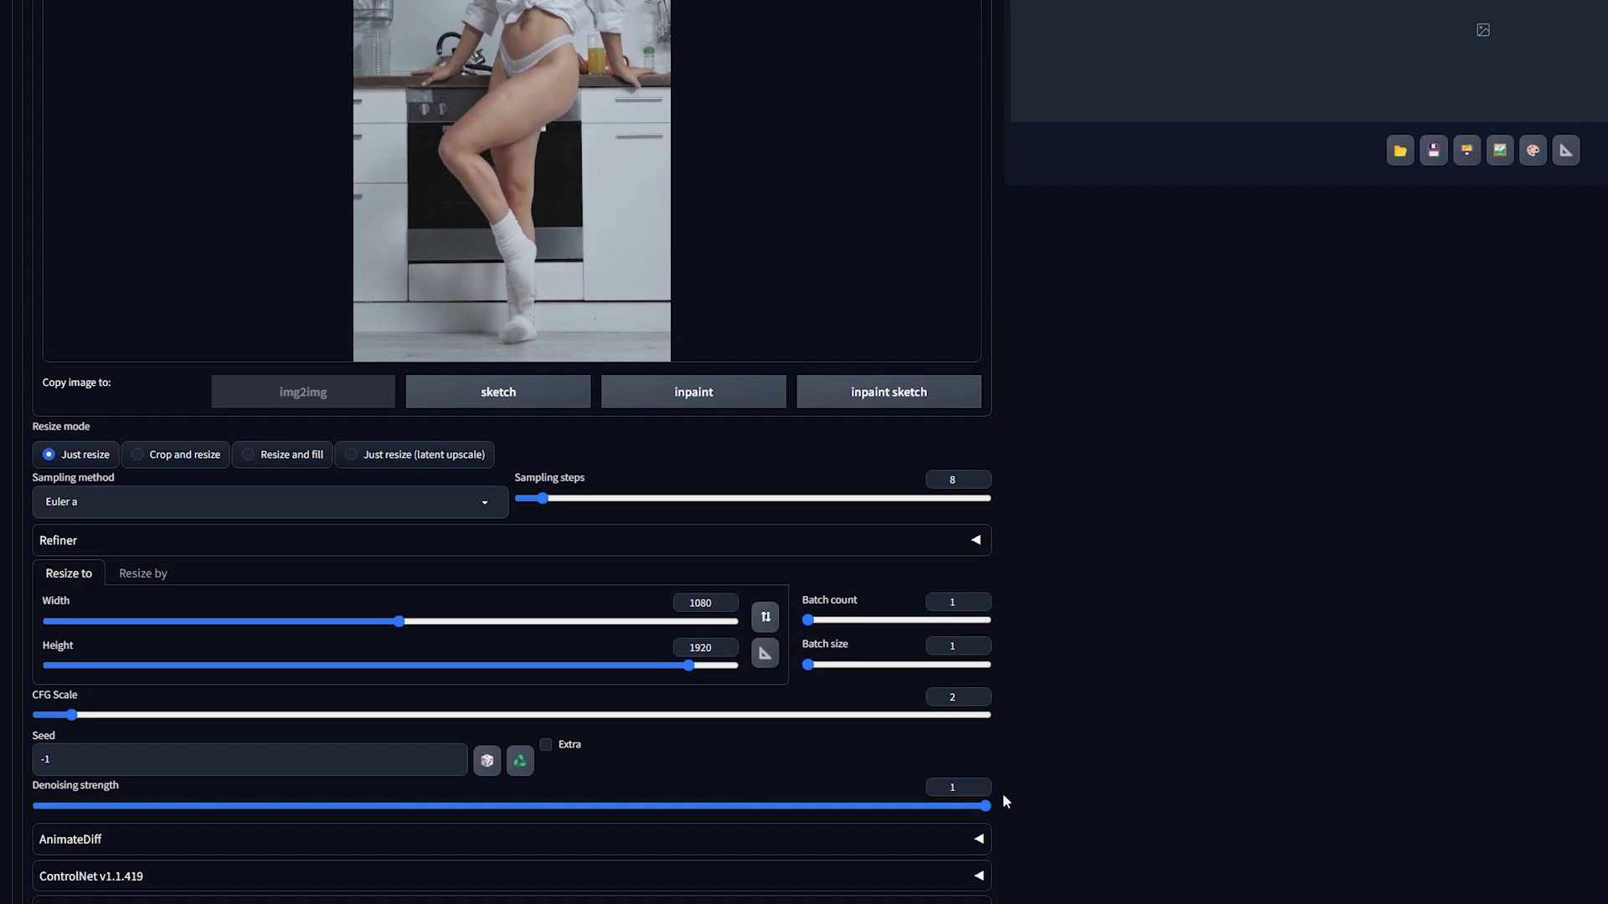
pyautogui.click(958, 481)
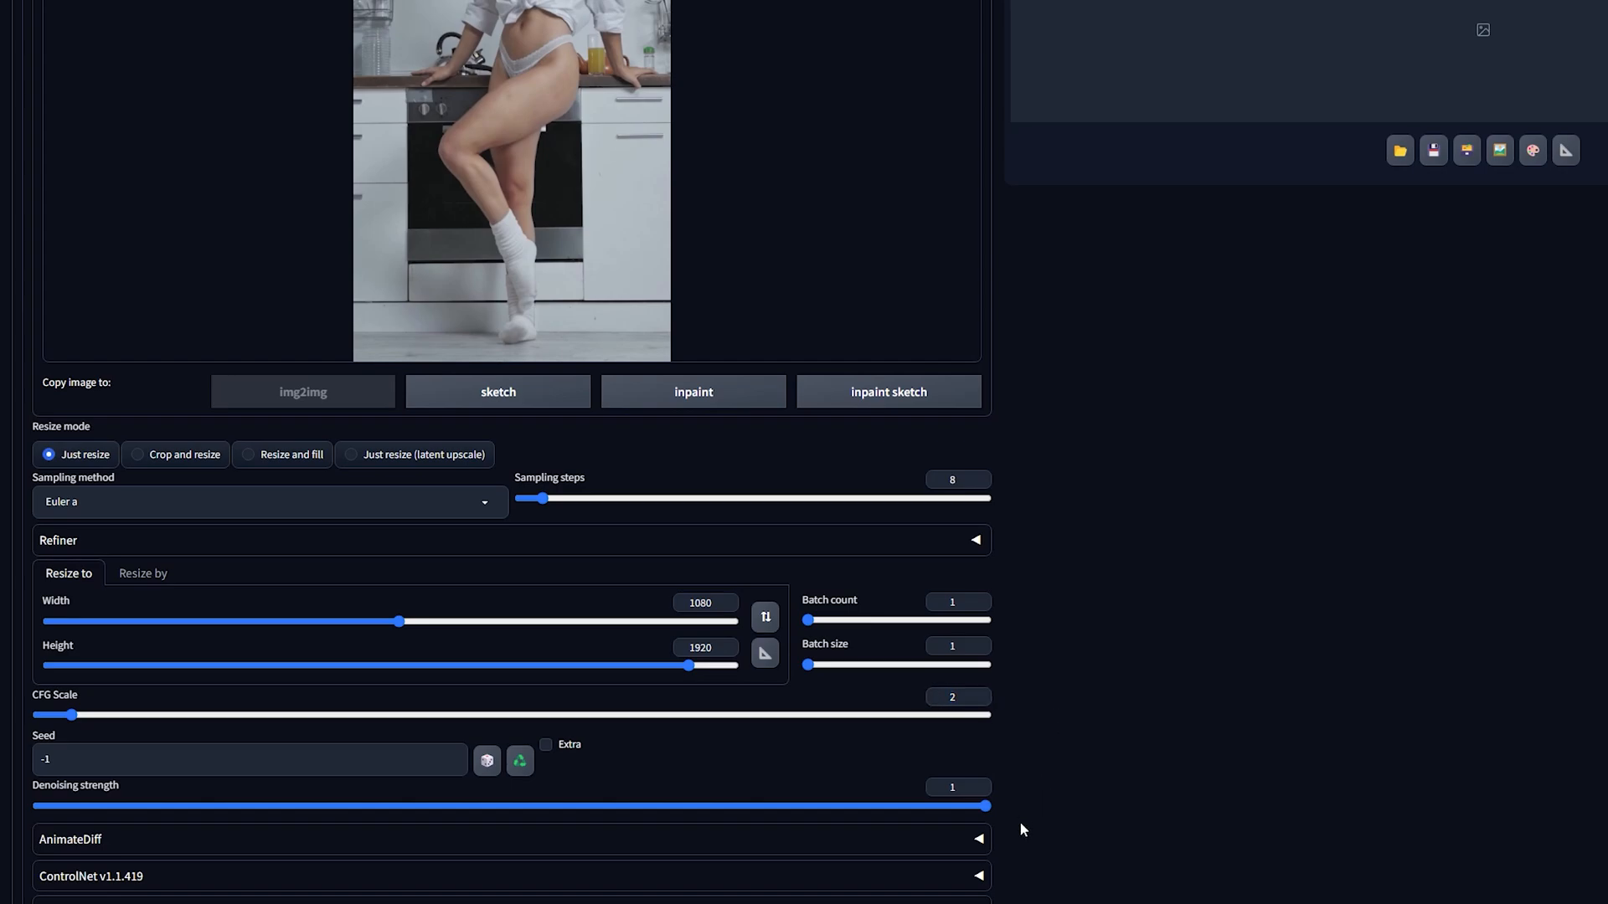
# Step: Enable ControlNet Unit 0 with the Tile/Blur control type
pyautogui.click(974, 876)
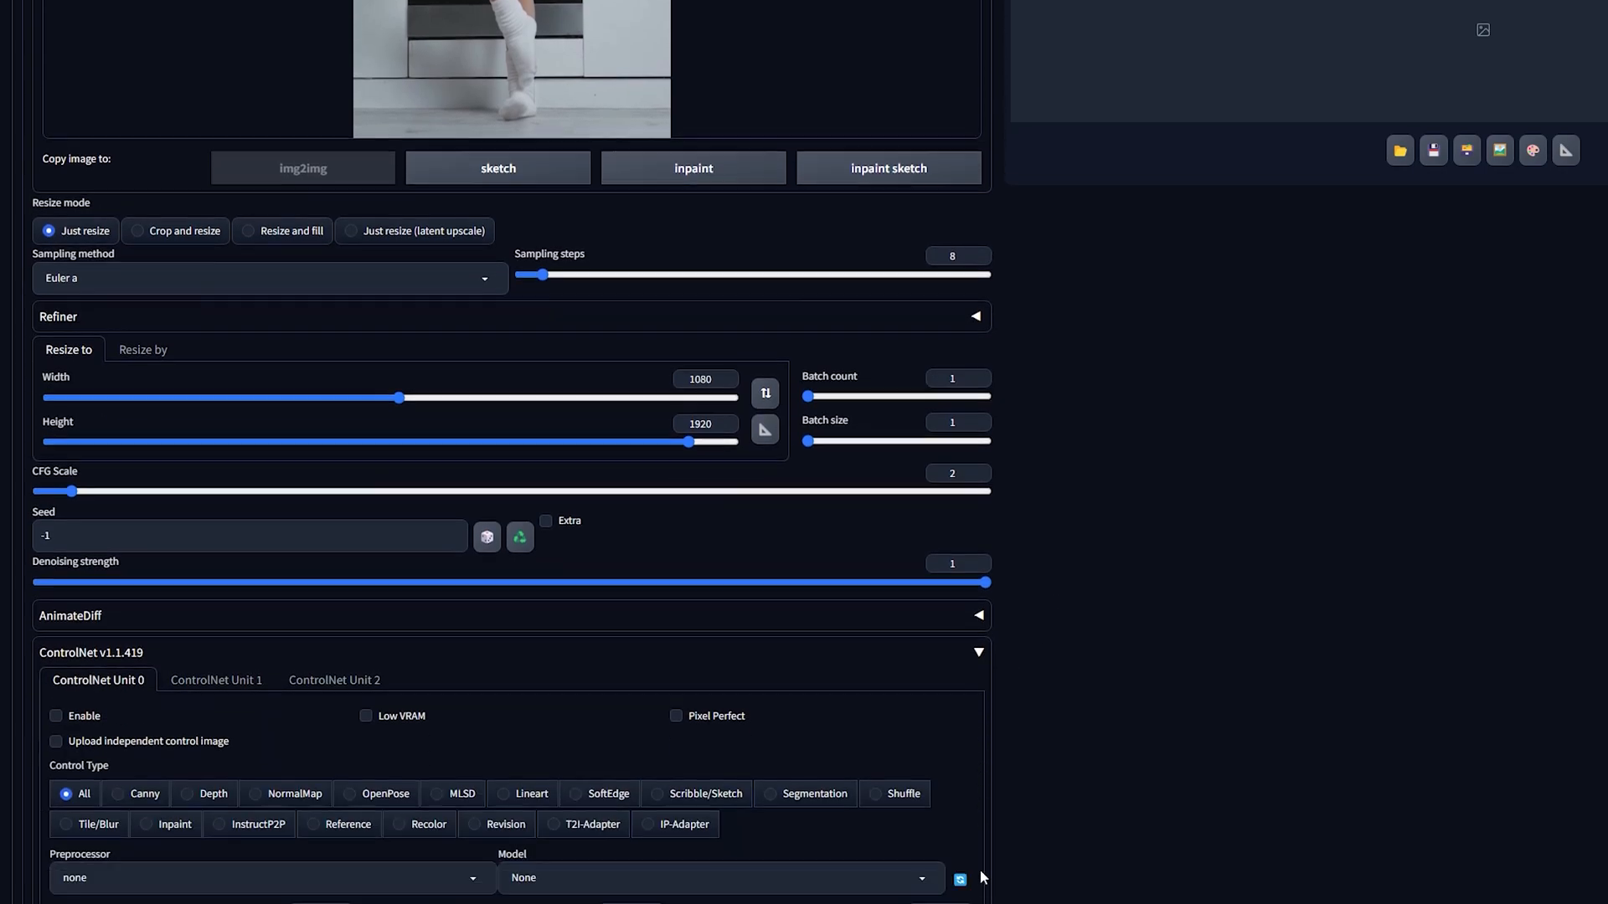
pyautogui.scroll(-3)
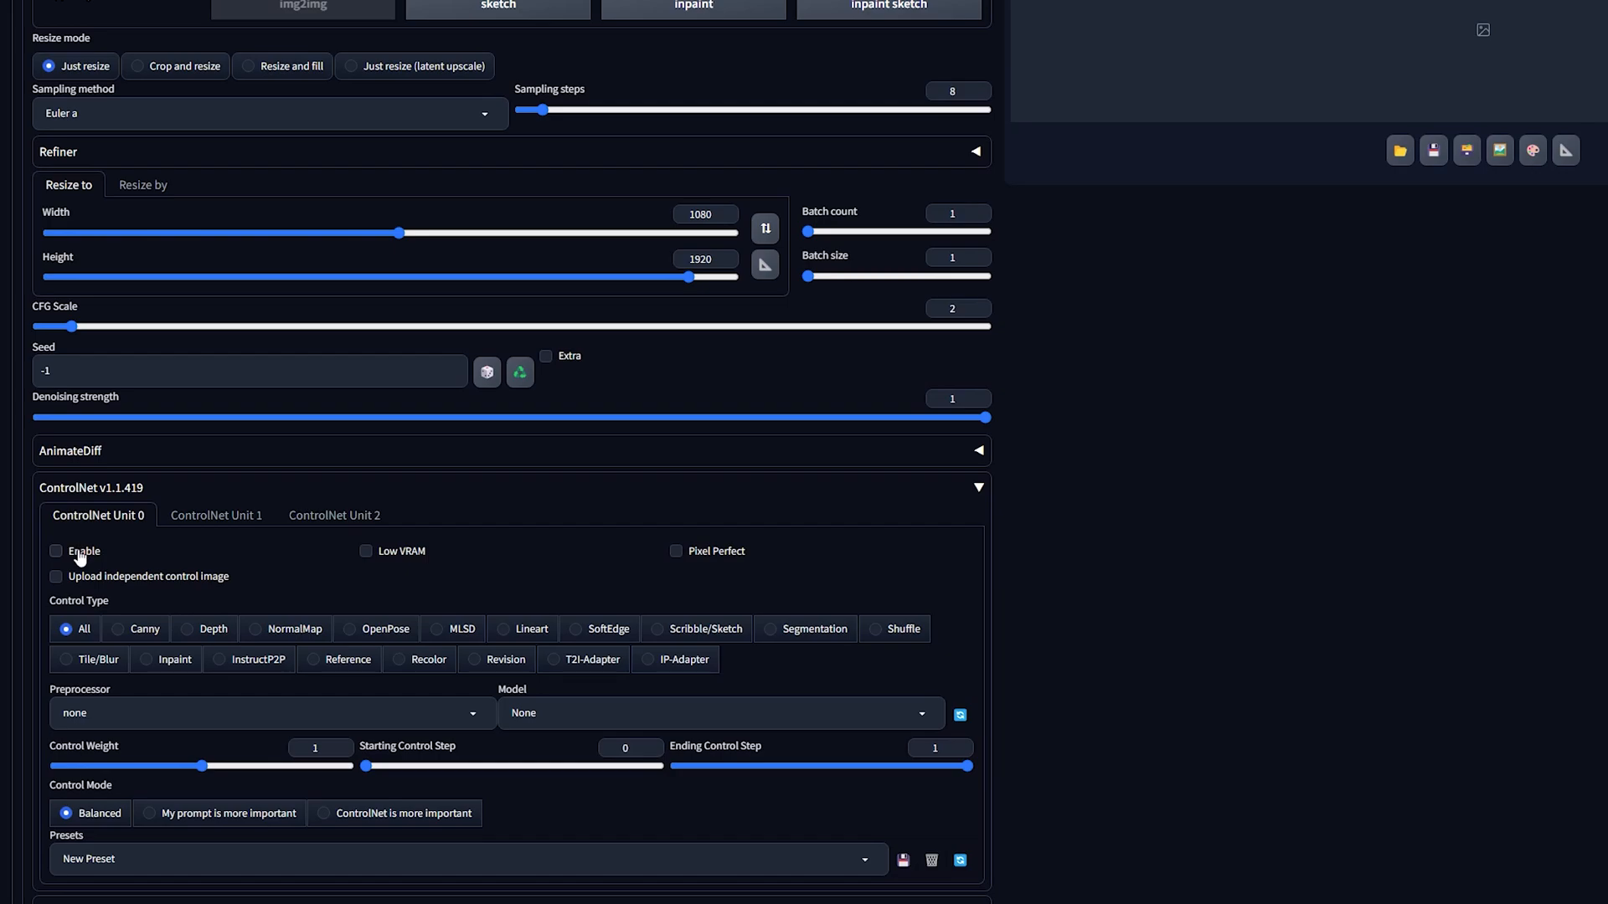
pyautogui.click(57, 551)
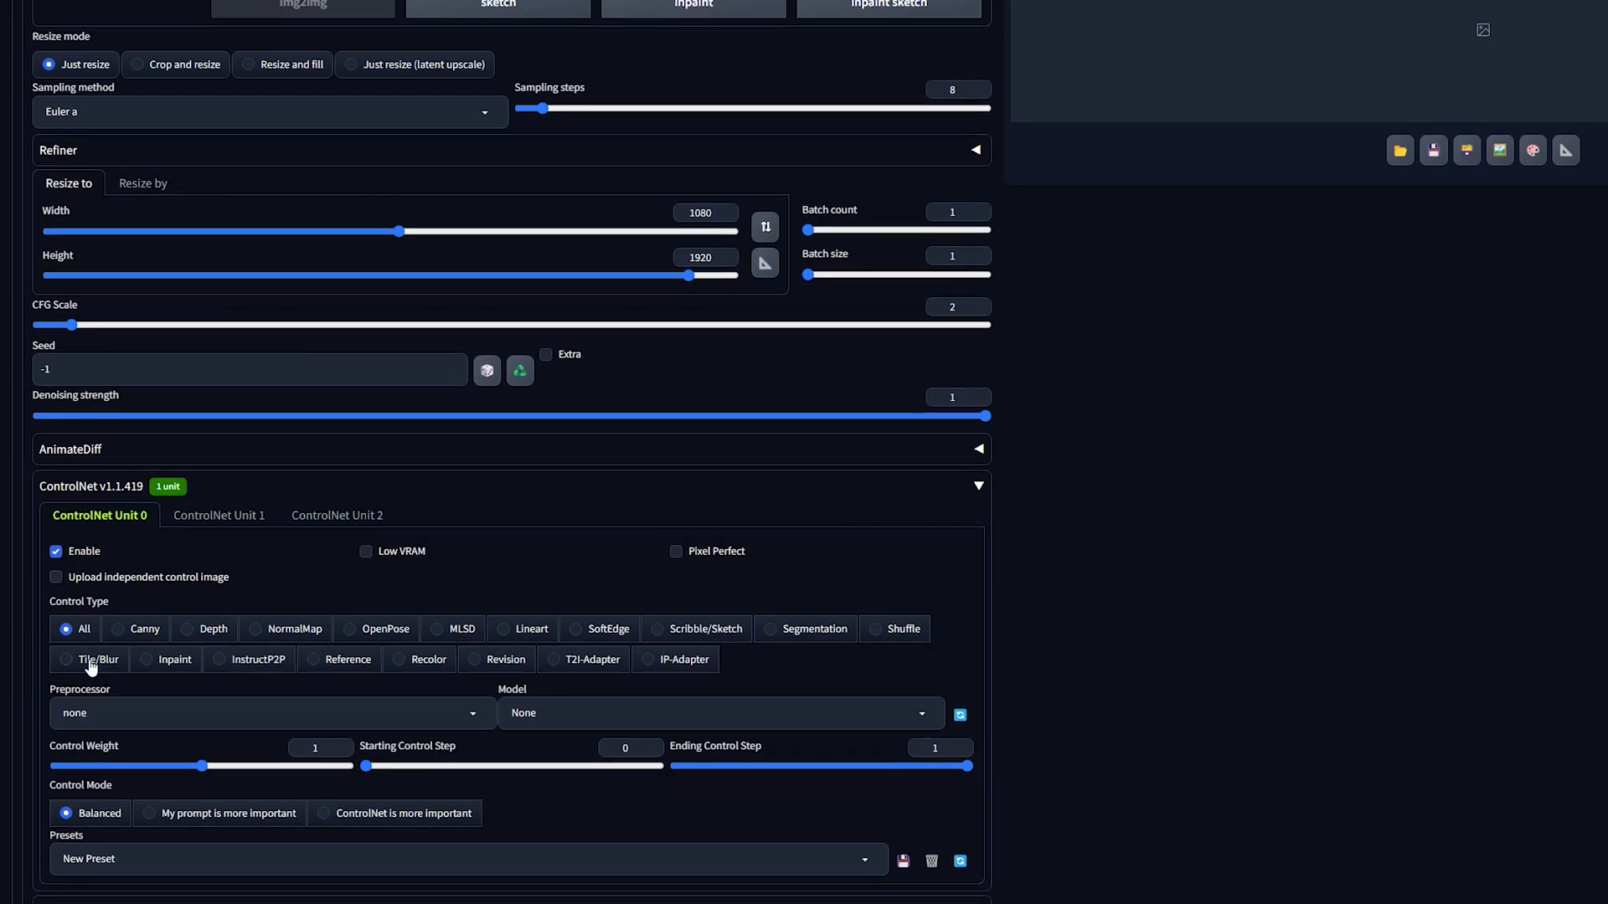
pyautogui.click(71, 660)
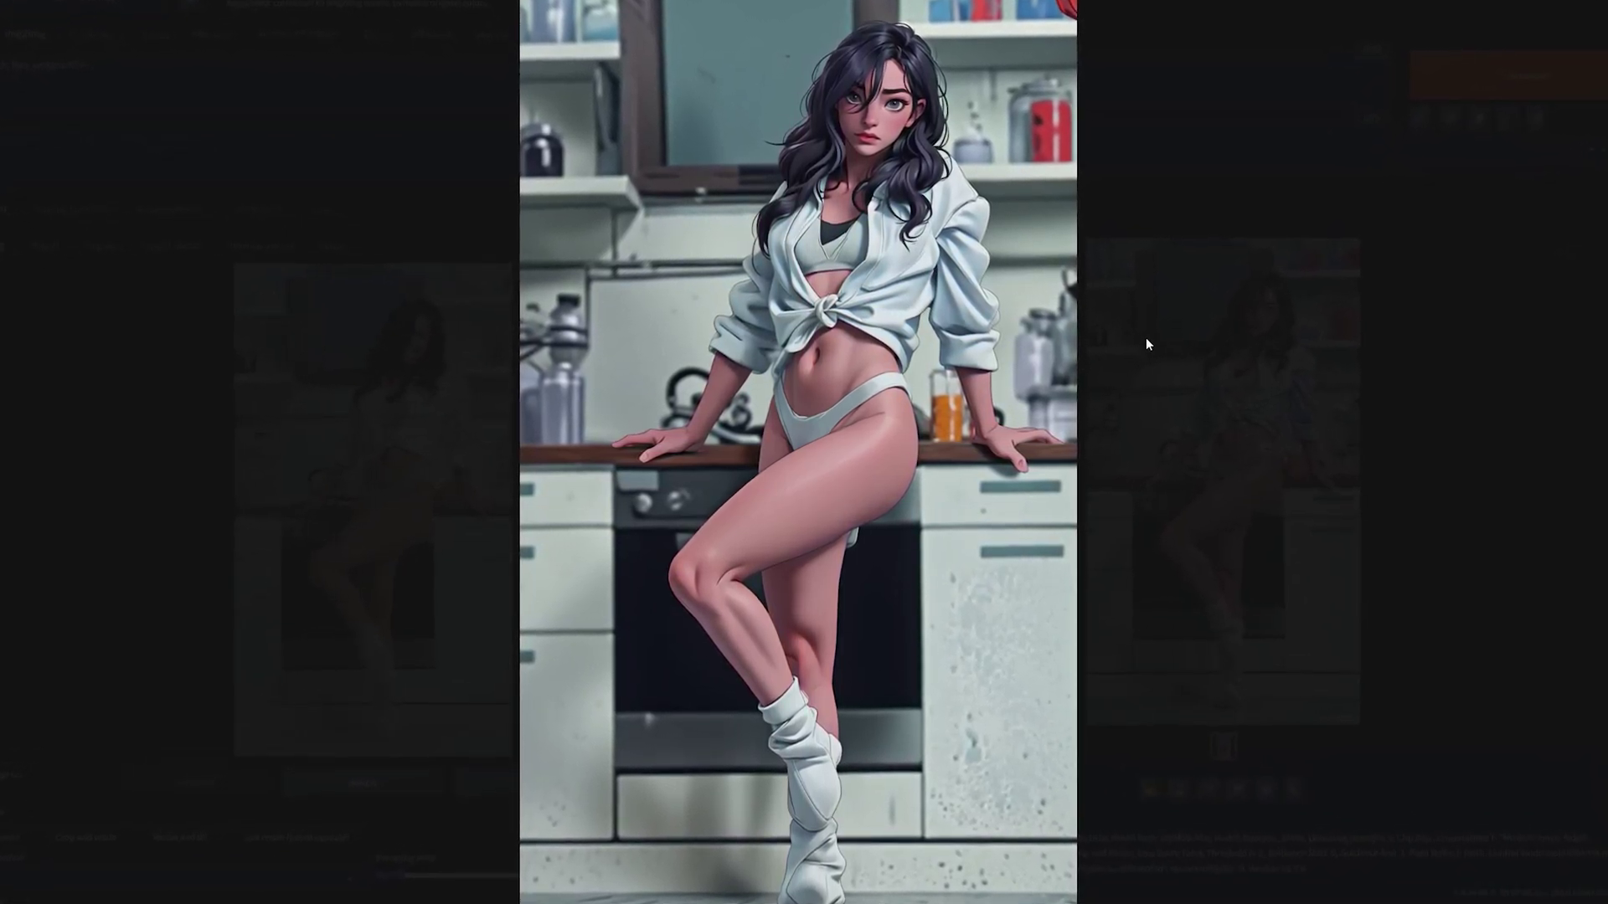
# Step: Close the full-screen preview of the cartoon-style kitchen dancer result
pyautogui.press('F11')
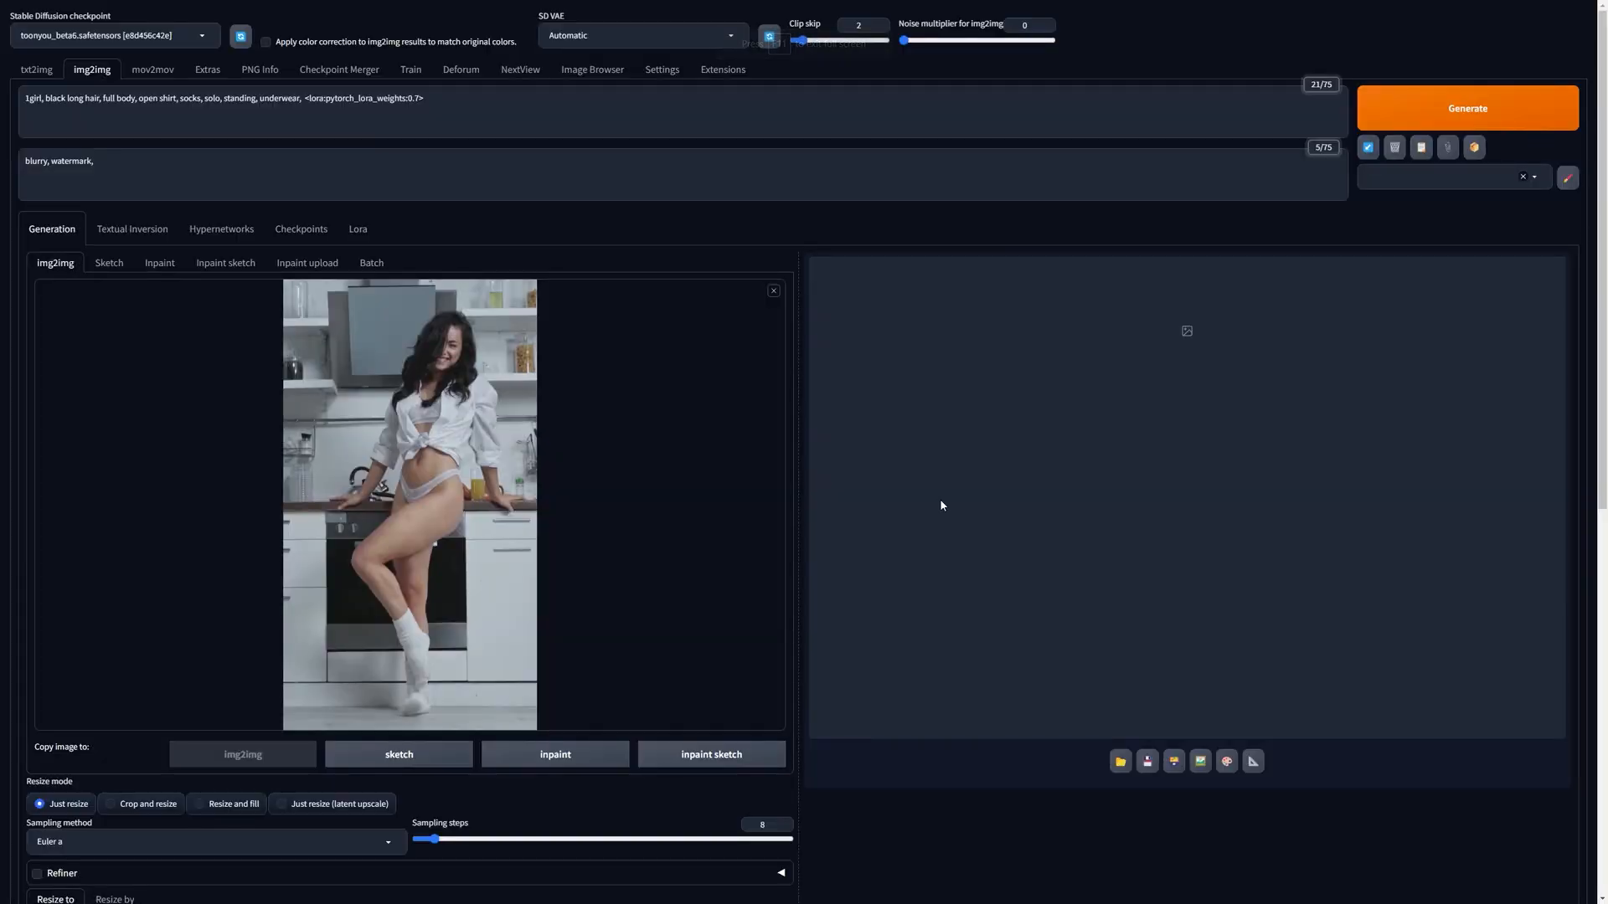
# Step: Enable the second ControlNet unit
pyautogui.scroll(-3)
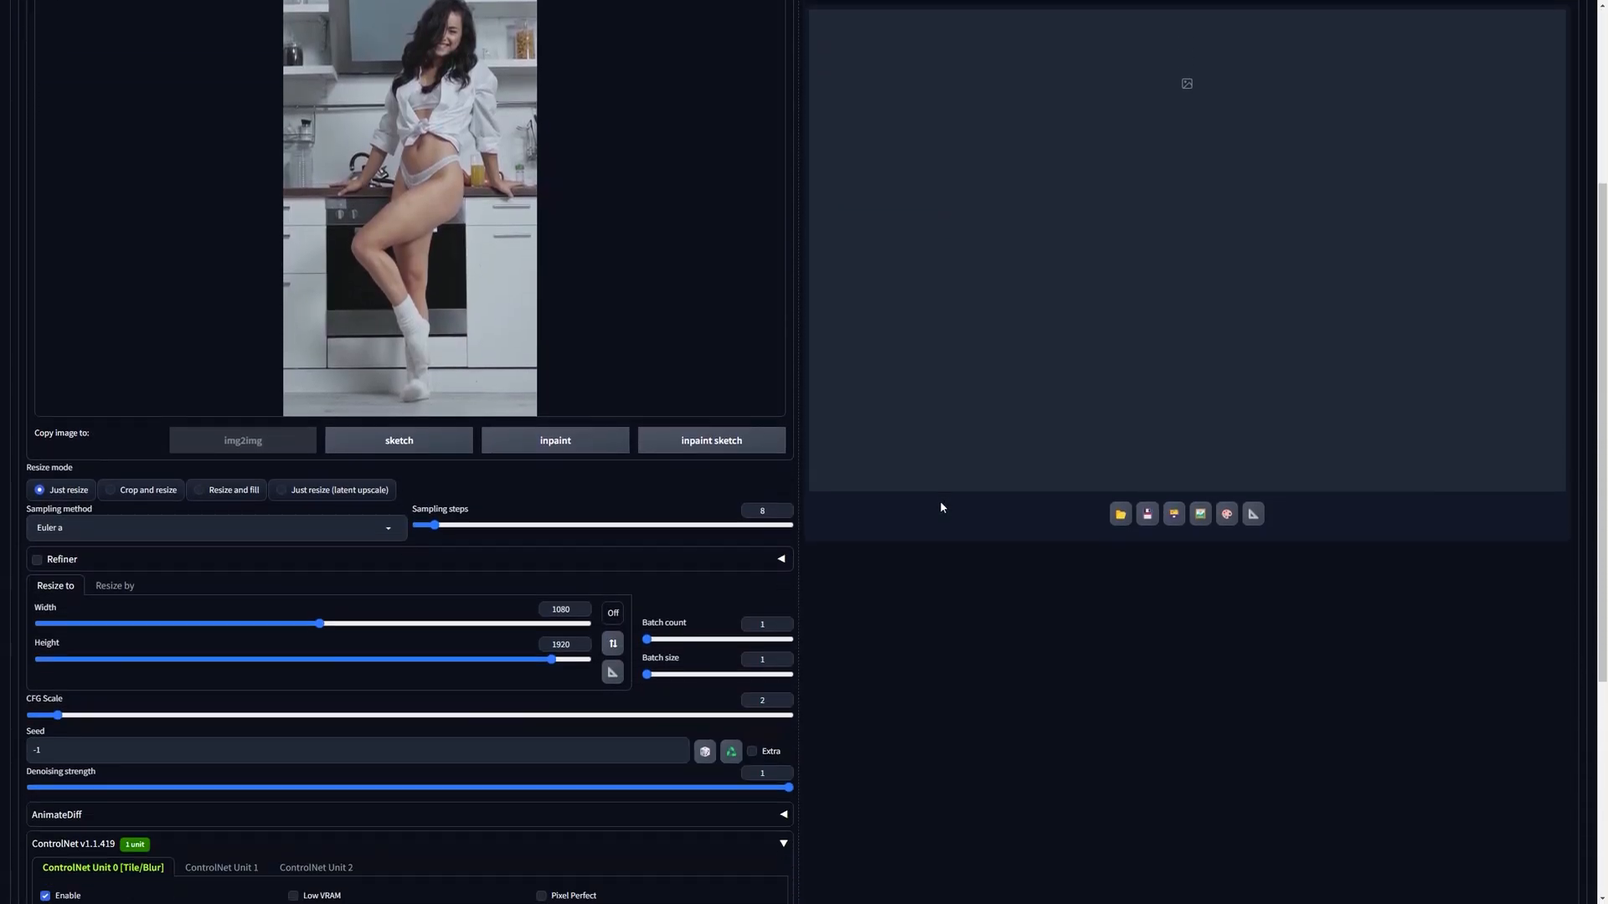
pyautogui.scroll(-3)
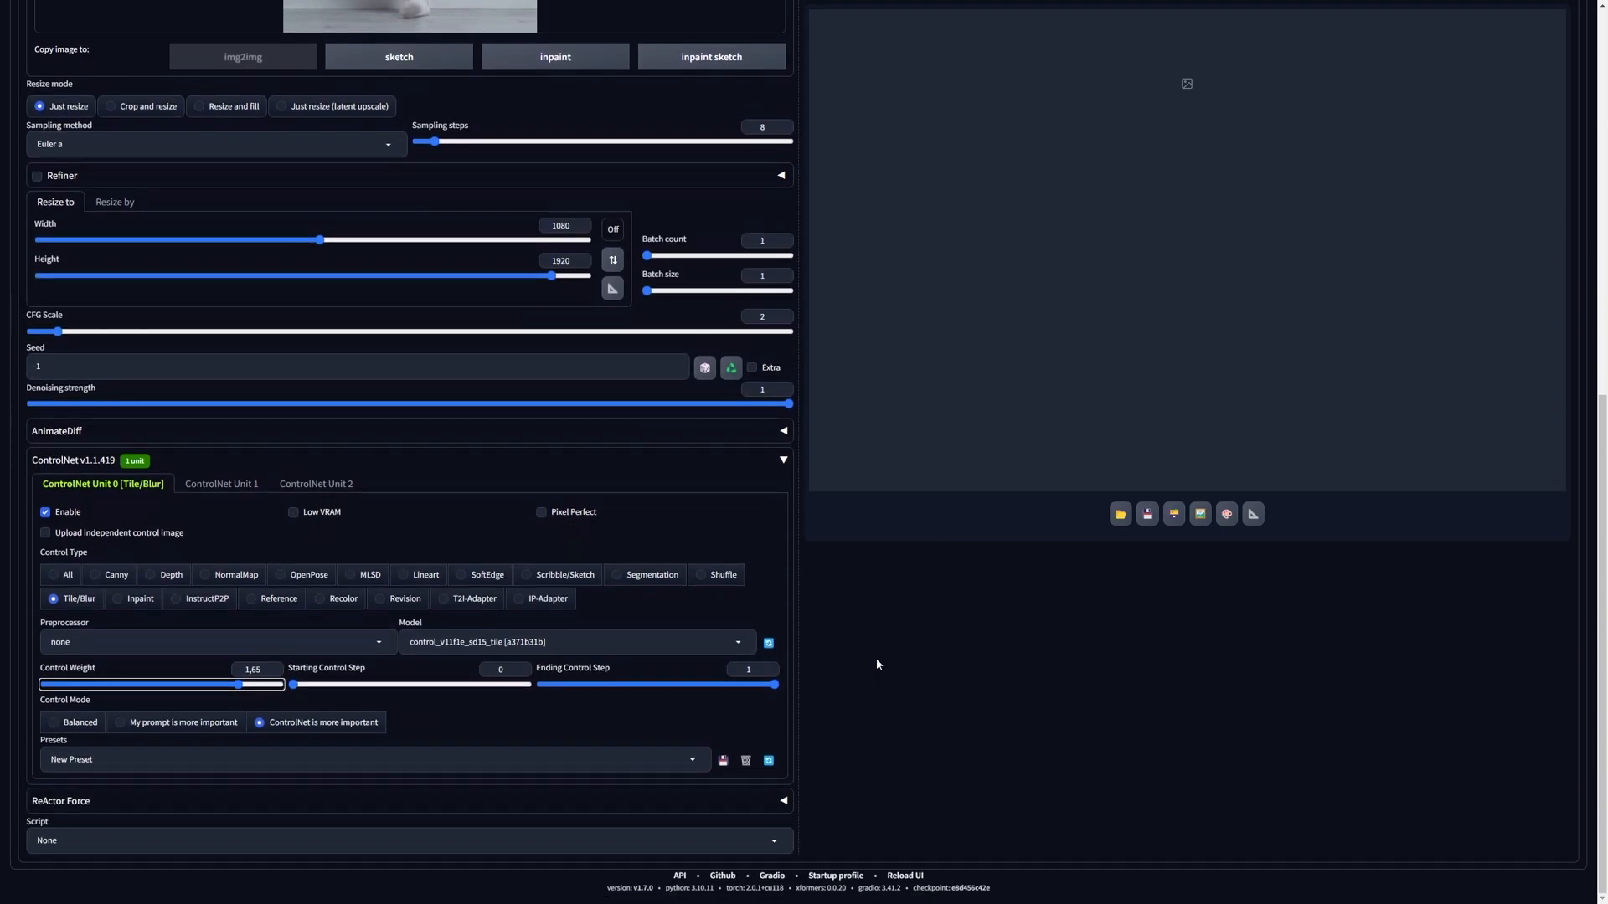
pyautogui.scroll(-3)
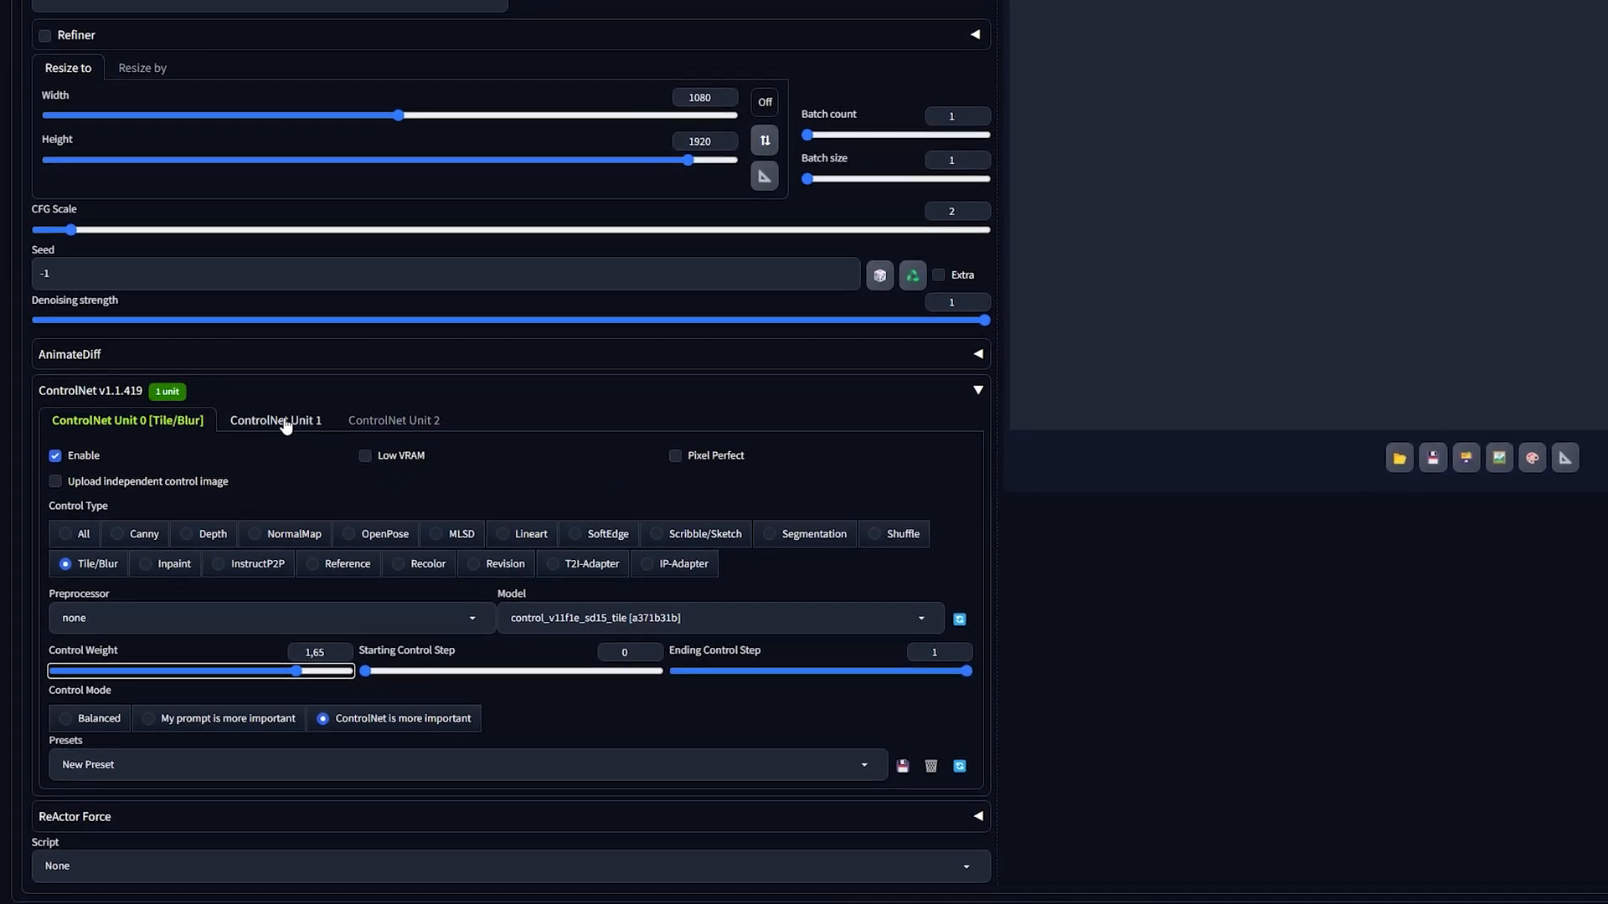
pyautogui.click(275, 420)
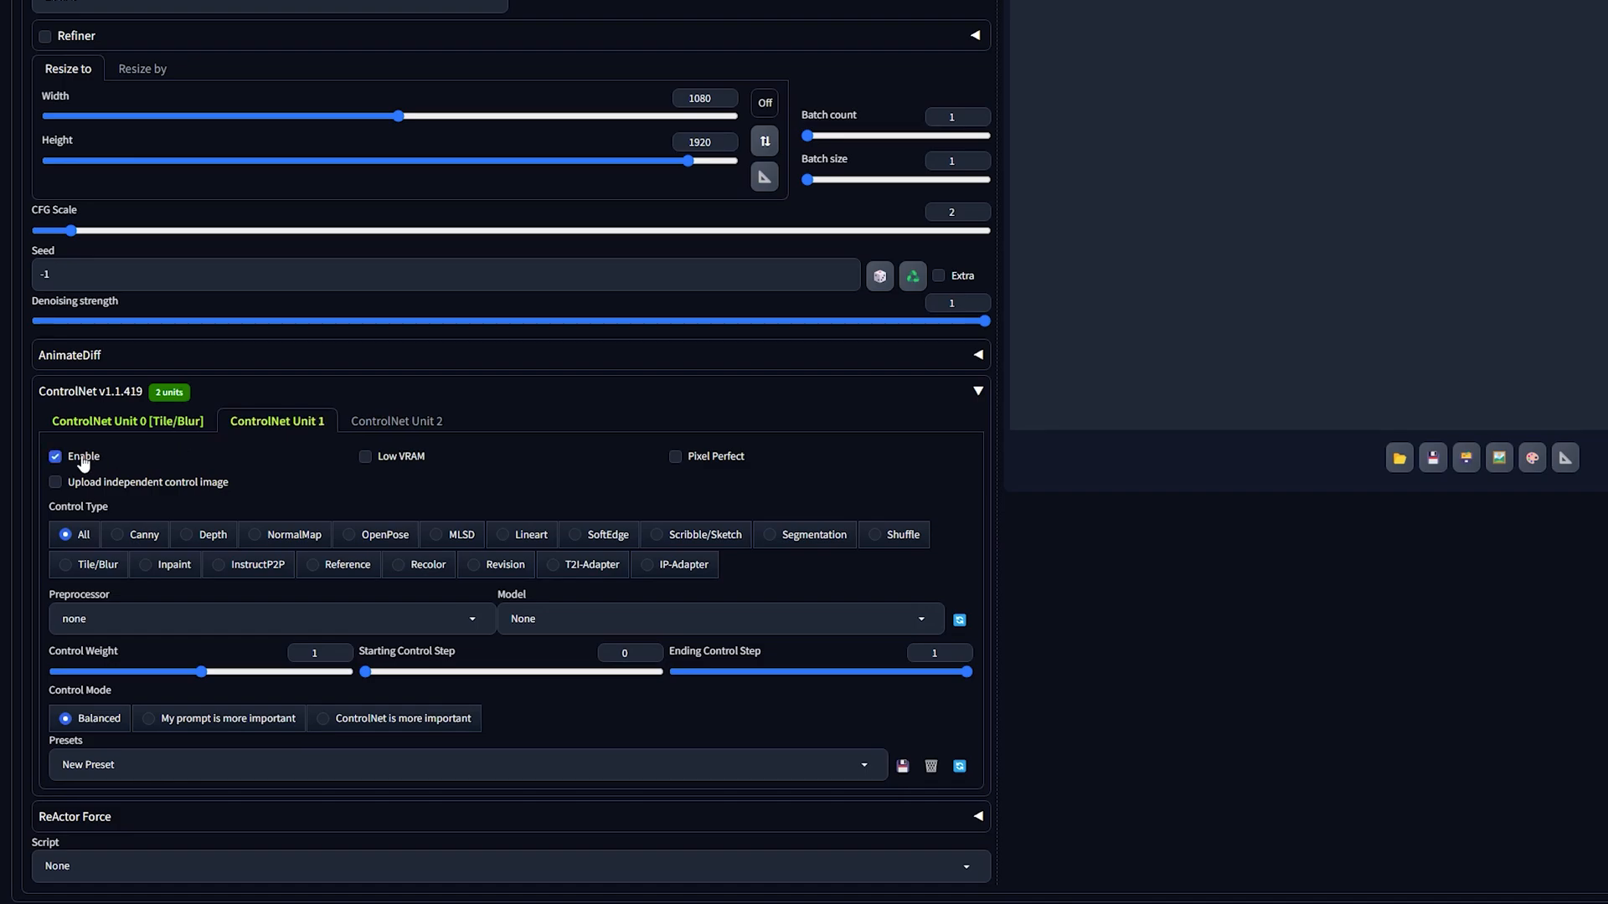
pyautogui.click(126, 420)
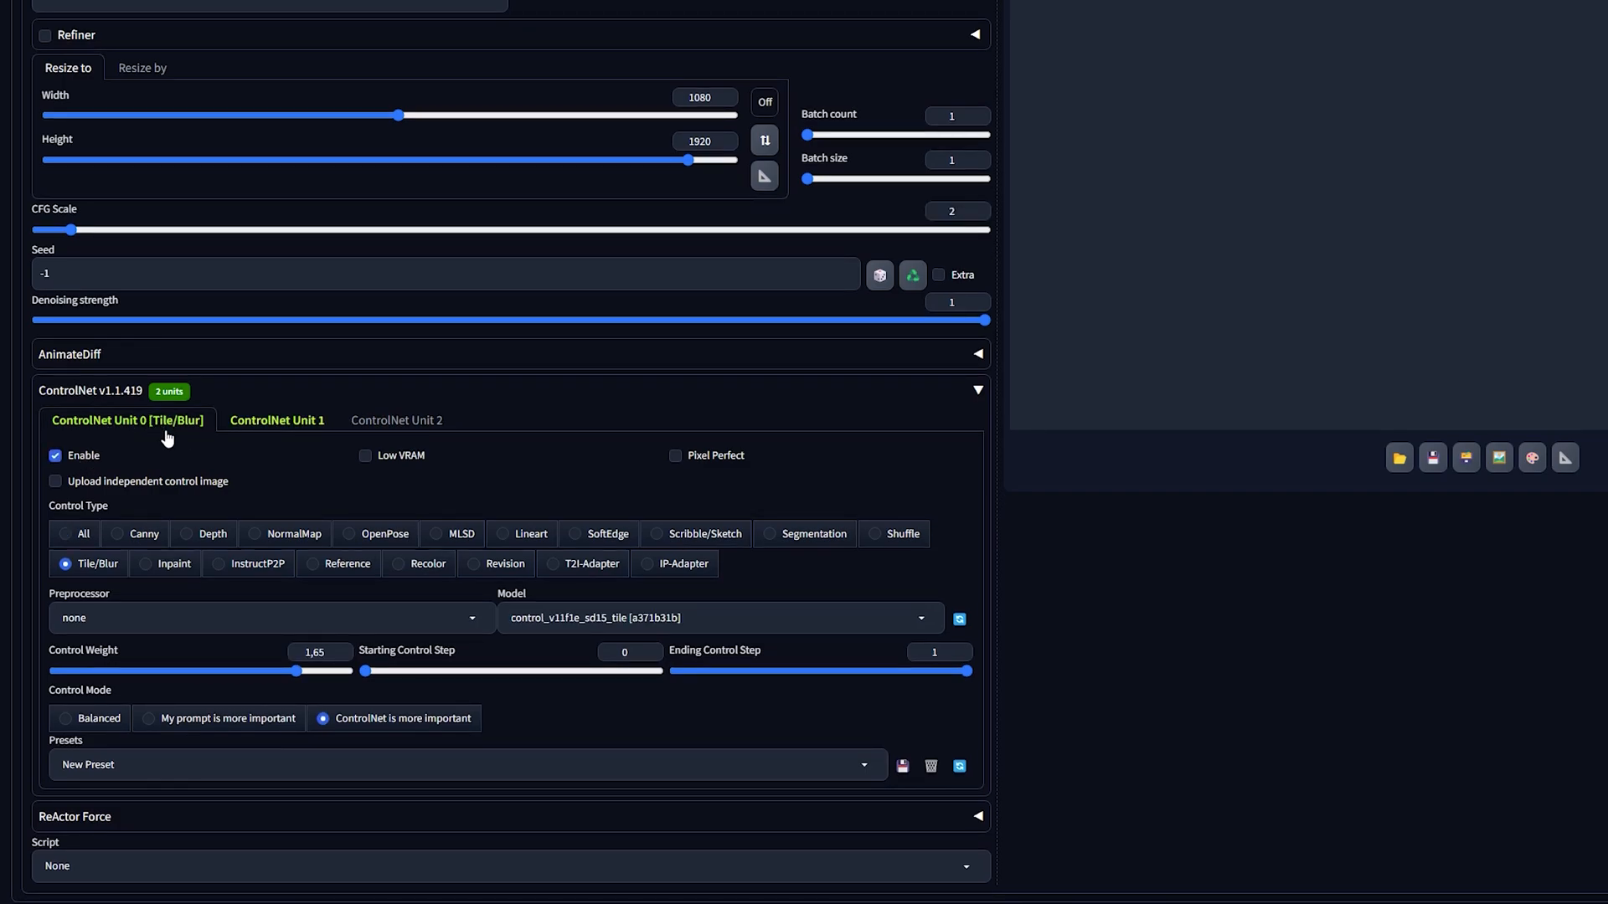
# Step: Set Unit 0 to the diff_control_sd15_temporalnet_fp16 model at weight 0.7 in Balanced mode
pyautogui.click(66, 532)
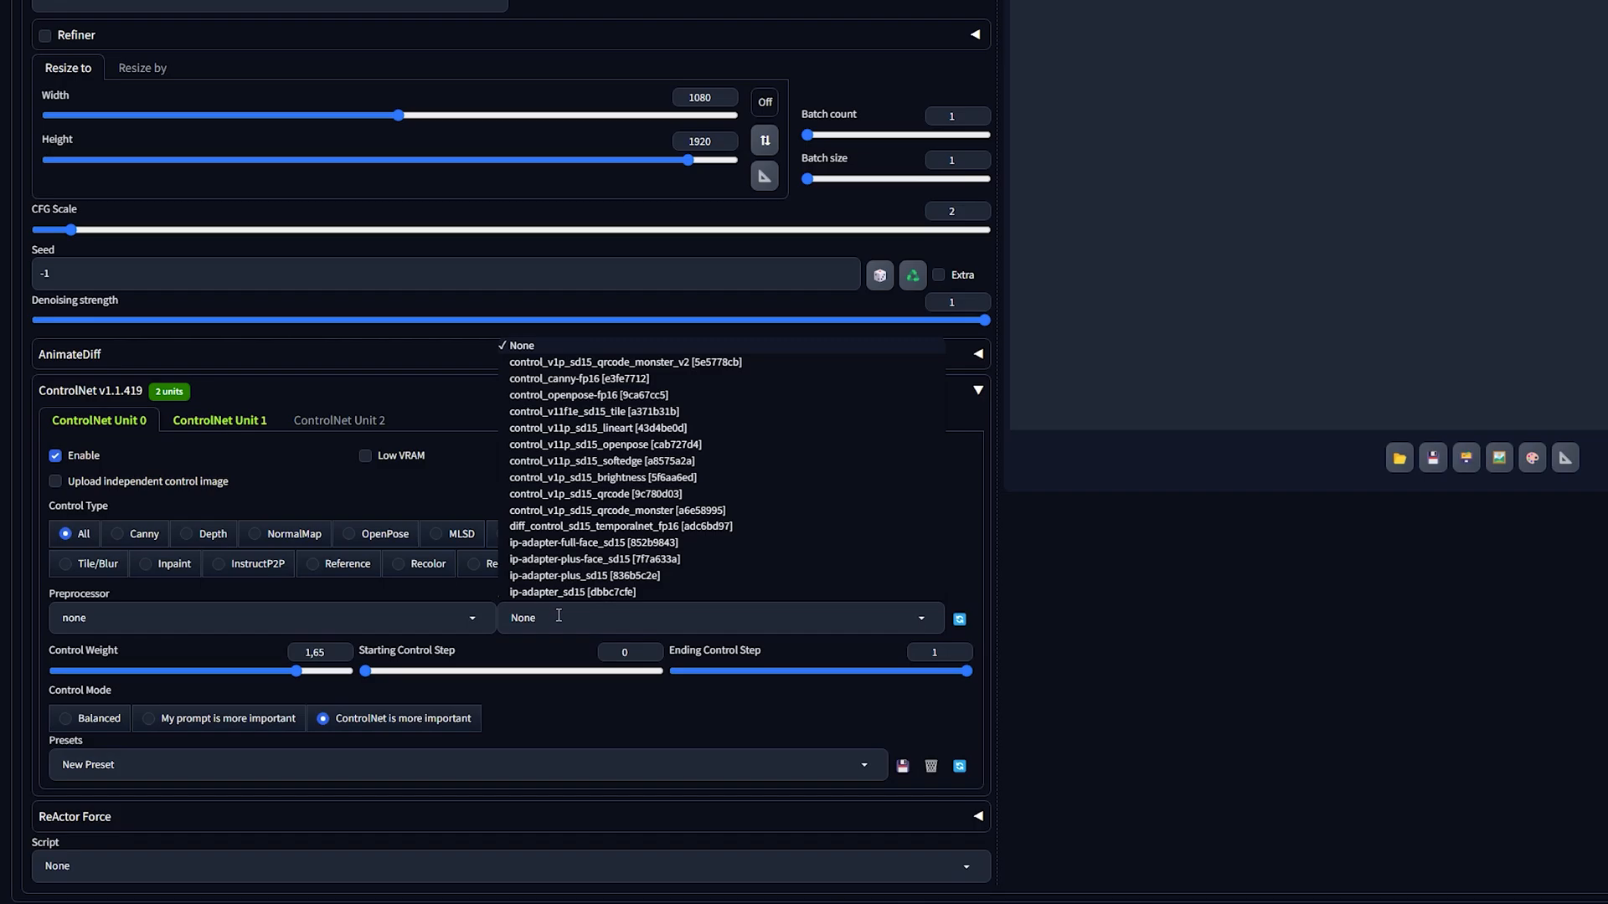
pyautogui.click(620, 526)
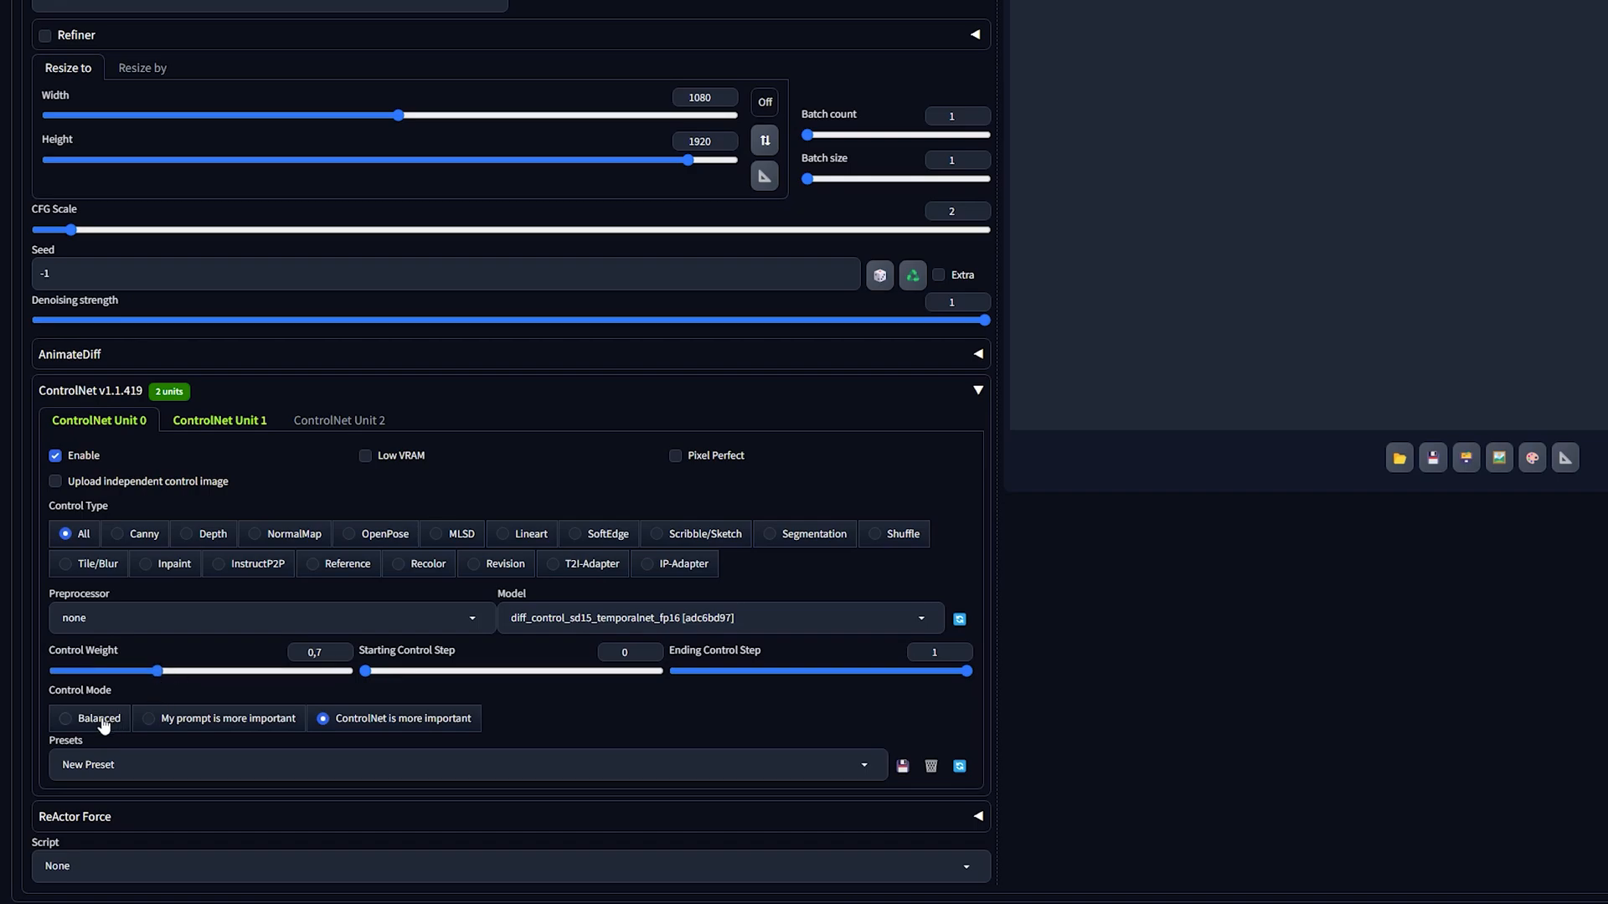
pyautogui.click(65, 718)
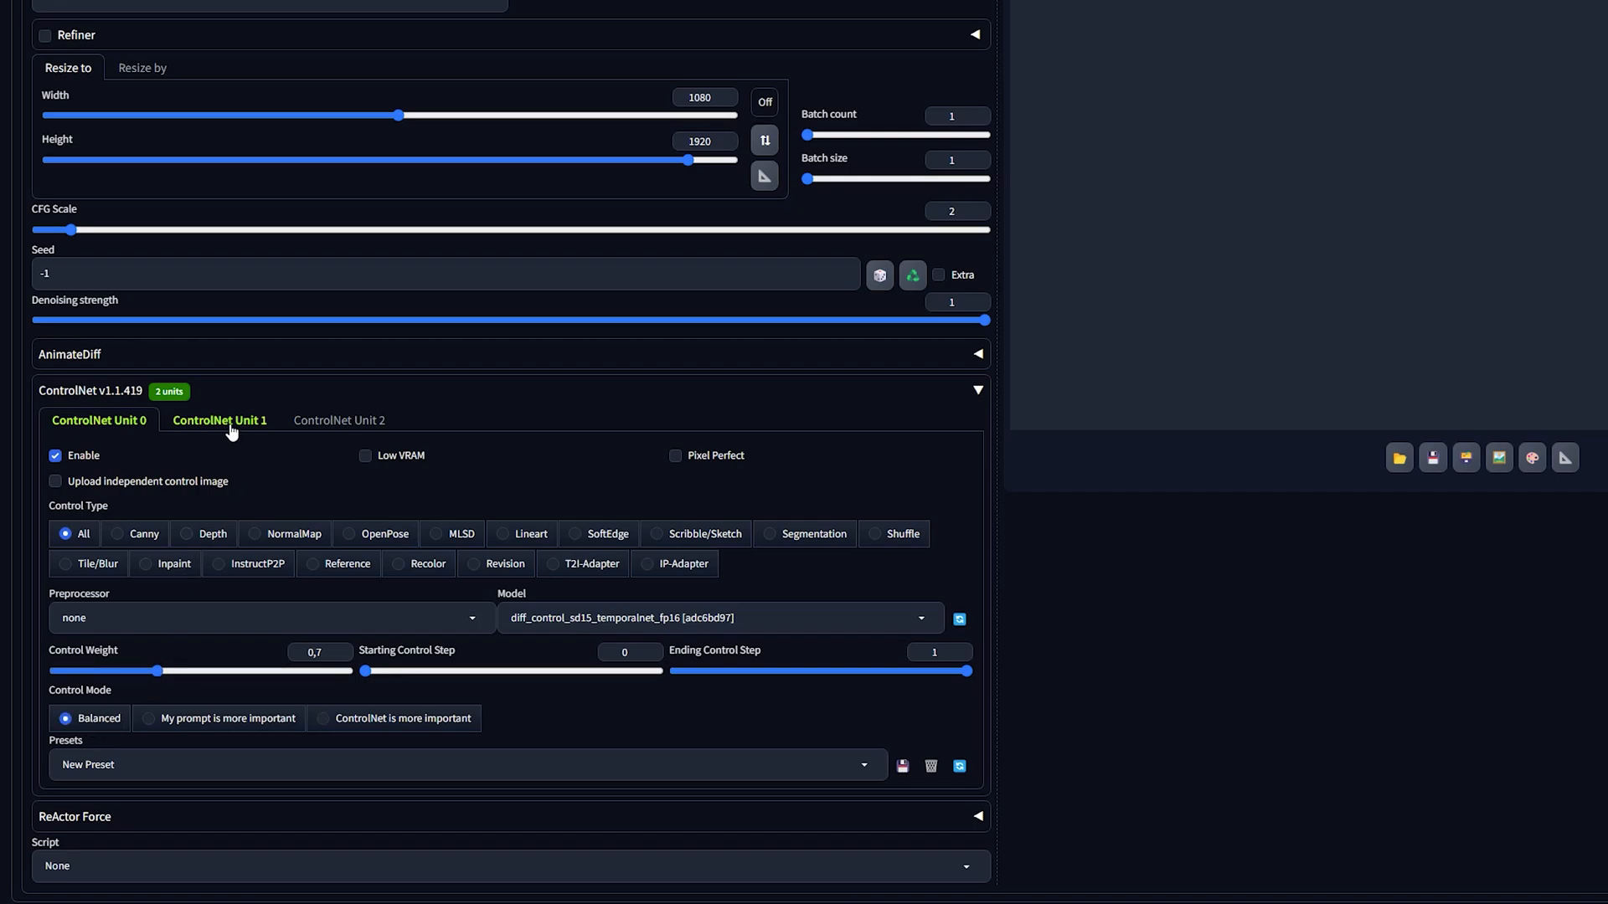
# Step: Make Unit 1 a SoftEdge control with softedge_hed preprocessor at weight 1.6
pyautogui.click(220, 421)
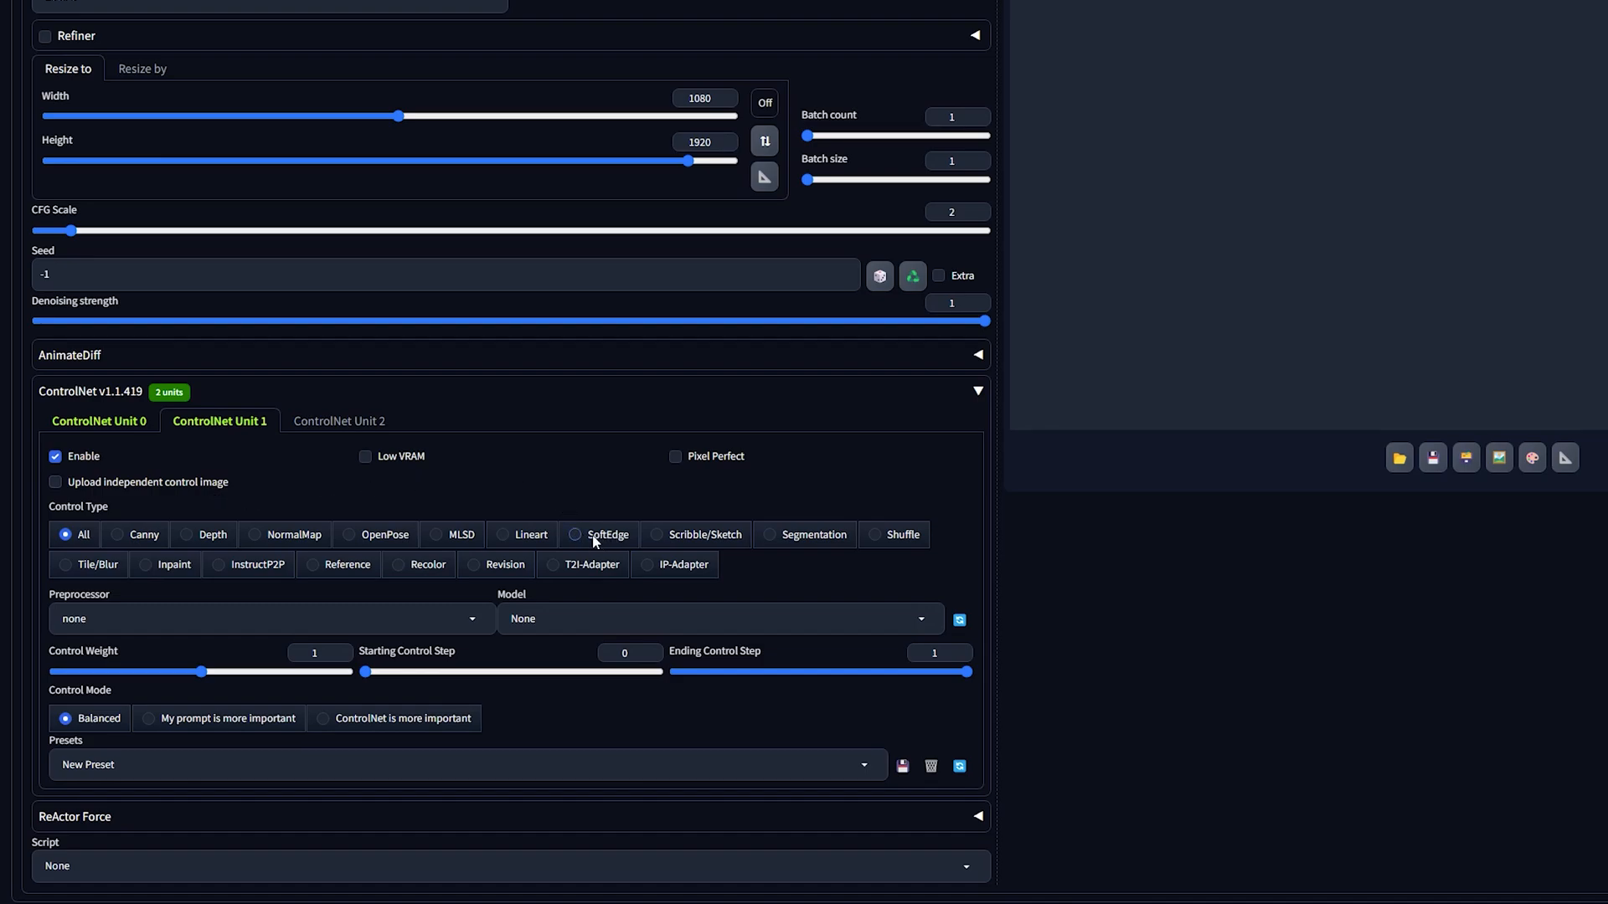
pyautogui.click(606, 535)
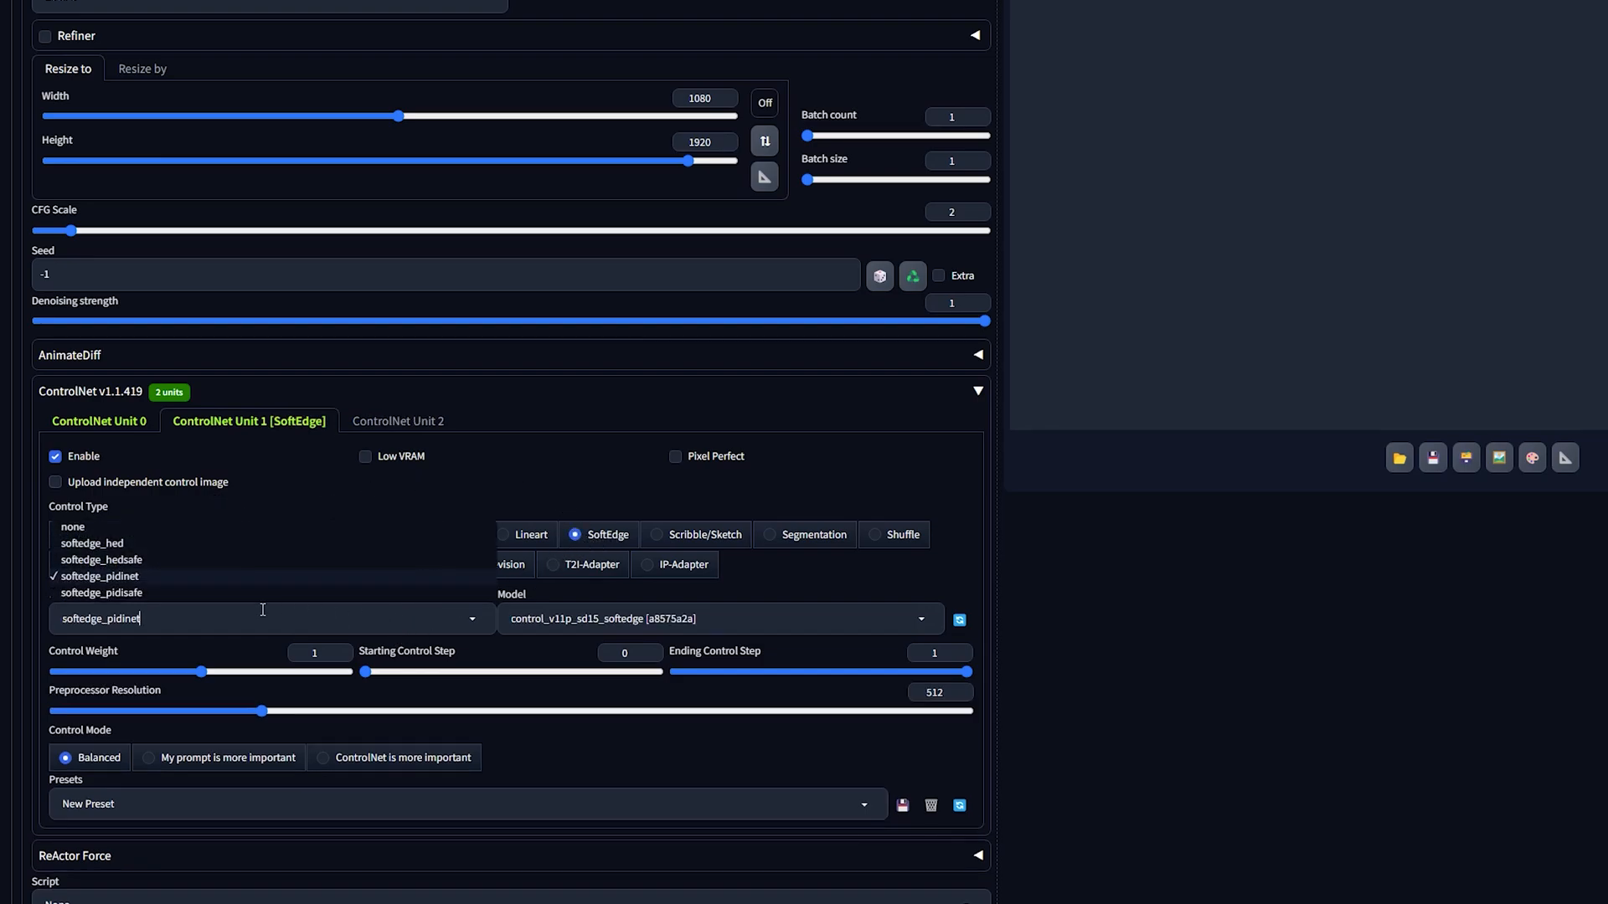
pyautogui.click(92, 543)
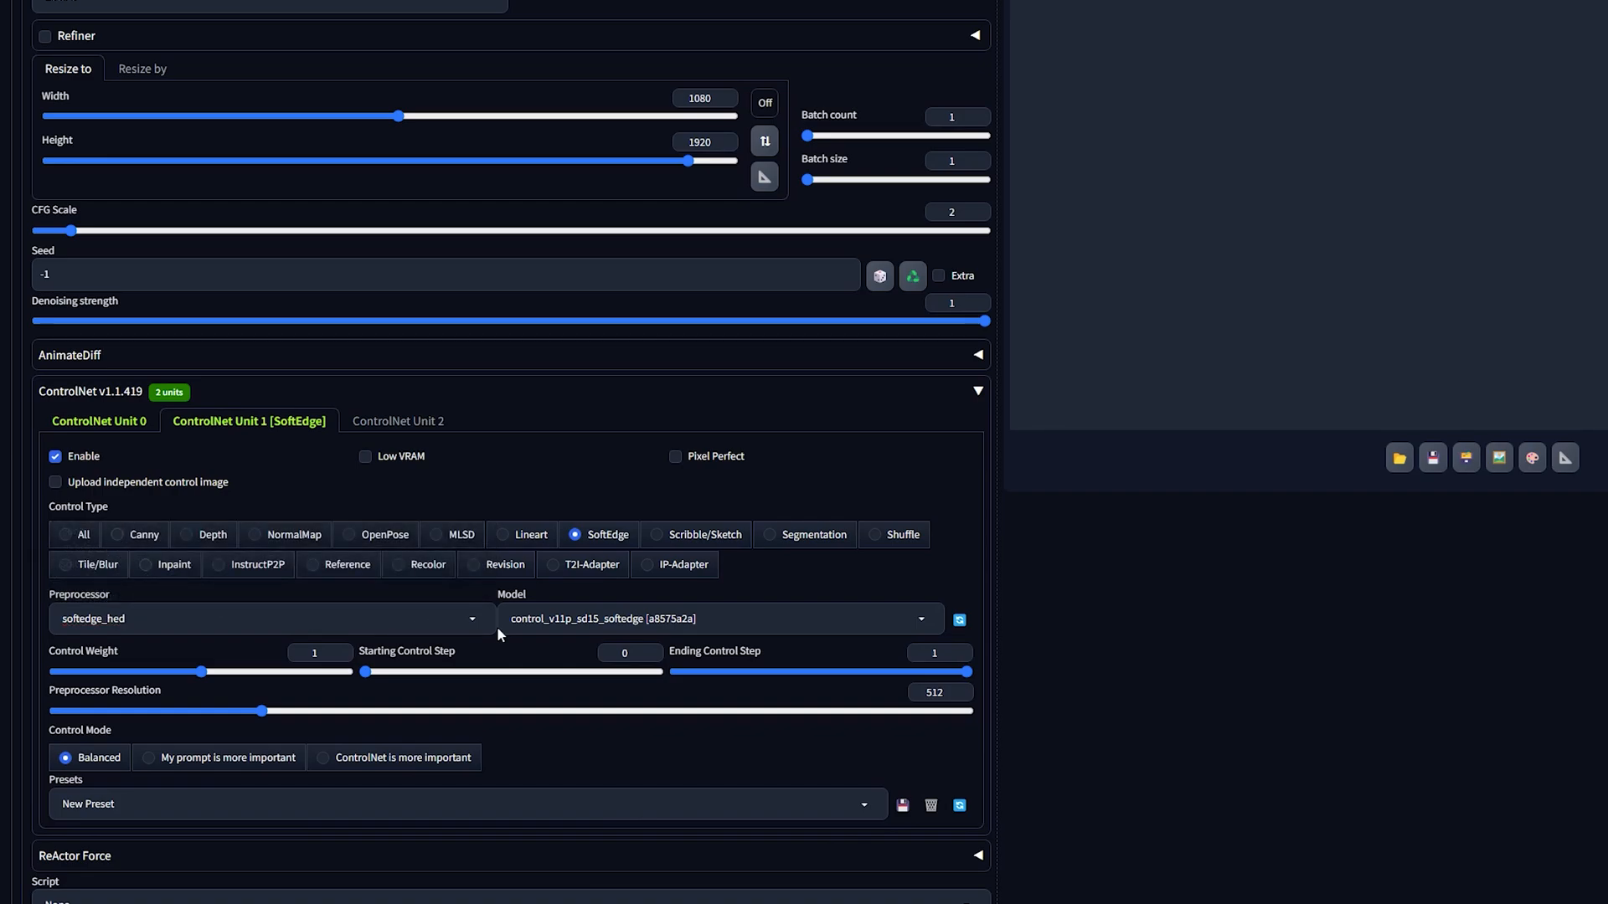
pyautogui.moveTo(446, 638)
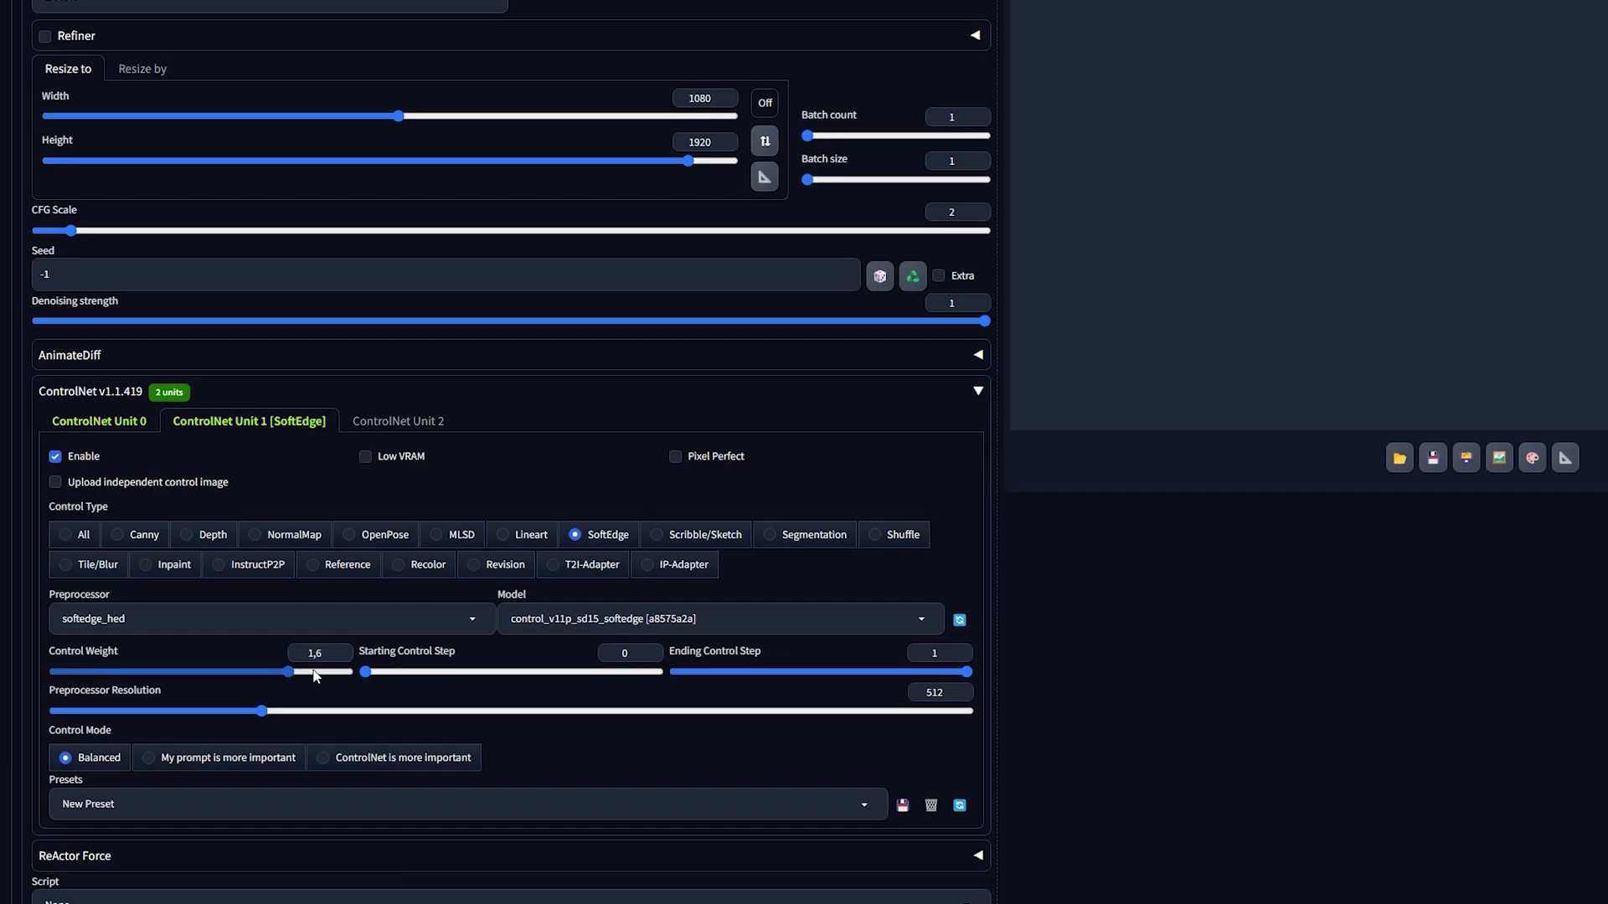
pyautogui.moveTo(262, 757)
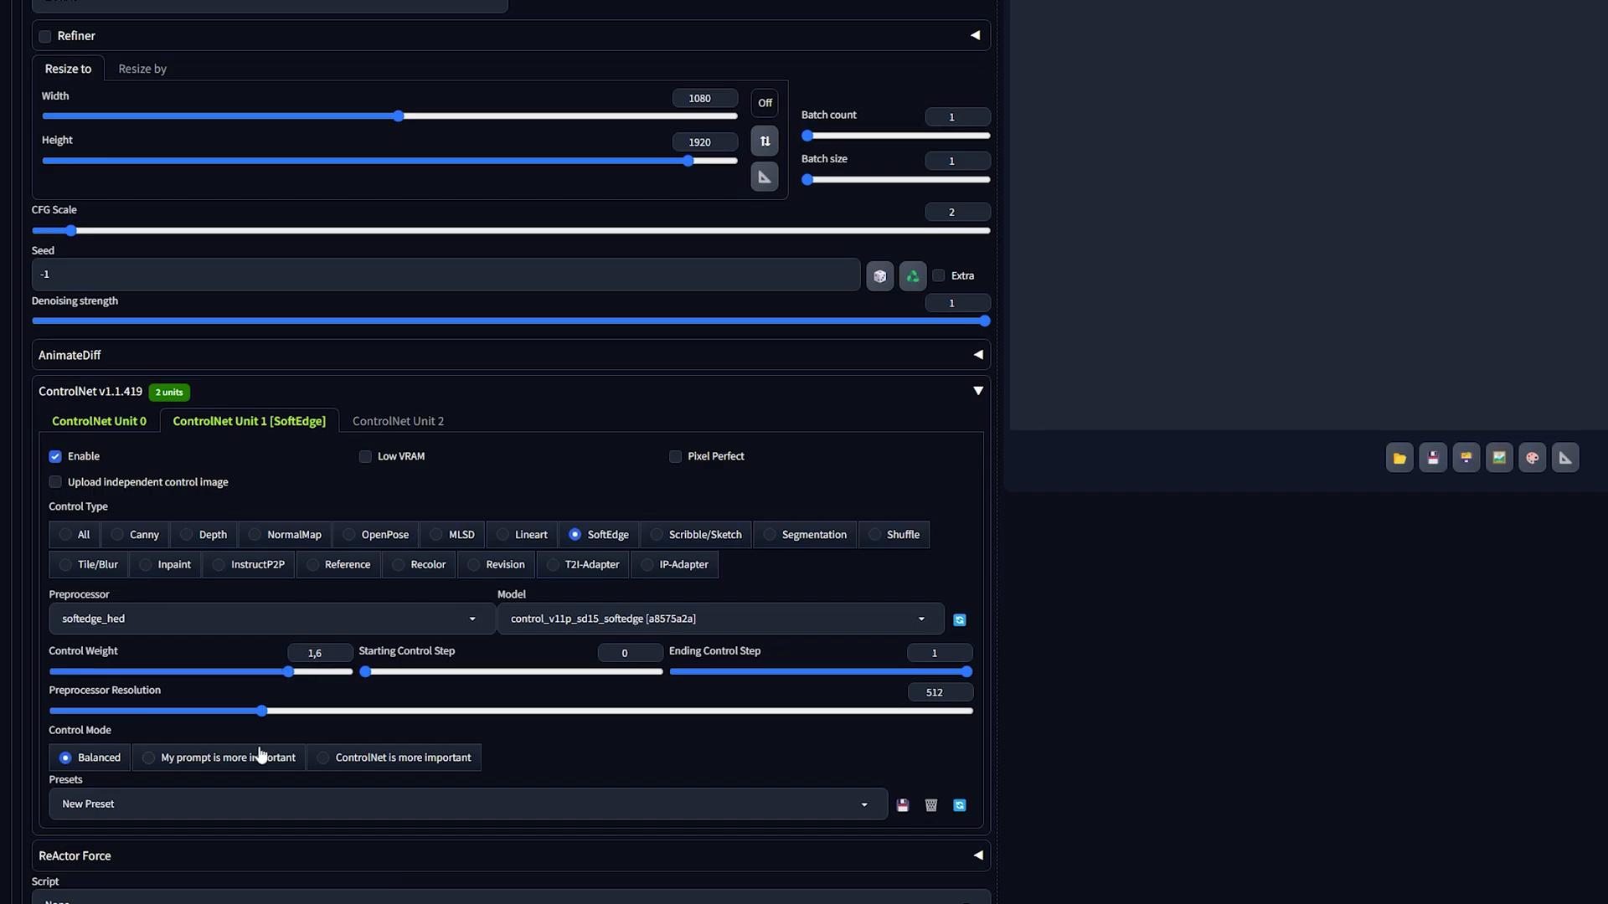
pyautogui.click(322, 757)
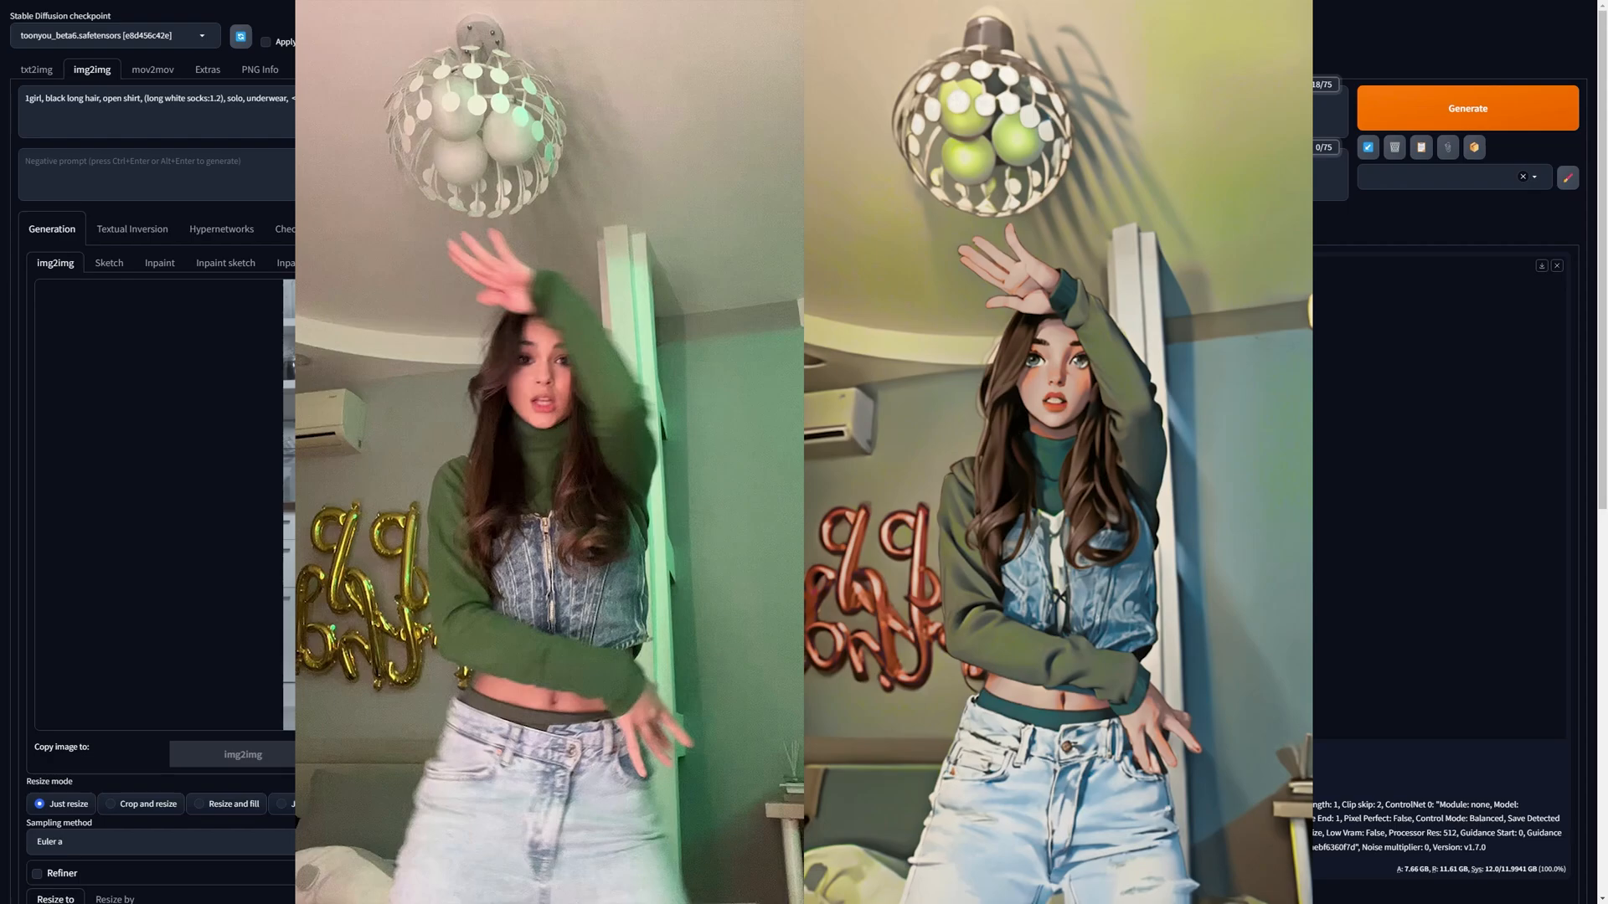
# Step: Generate the cartoon-styled kitchen render and review the result
pyautogui.click(1467, 107)
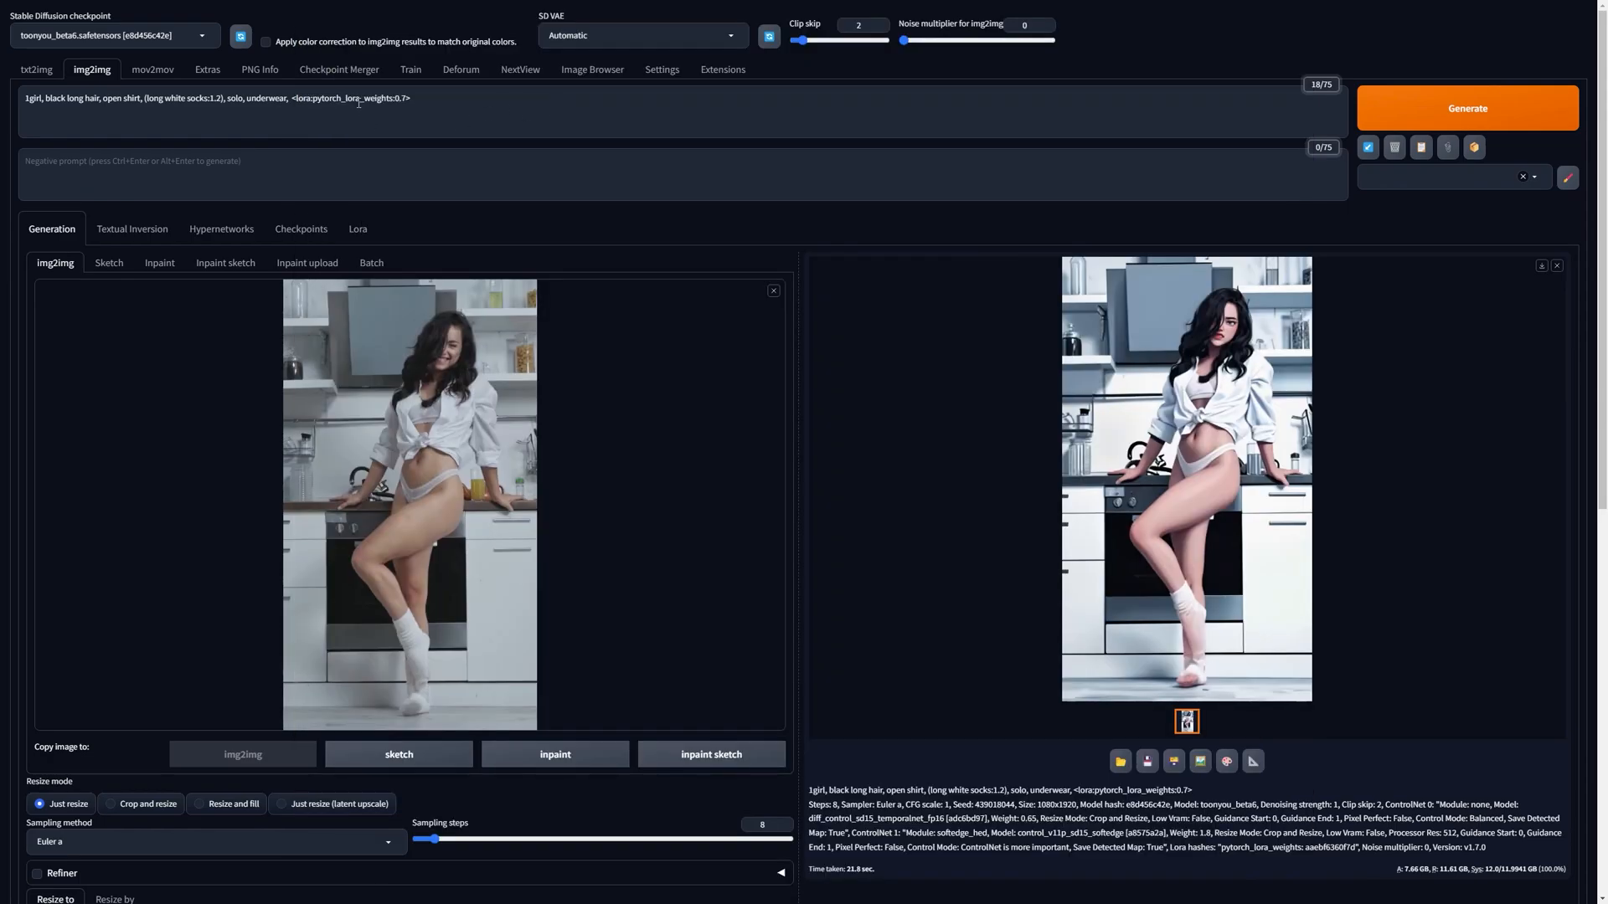
pyautogui.click(461, 68)
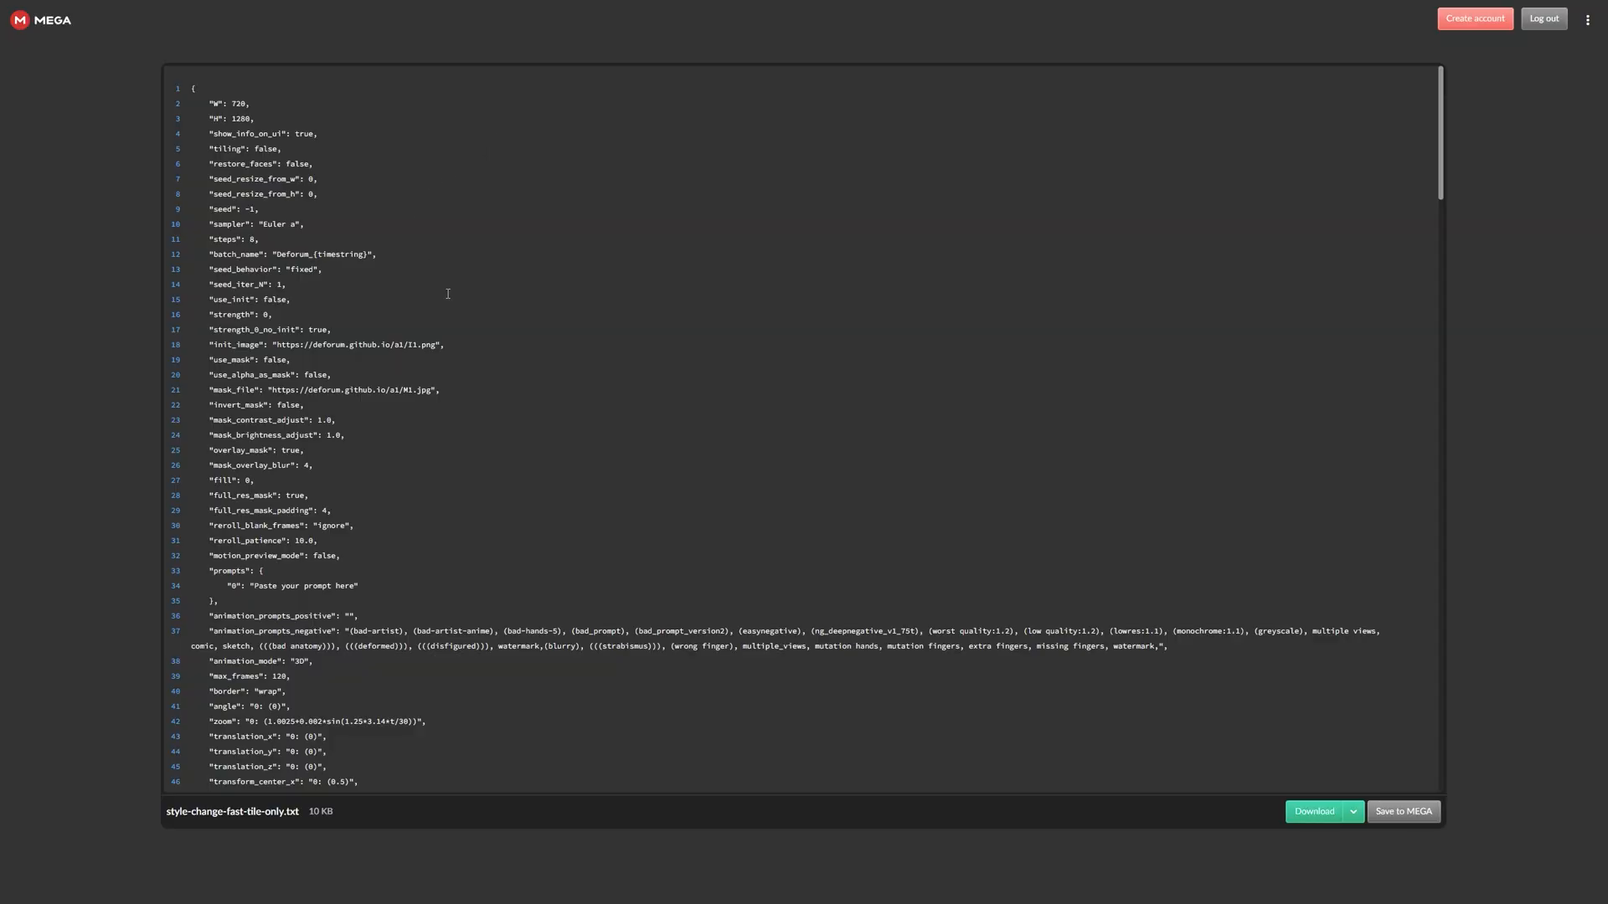
pyautogui.moveTo(1316, 845)
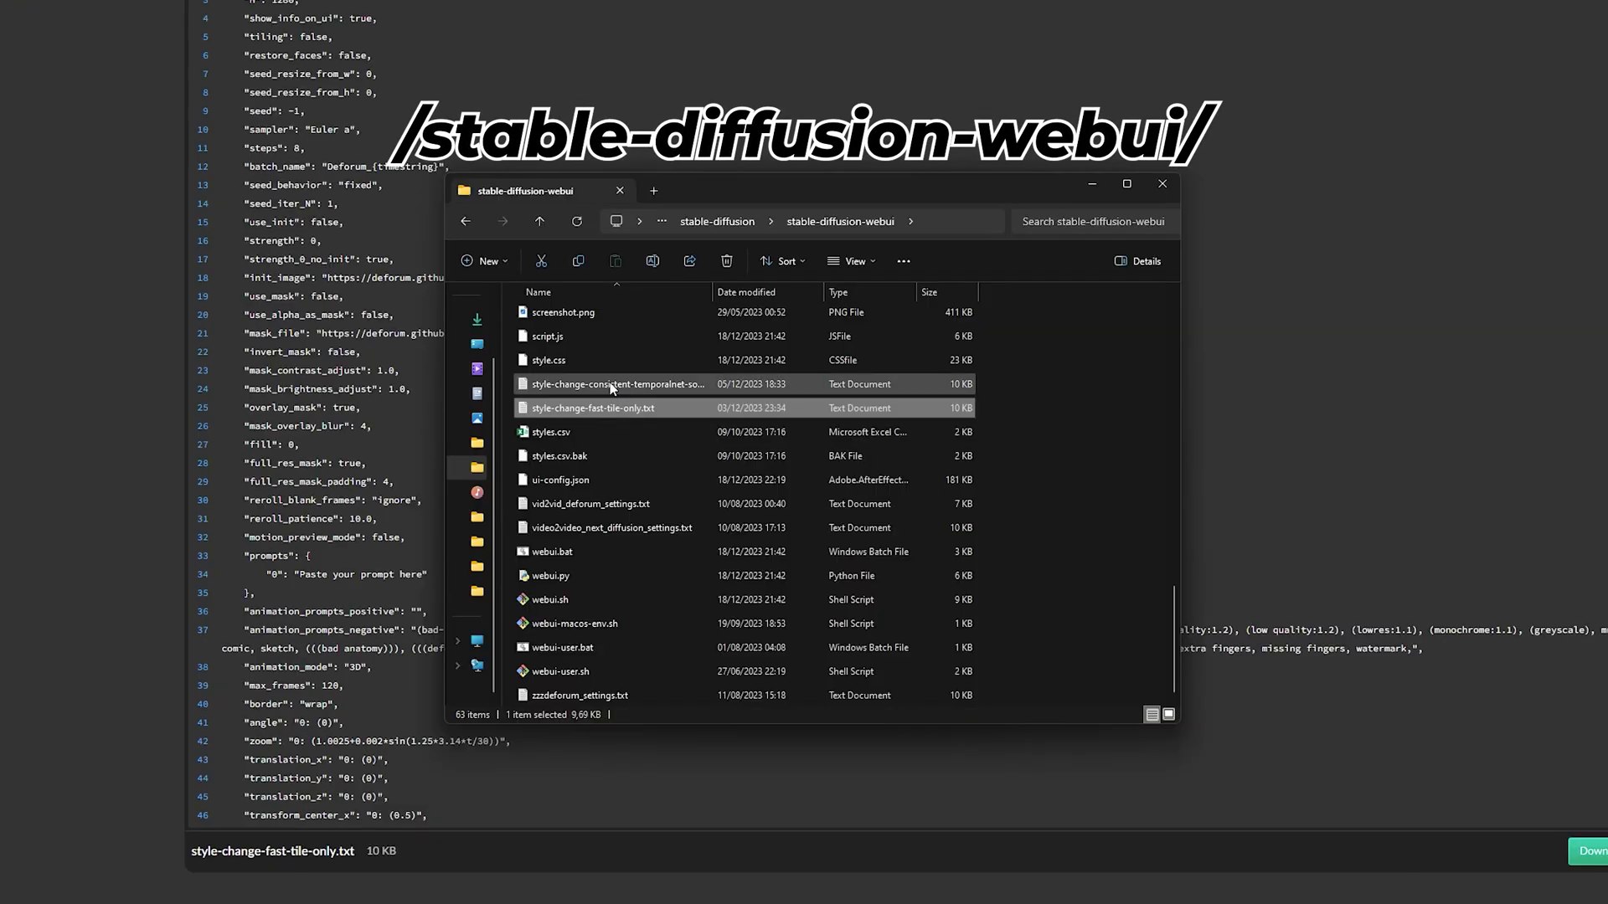
# Step: Copy the full path of style-change-fast-tile-only.txt for Deforum's Settings File box
pyautogui.rightClick(592, 407)
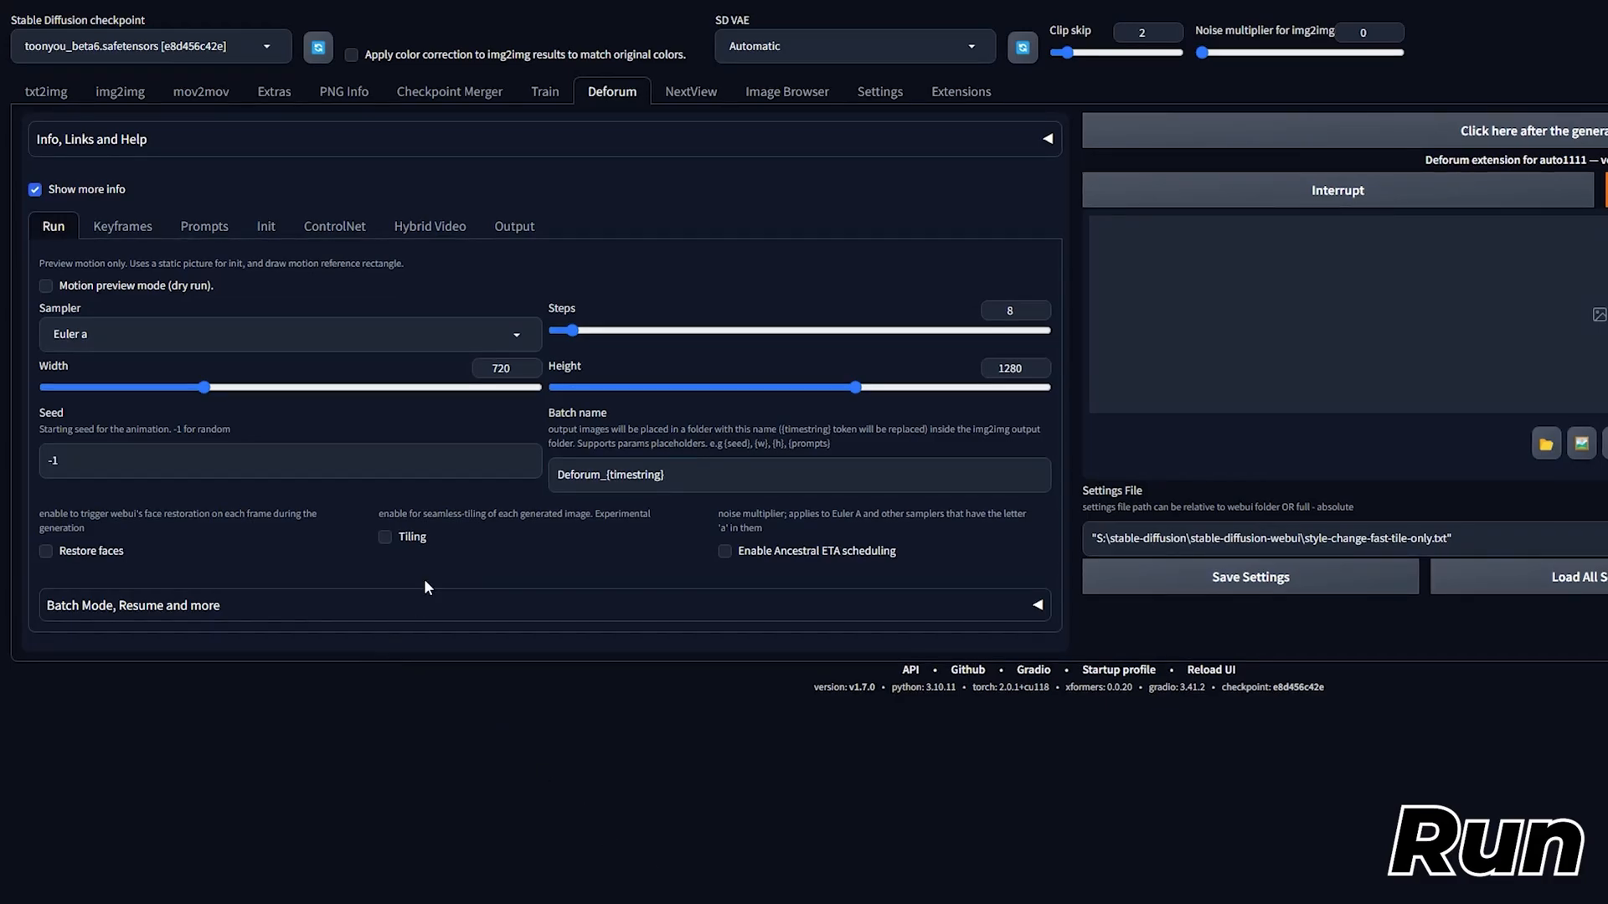
# Step: Replace 'Deforum' in the batch name with Kitchen_G, then move to the keyframe settings
pyautogui.click(501, 367)
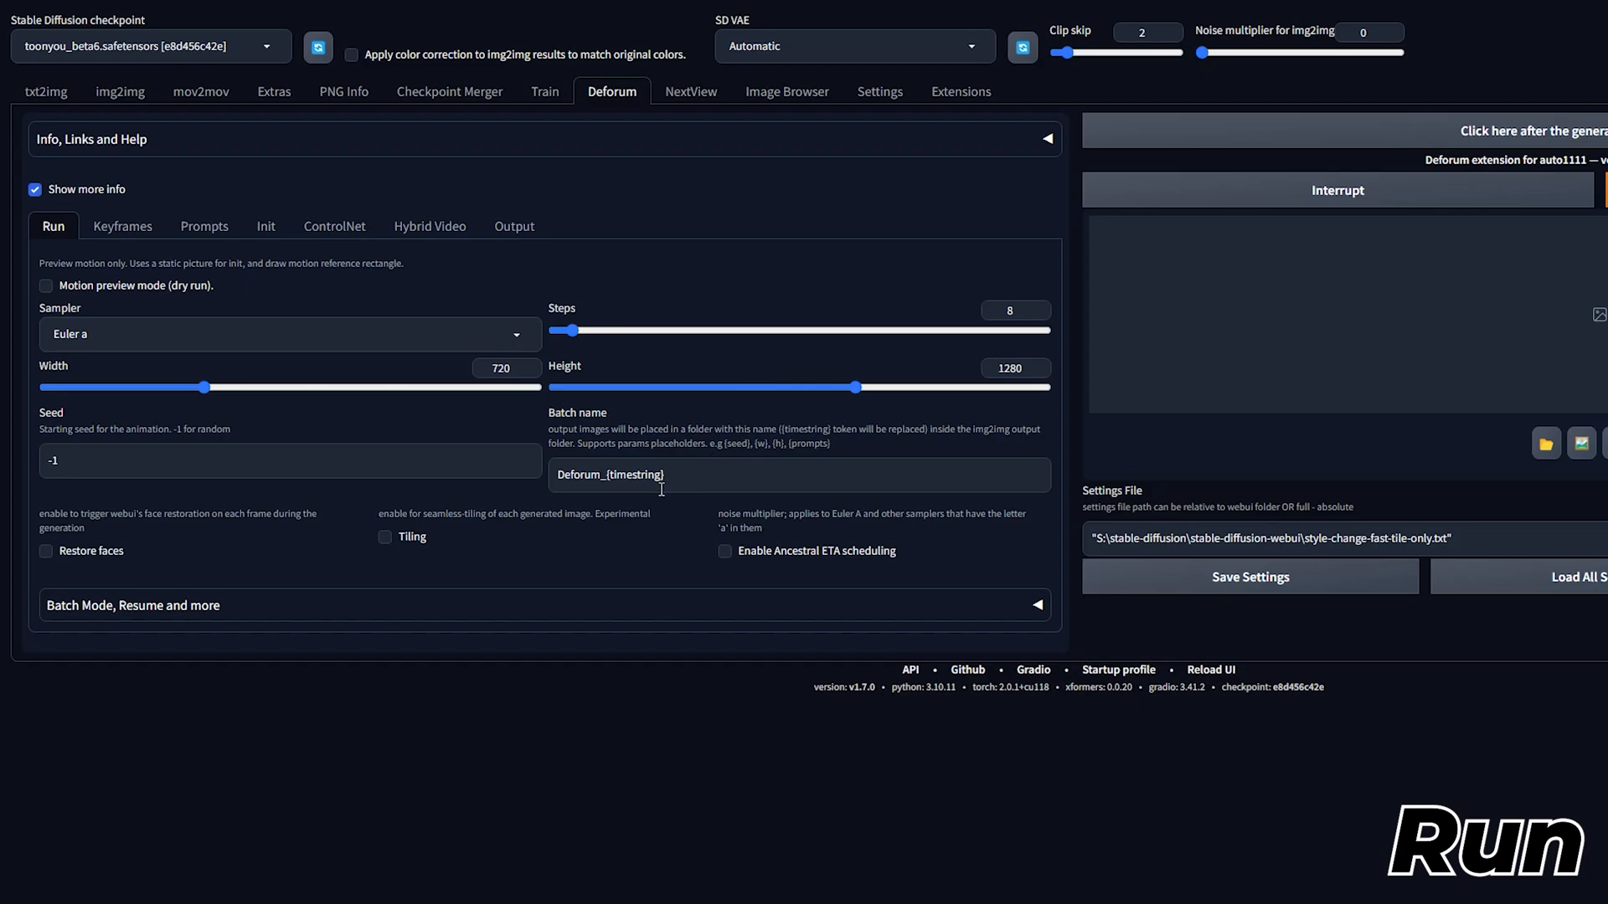
pyautogui.doubleClick(578, 474)
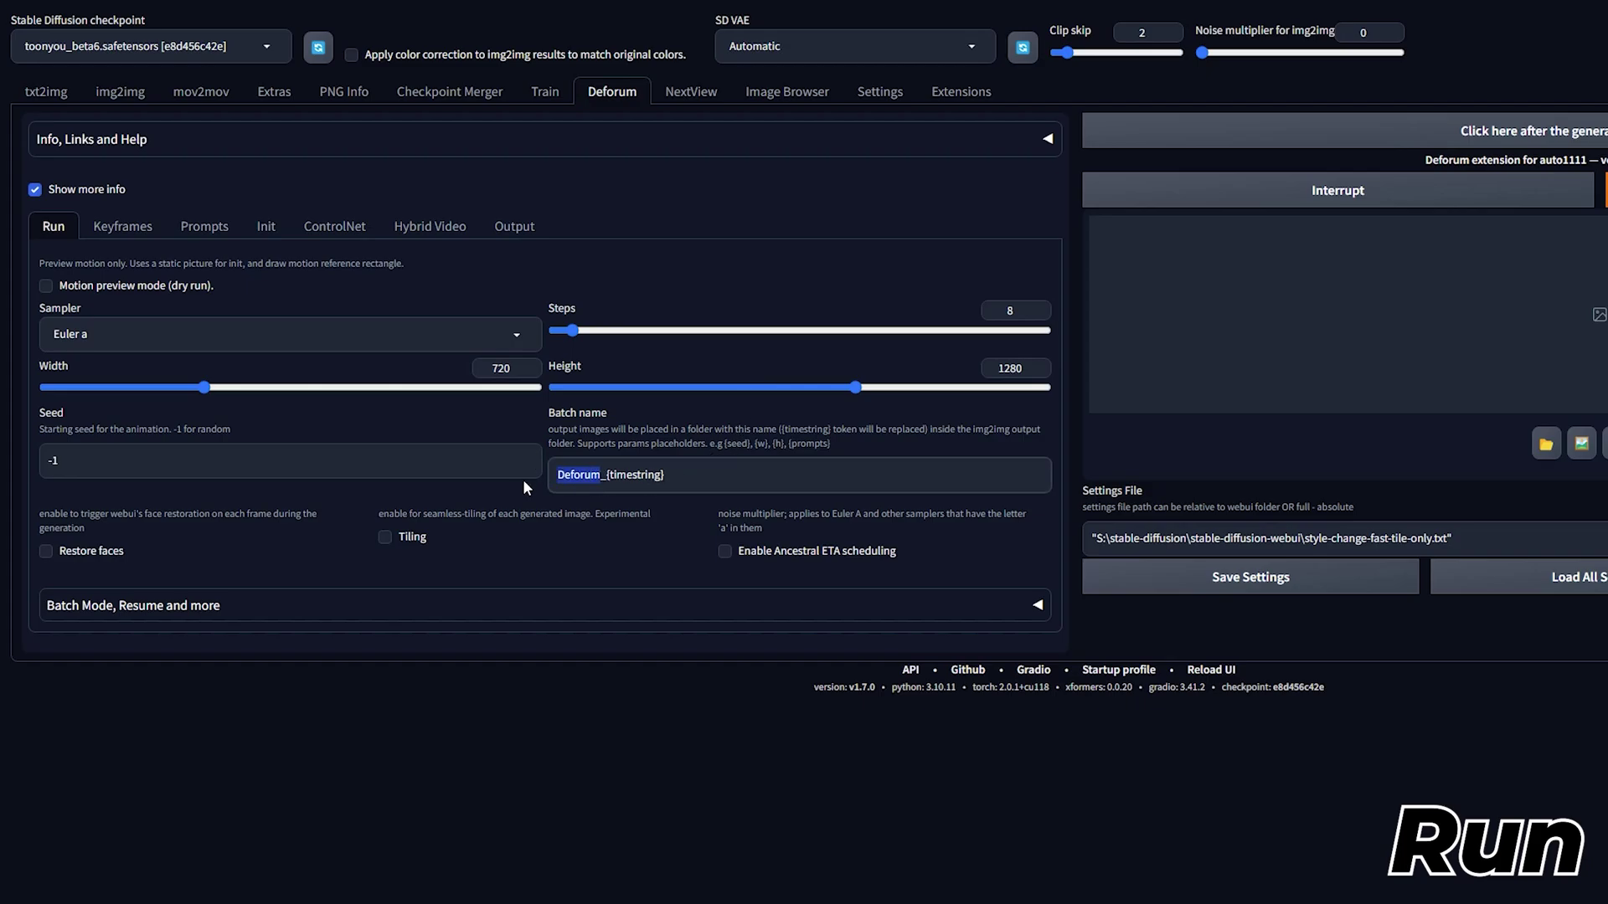
pyautogui.write('Kitchen_G')
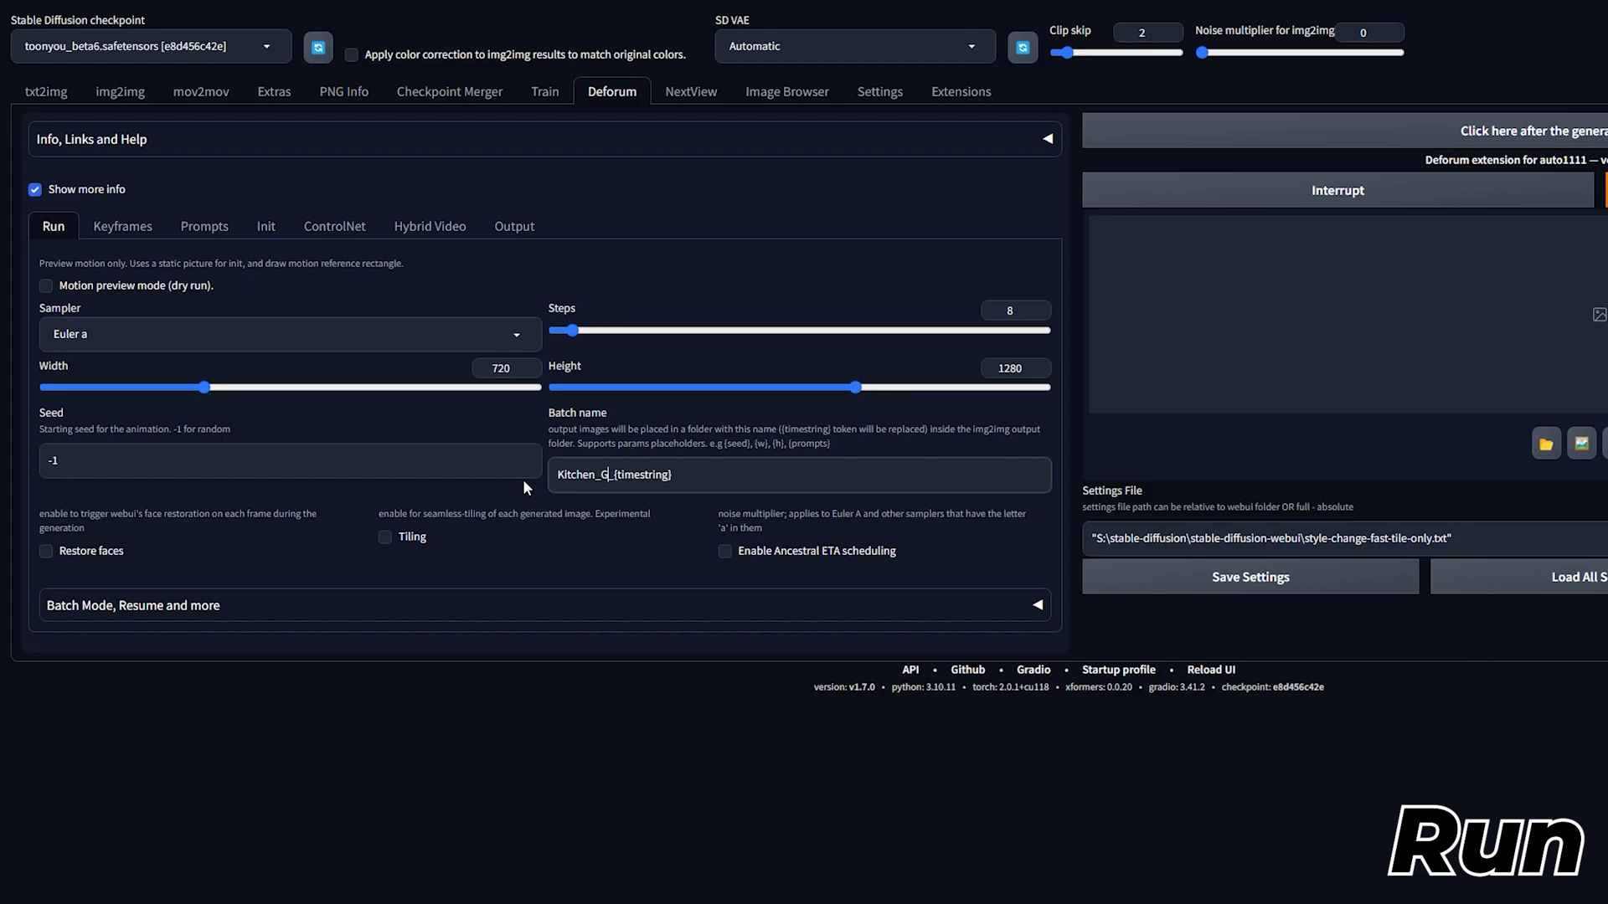
pyautogui.click(122, 226)
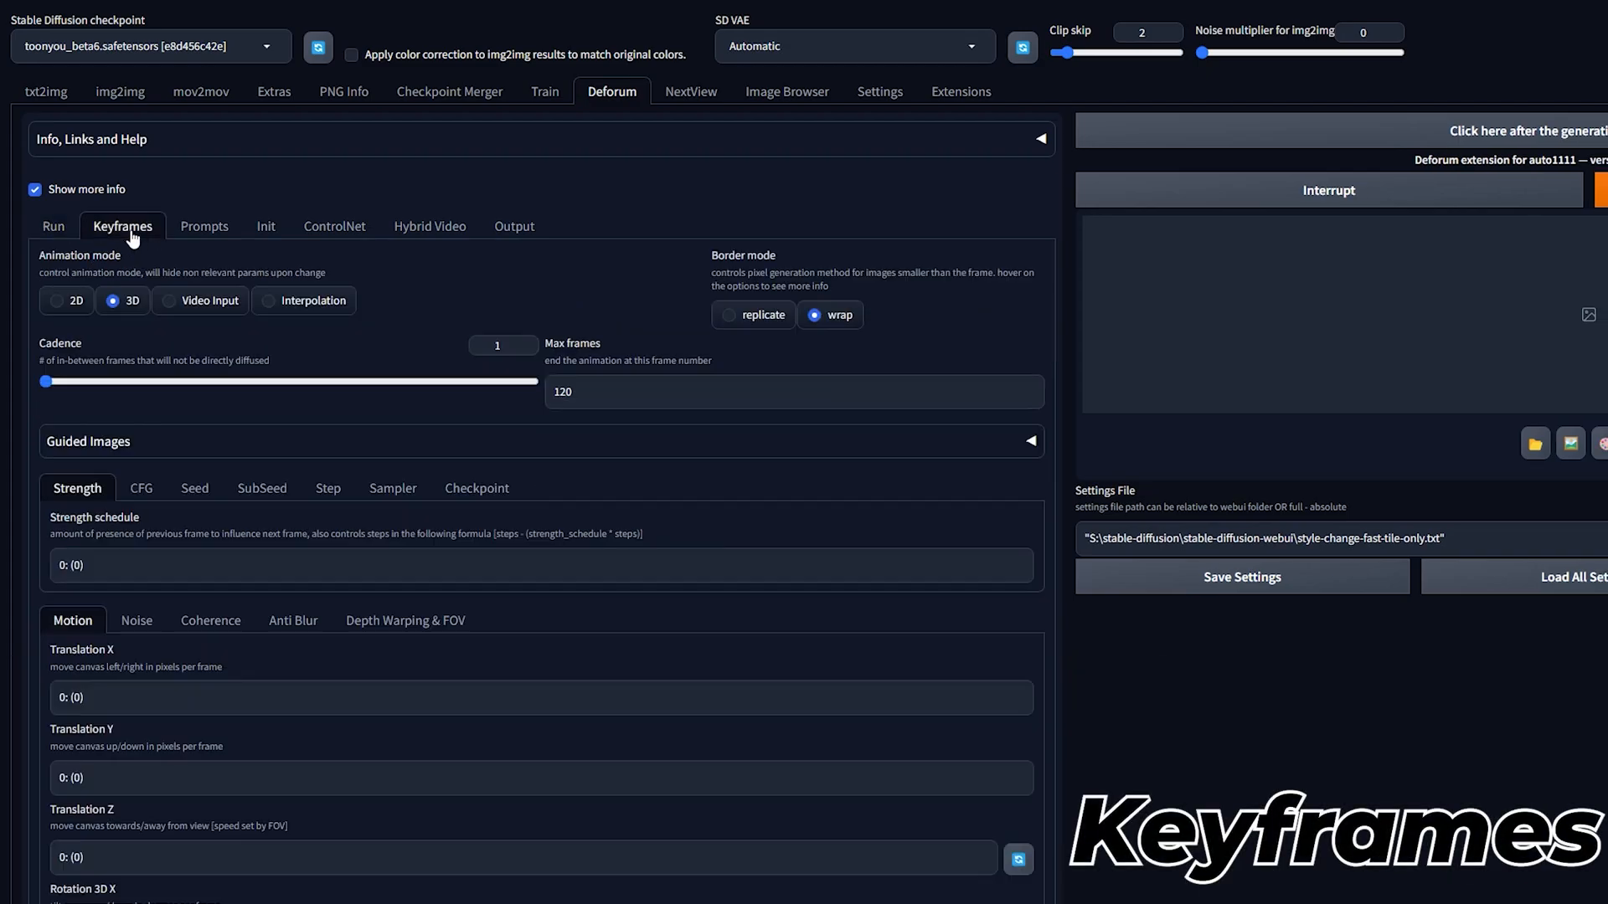
pyautogui.moveTo(198, 369)
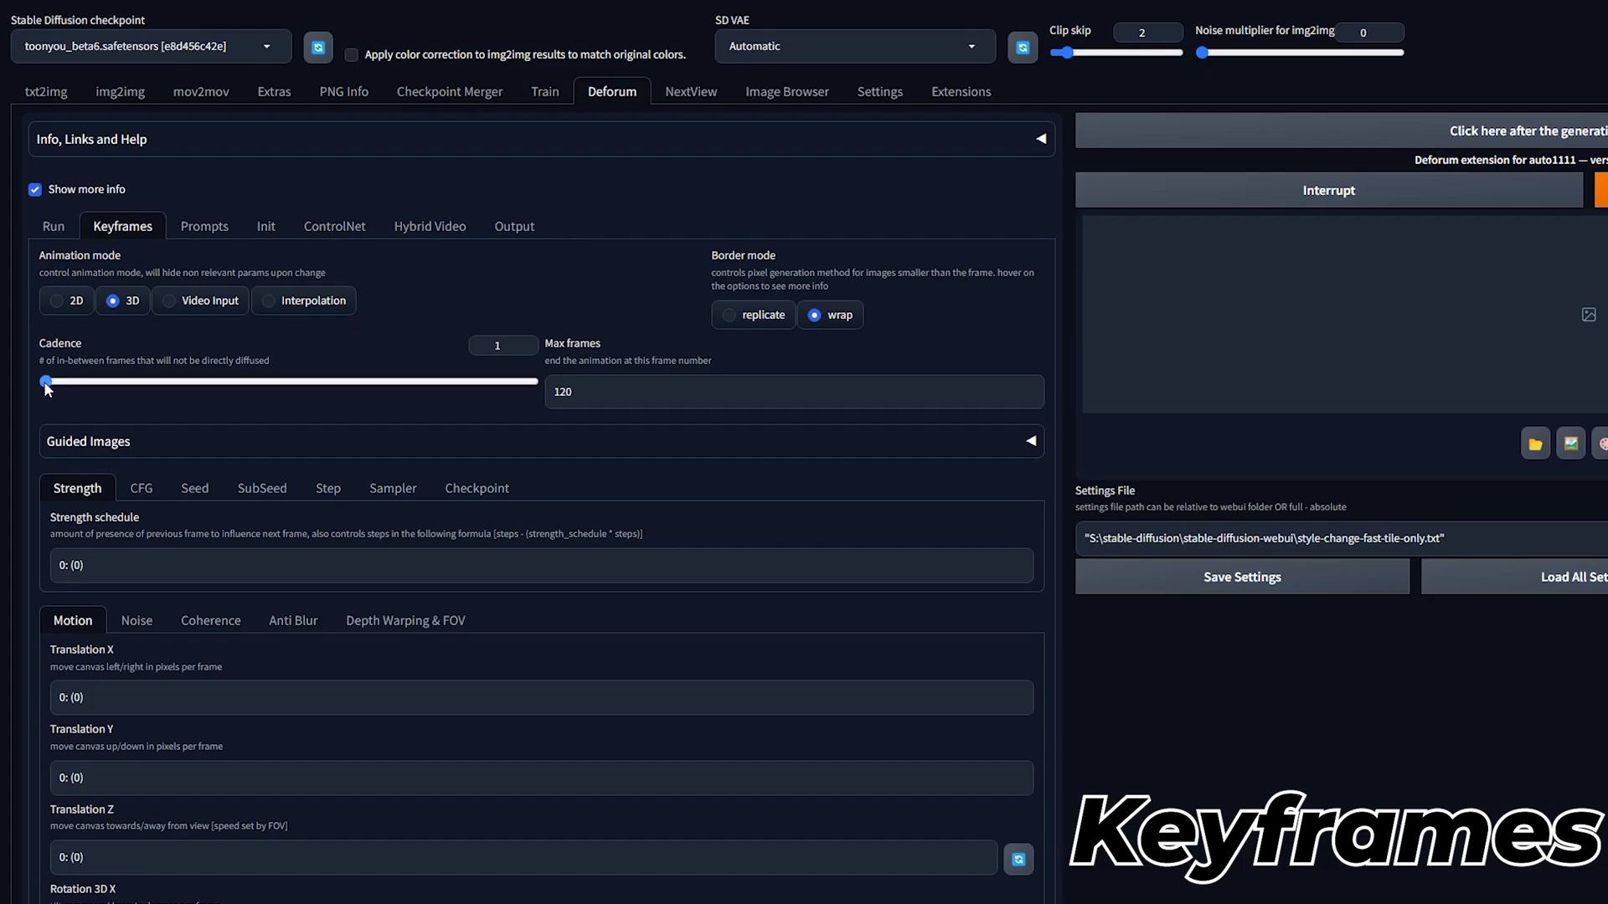
pyautogui.moveTo(501, 368)
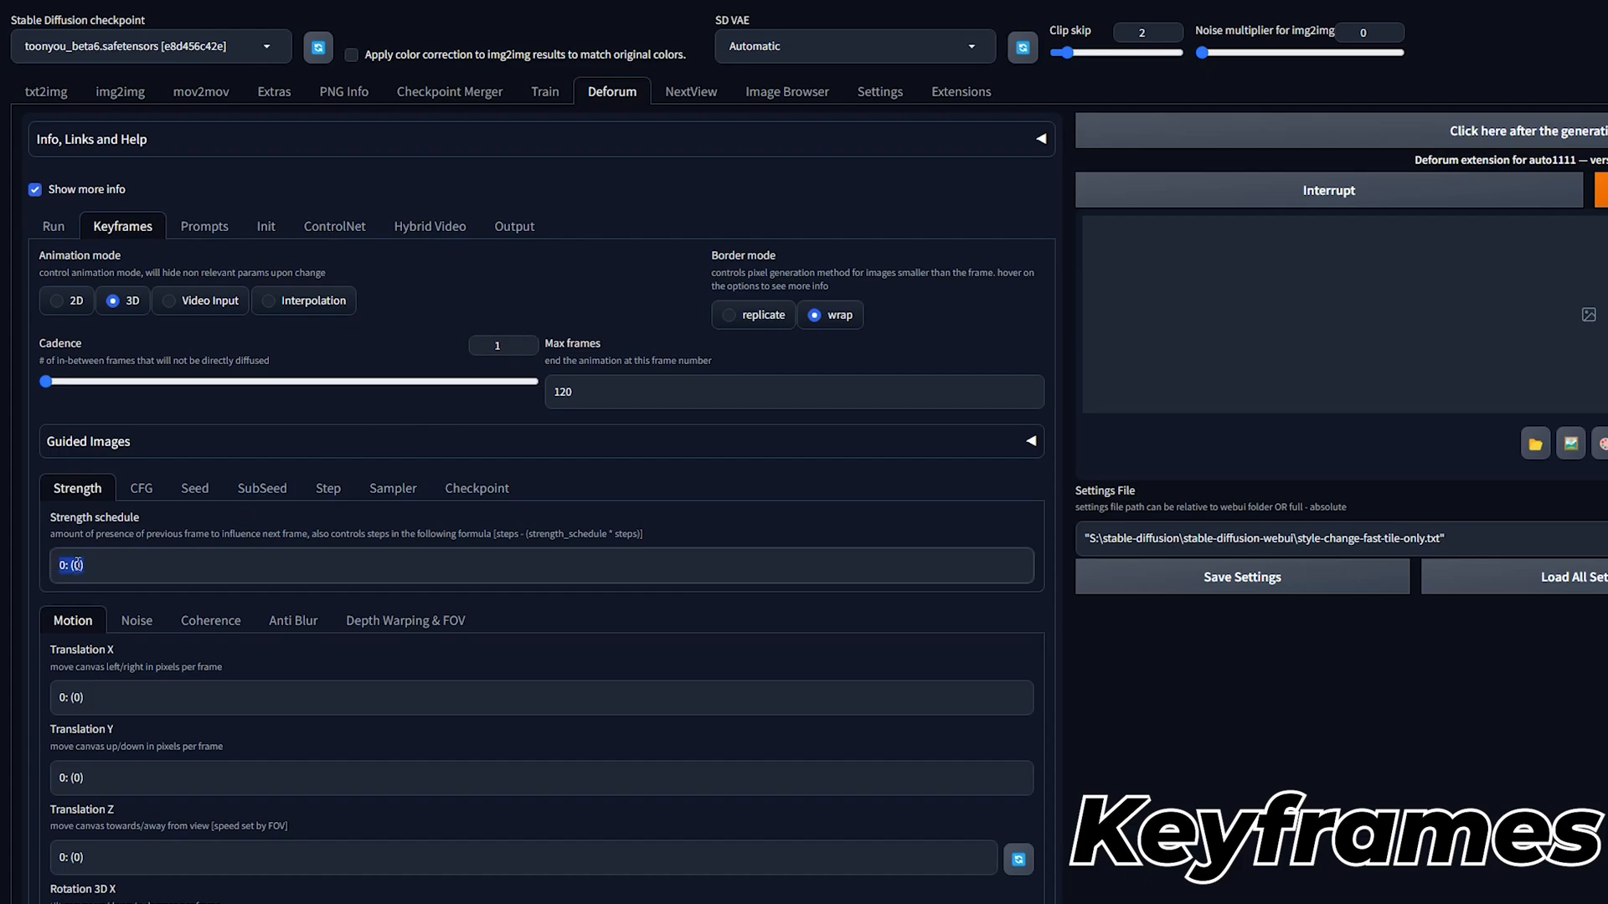
# Step: Review the strength schedule and colour coherence method, then show the Depth Warping & FOV options
pyautogui.click(218, 564)
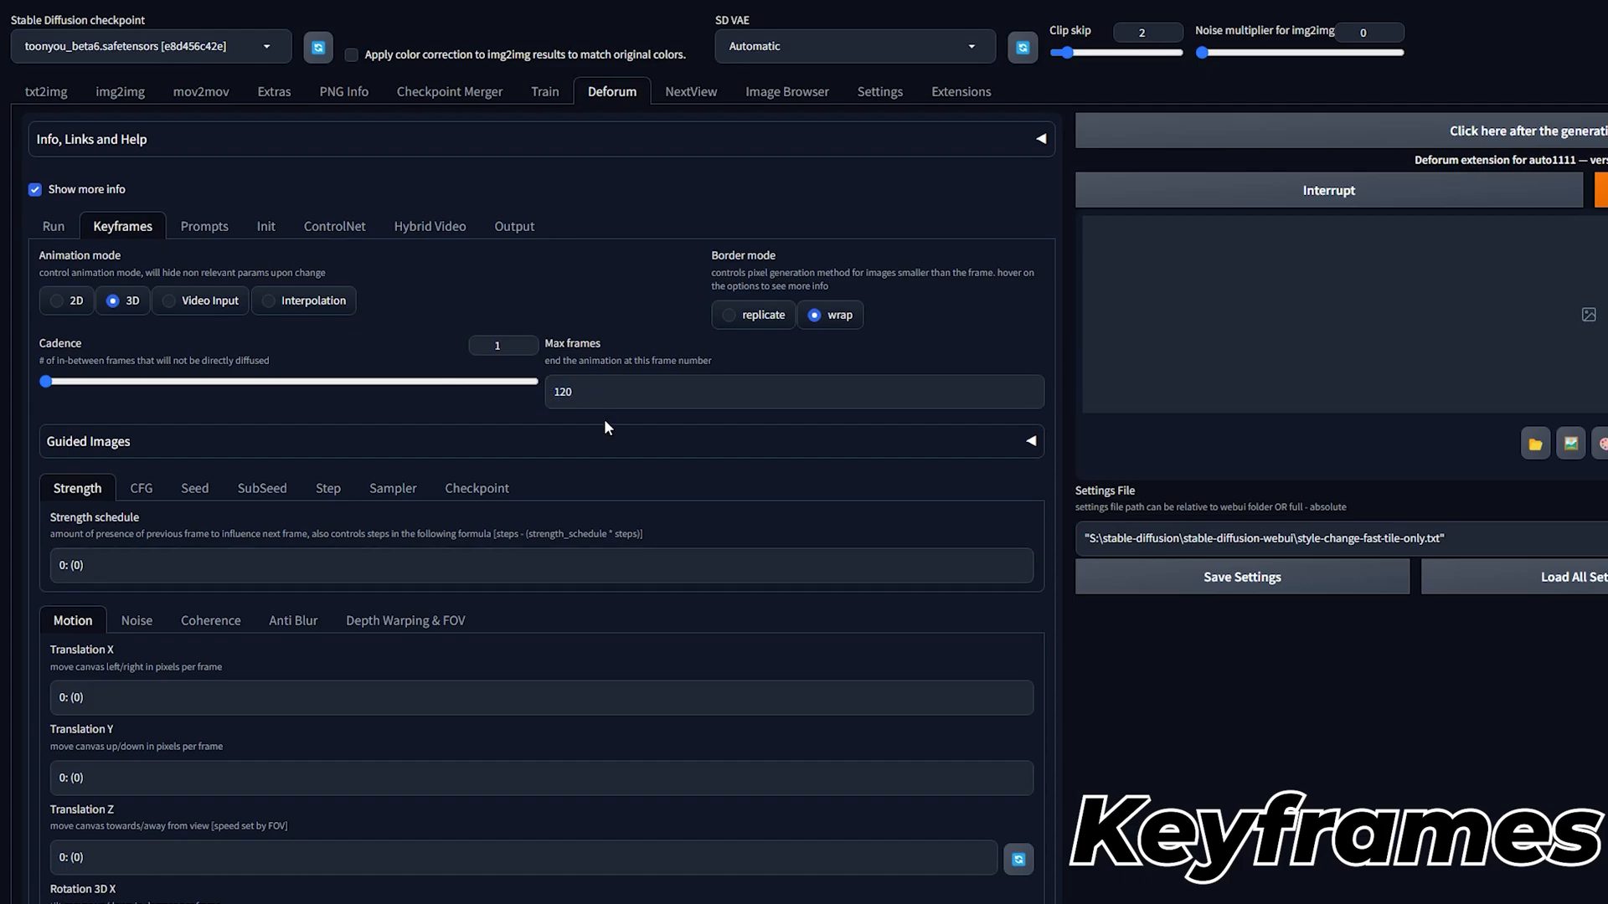
pyautogui.moveTo(211, 619)
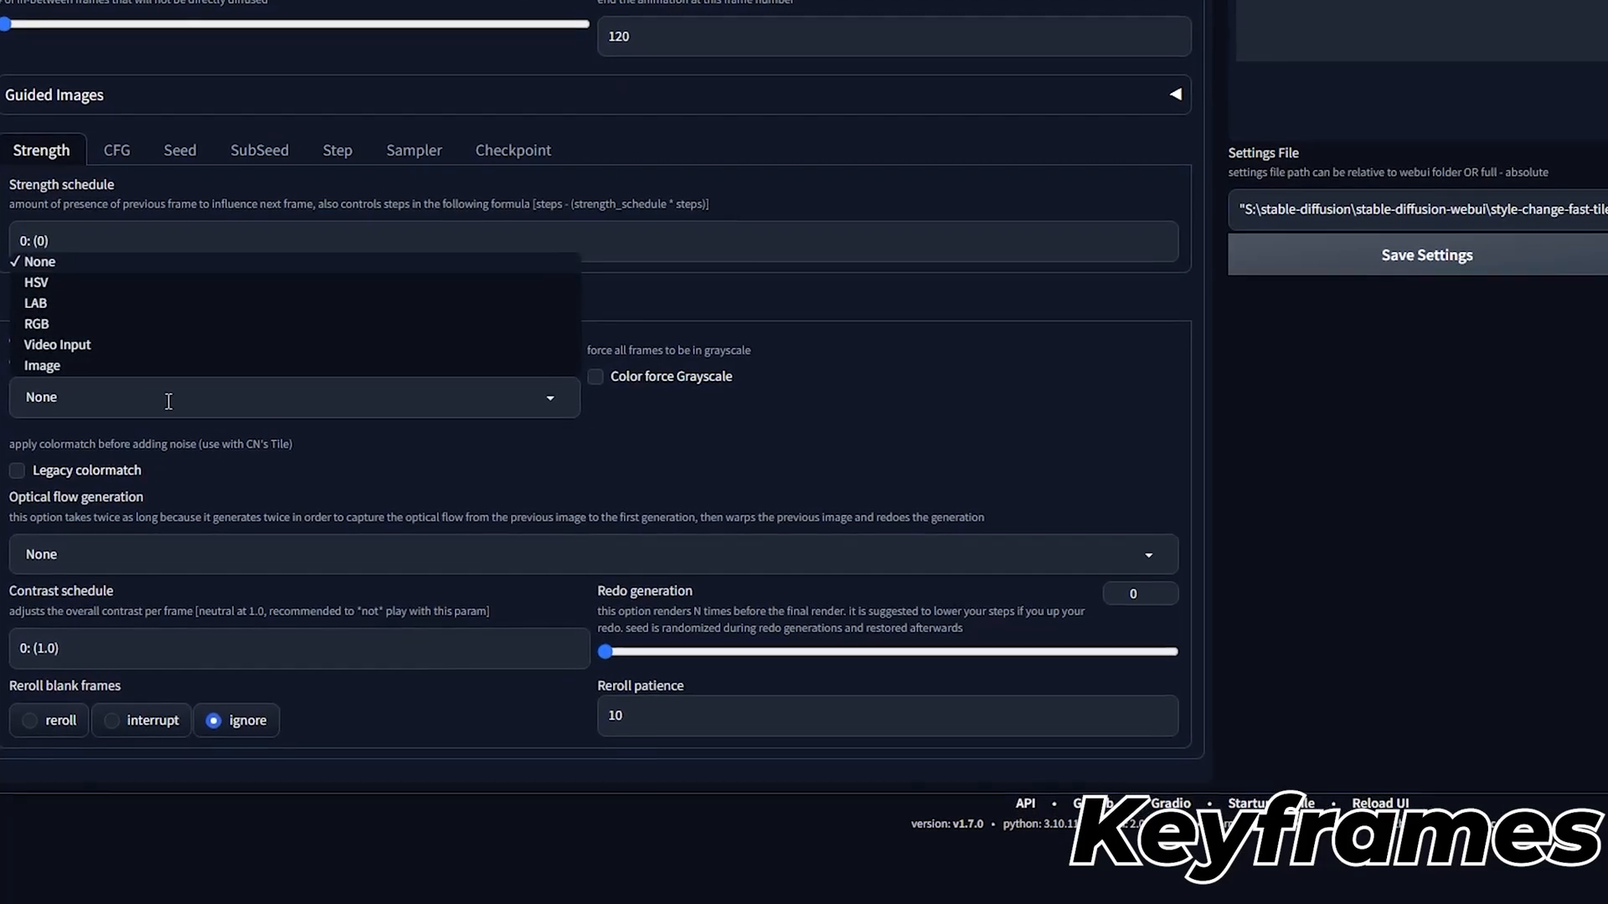
pyautogui.click(57, 343)
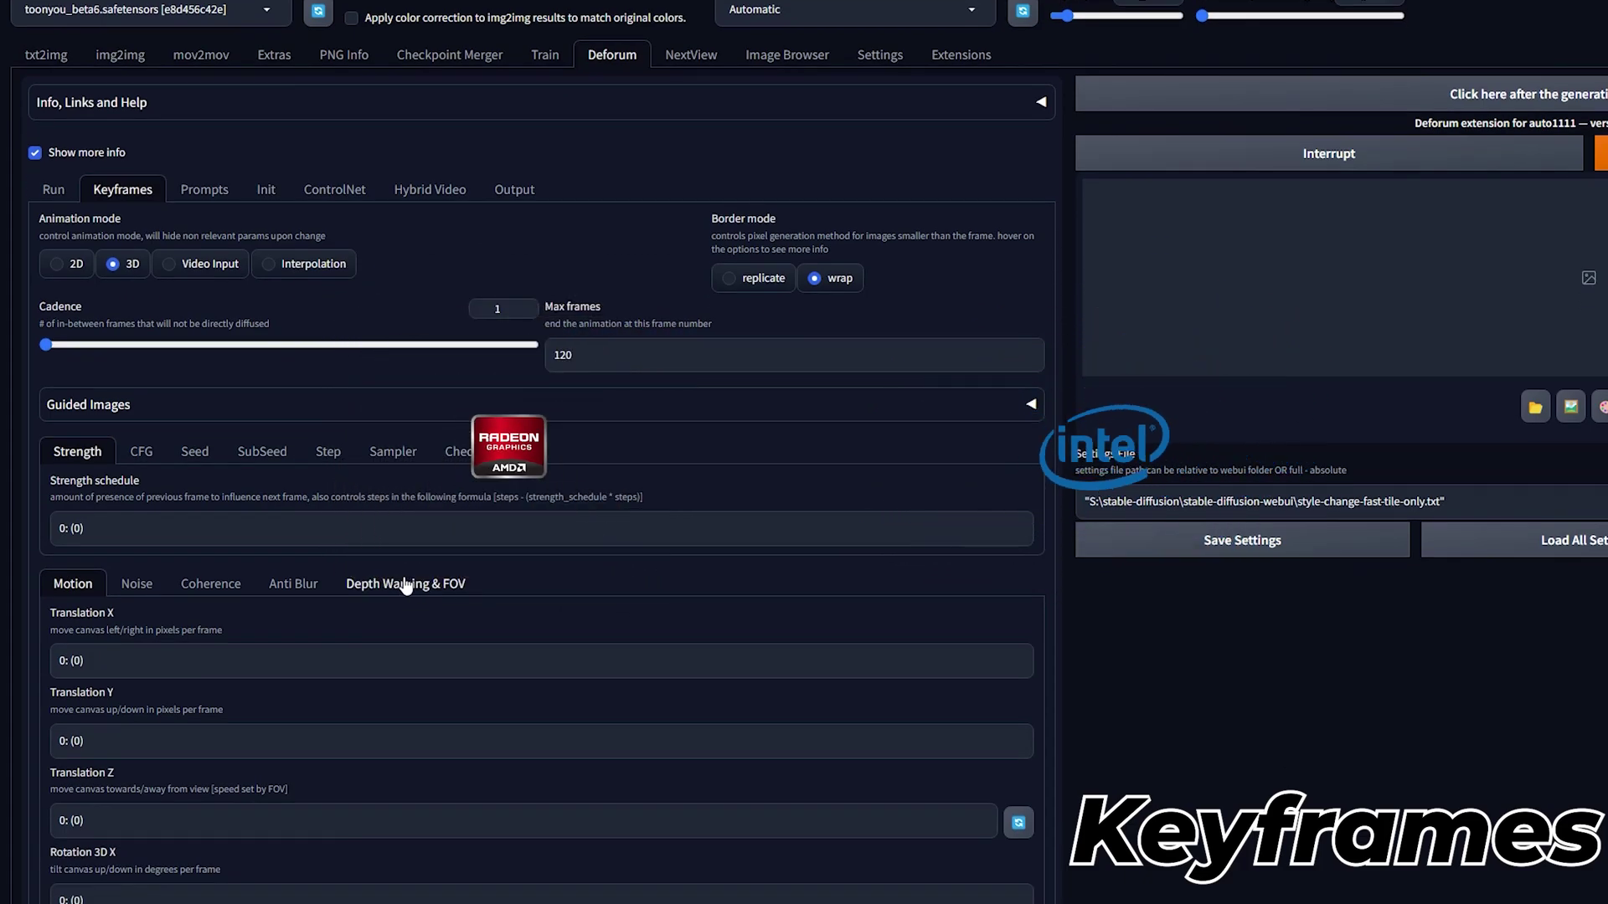
pyautogui.click(403, 583)
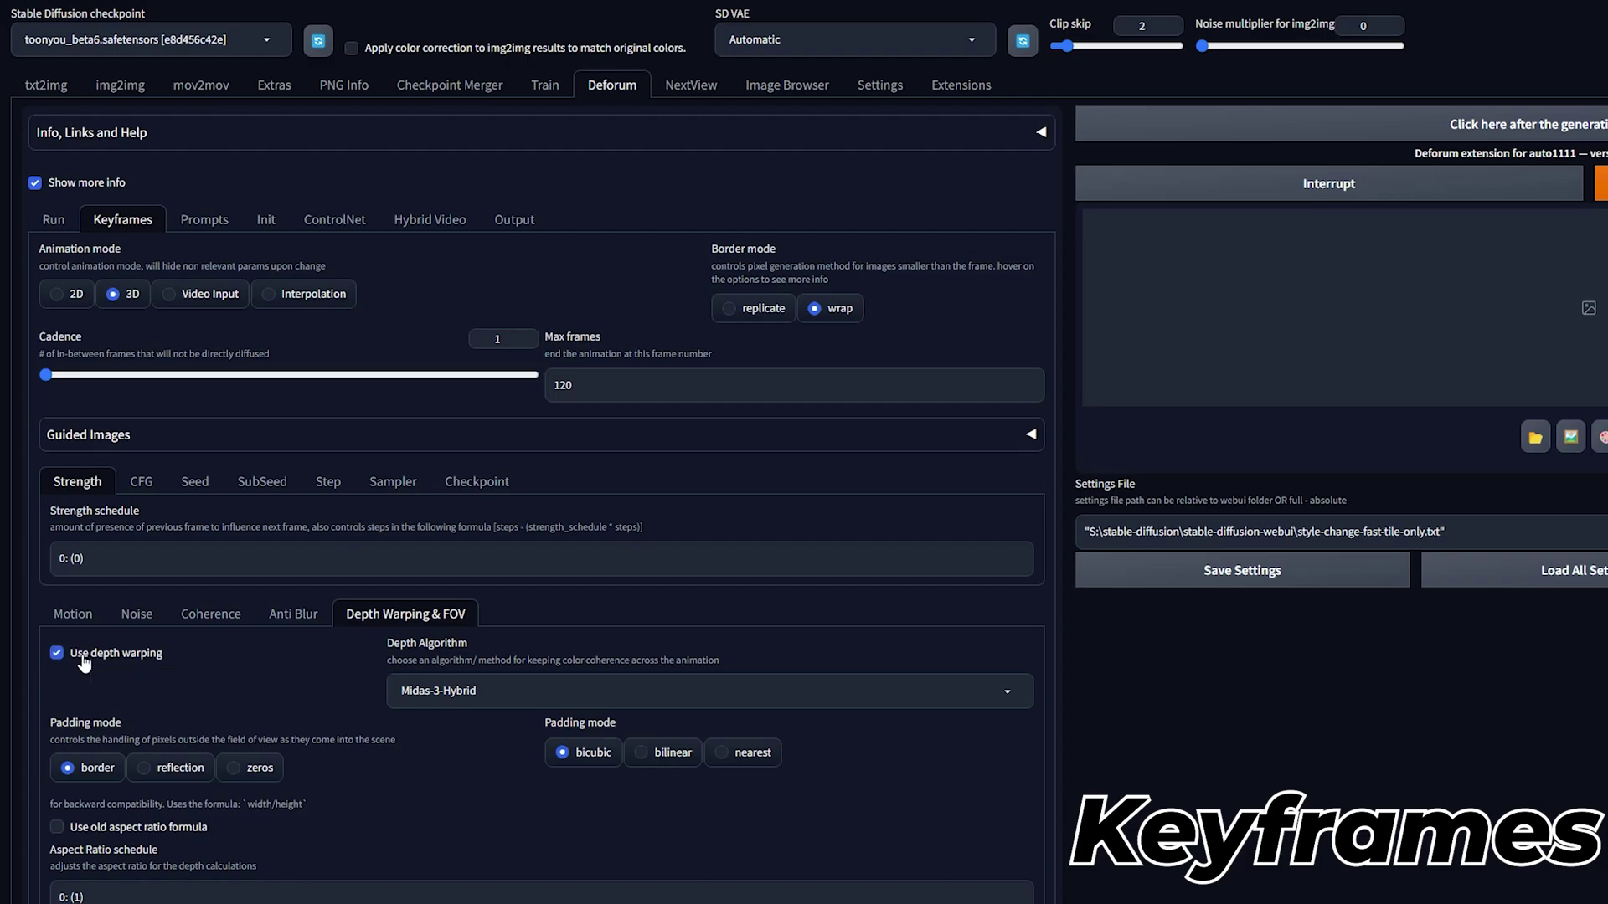
# Step: Set the frame-0 prompt to '1girl, black long hair, full body, open shirt, socks...' with the LoRA tag
pyautogui.click(203, 226)
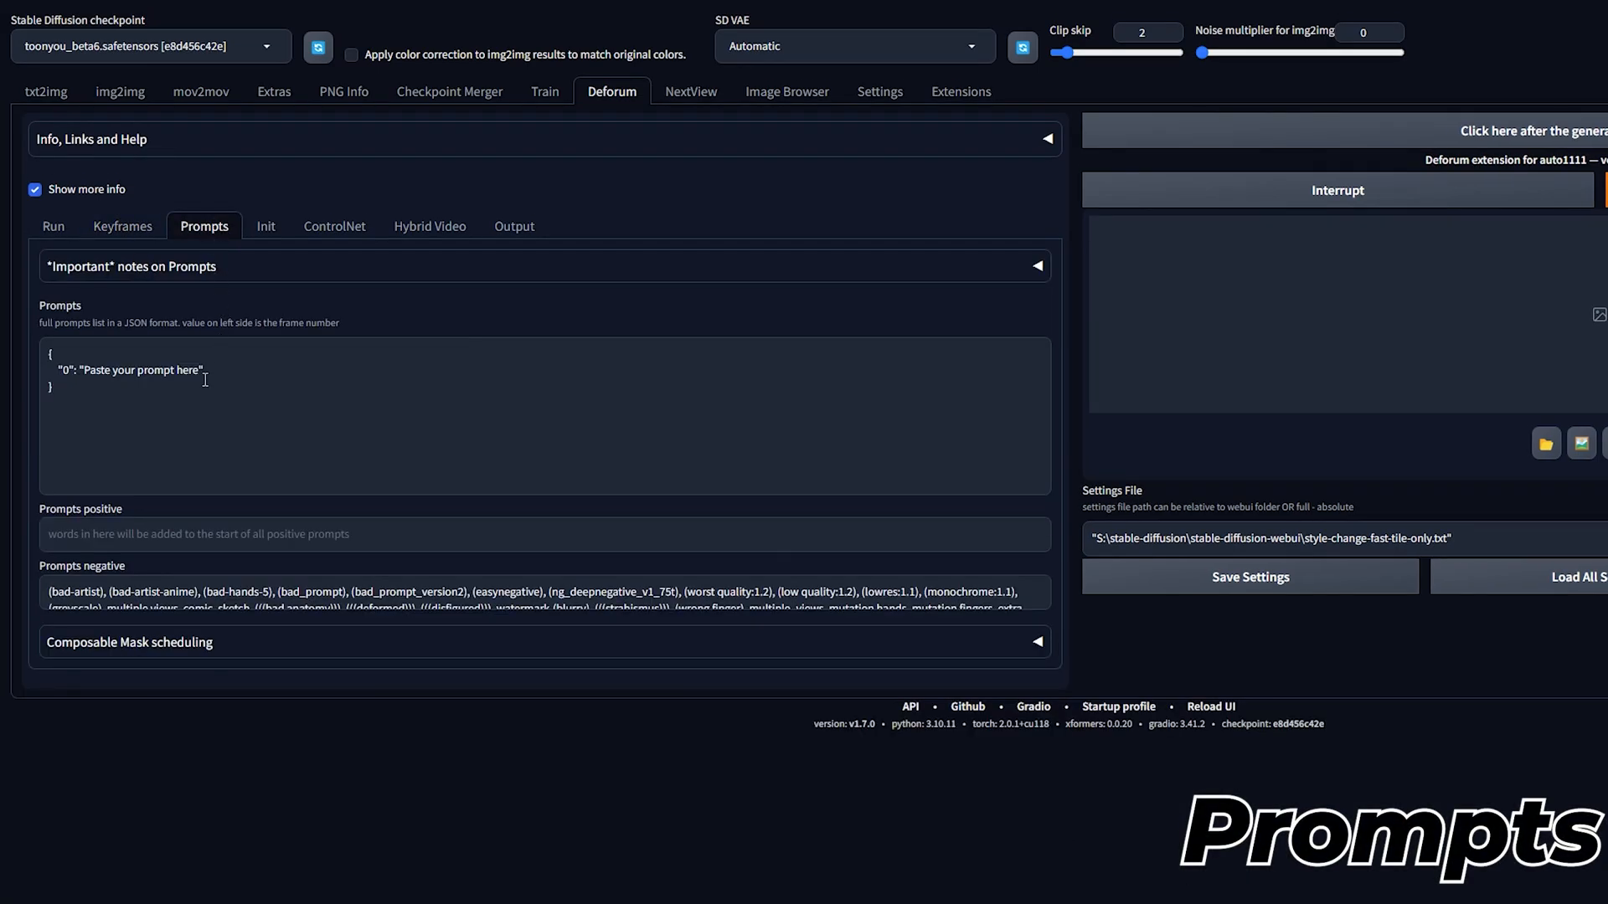
pyautogui.doubleClick(141, 368)
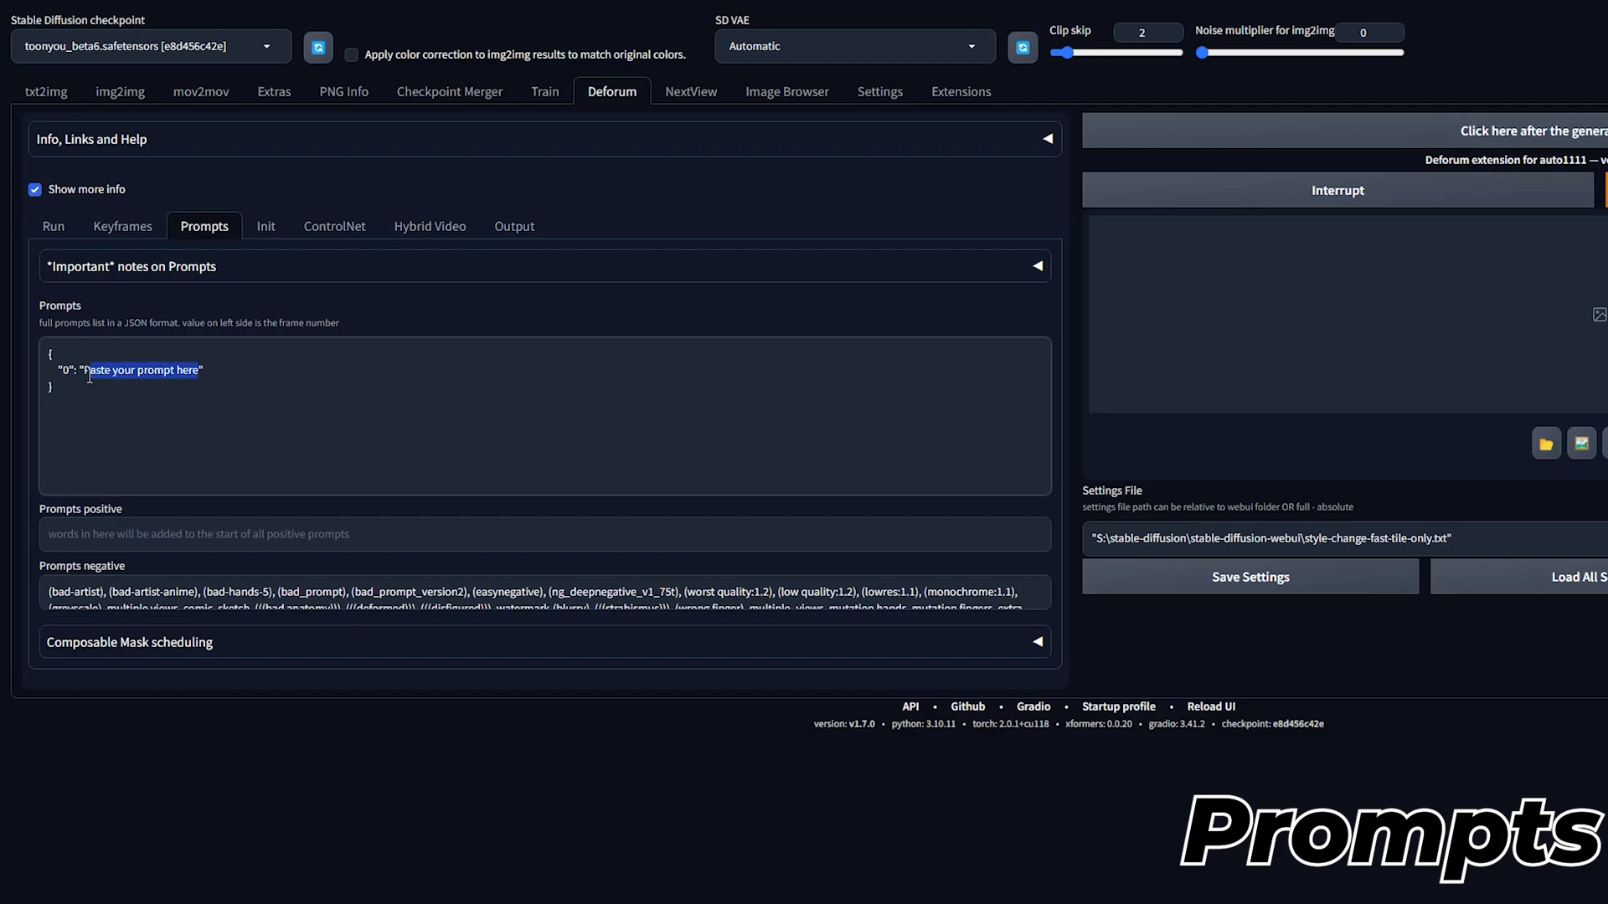
pyautogui.write('1girl, black long hair, full body, open shirt, socks, solo, standing, underwear, <lora:pytorch_lora_weights:0.7>')
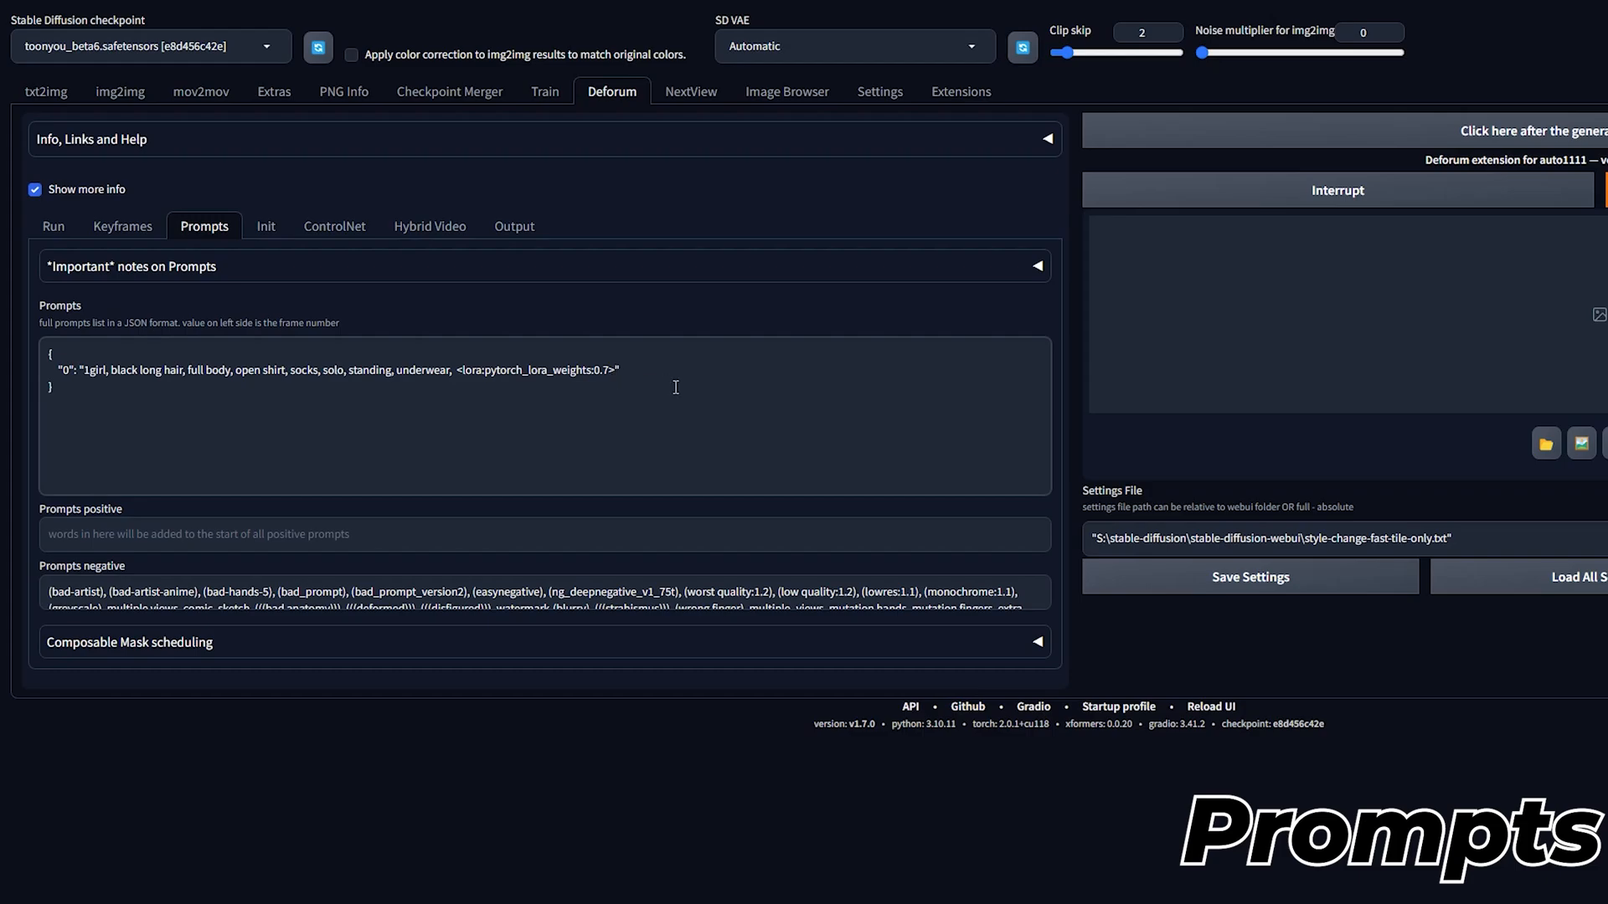
pyautogui.click(266, 226)
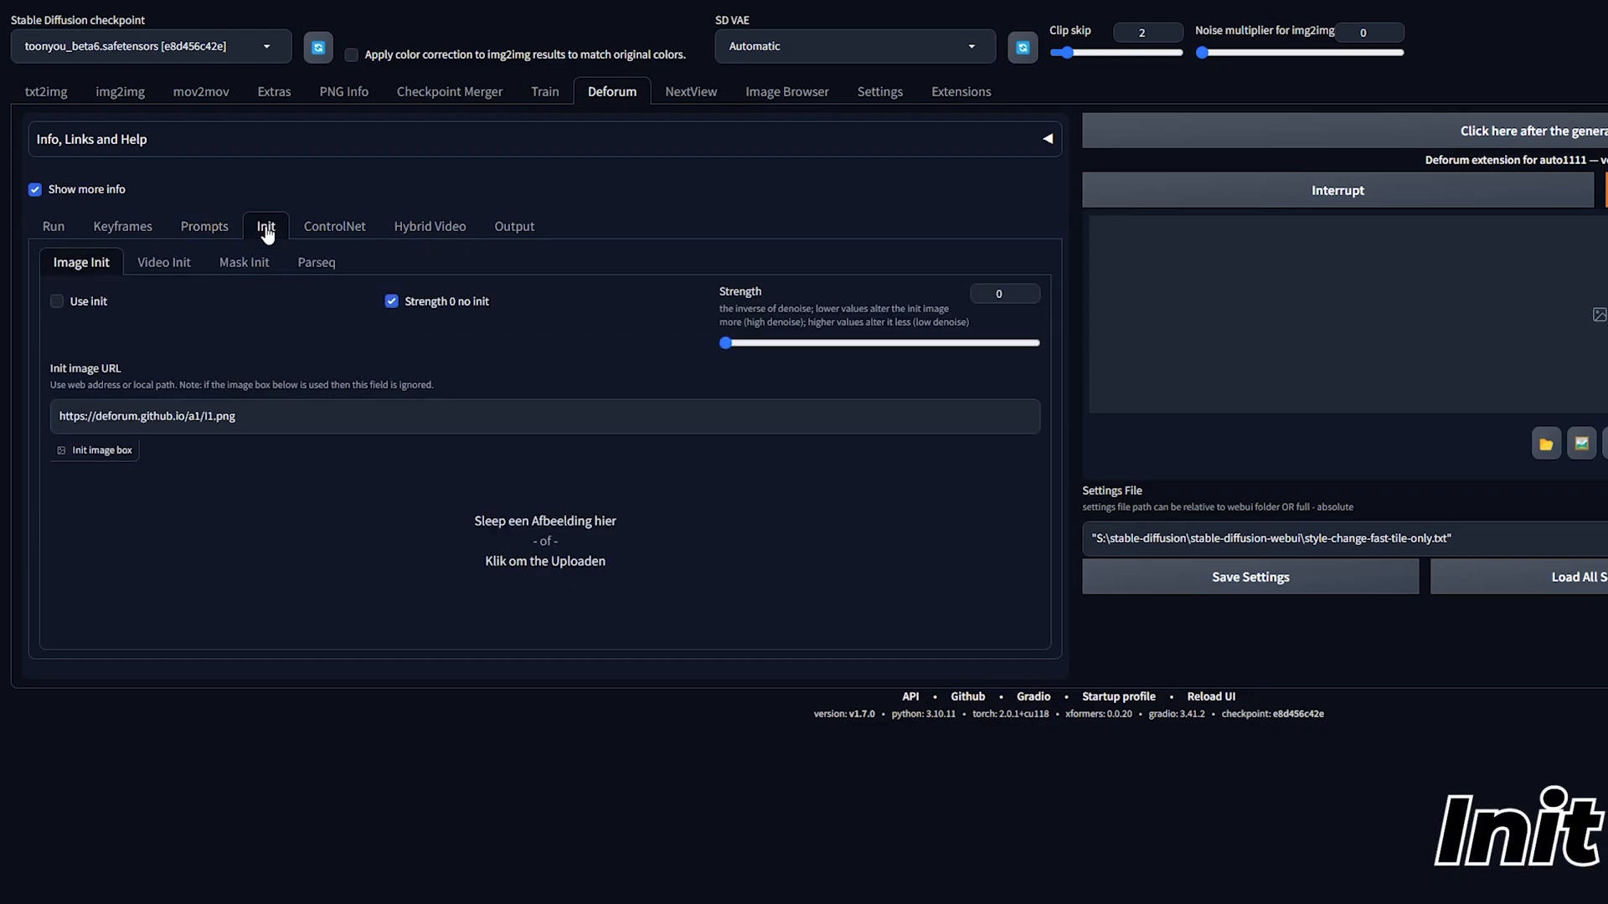
# Step: Point Video init path to S:\Videos S\B-ROLL\Kitchen_Girl\girl_dancing.mp4 without quotes
pyautogui.click(163, 261)
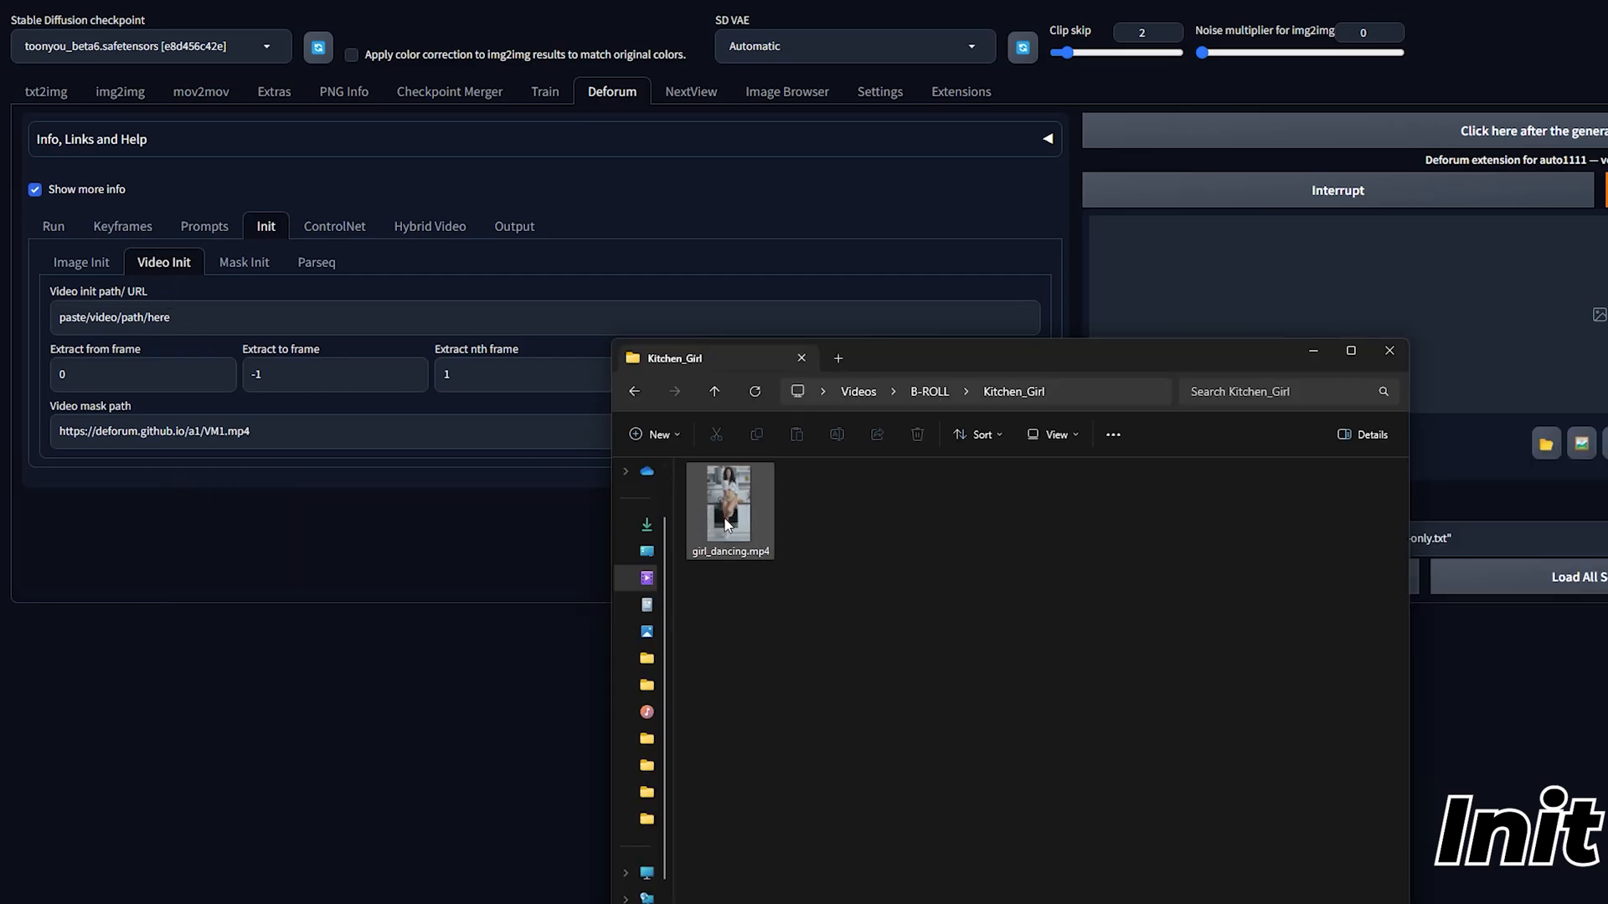
pyautogui.rightClick(729, 508)
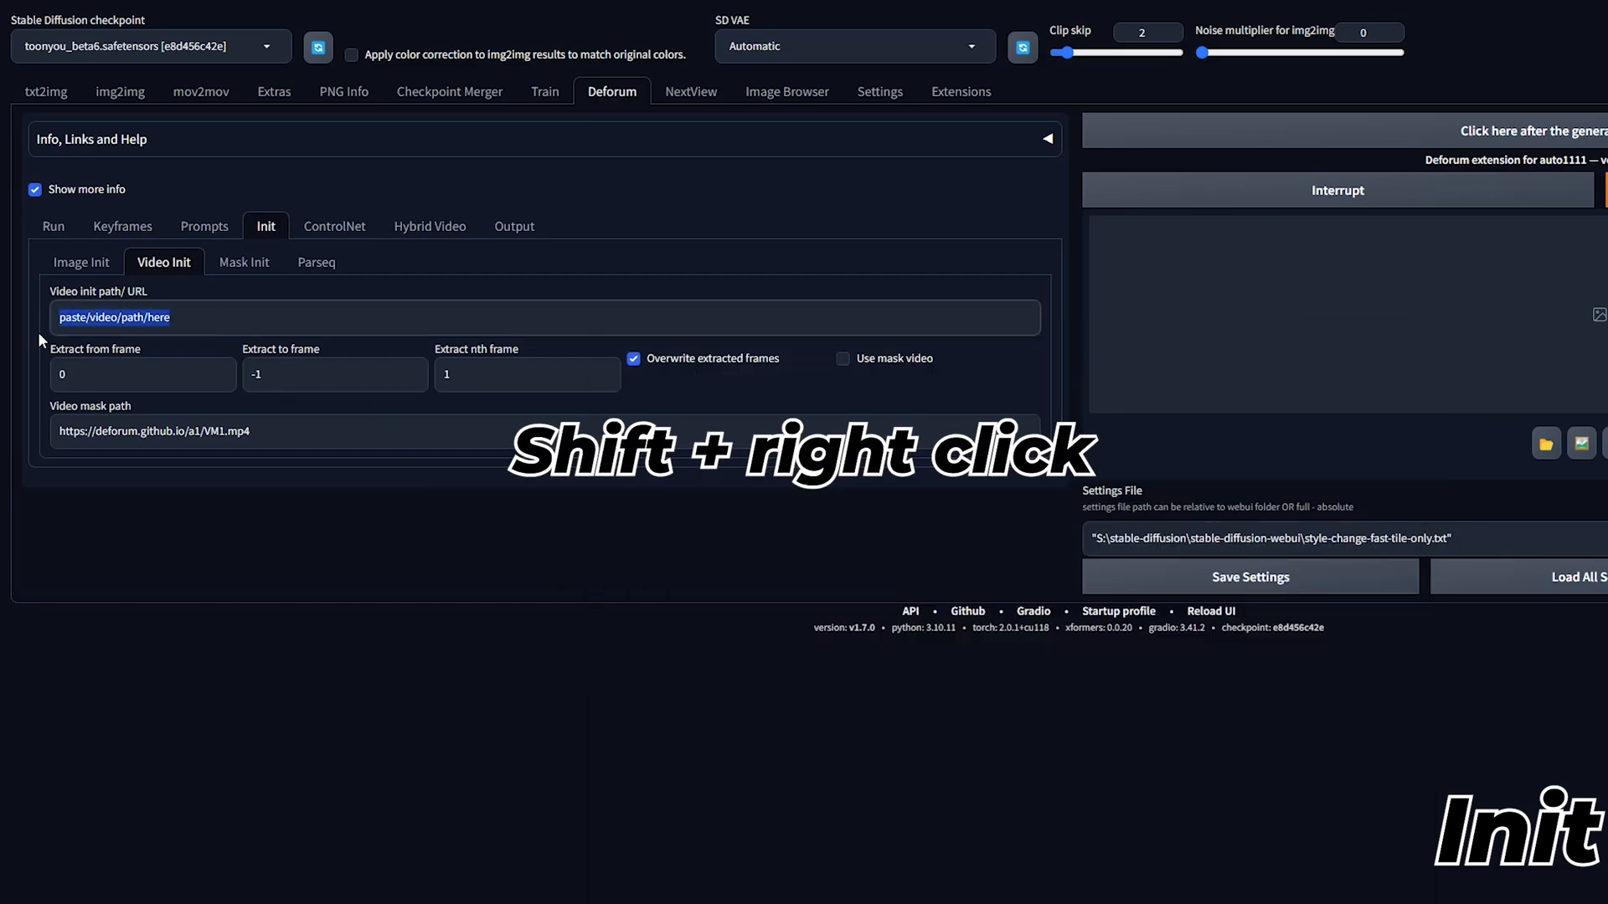
pyautogui.write('"S:\\Videos S\\B-ROLL\\Kitchen_Girl\\girl_dancing.mp4"')
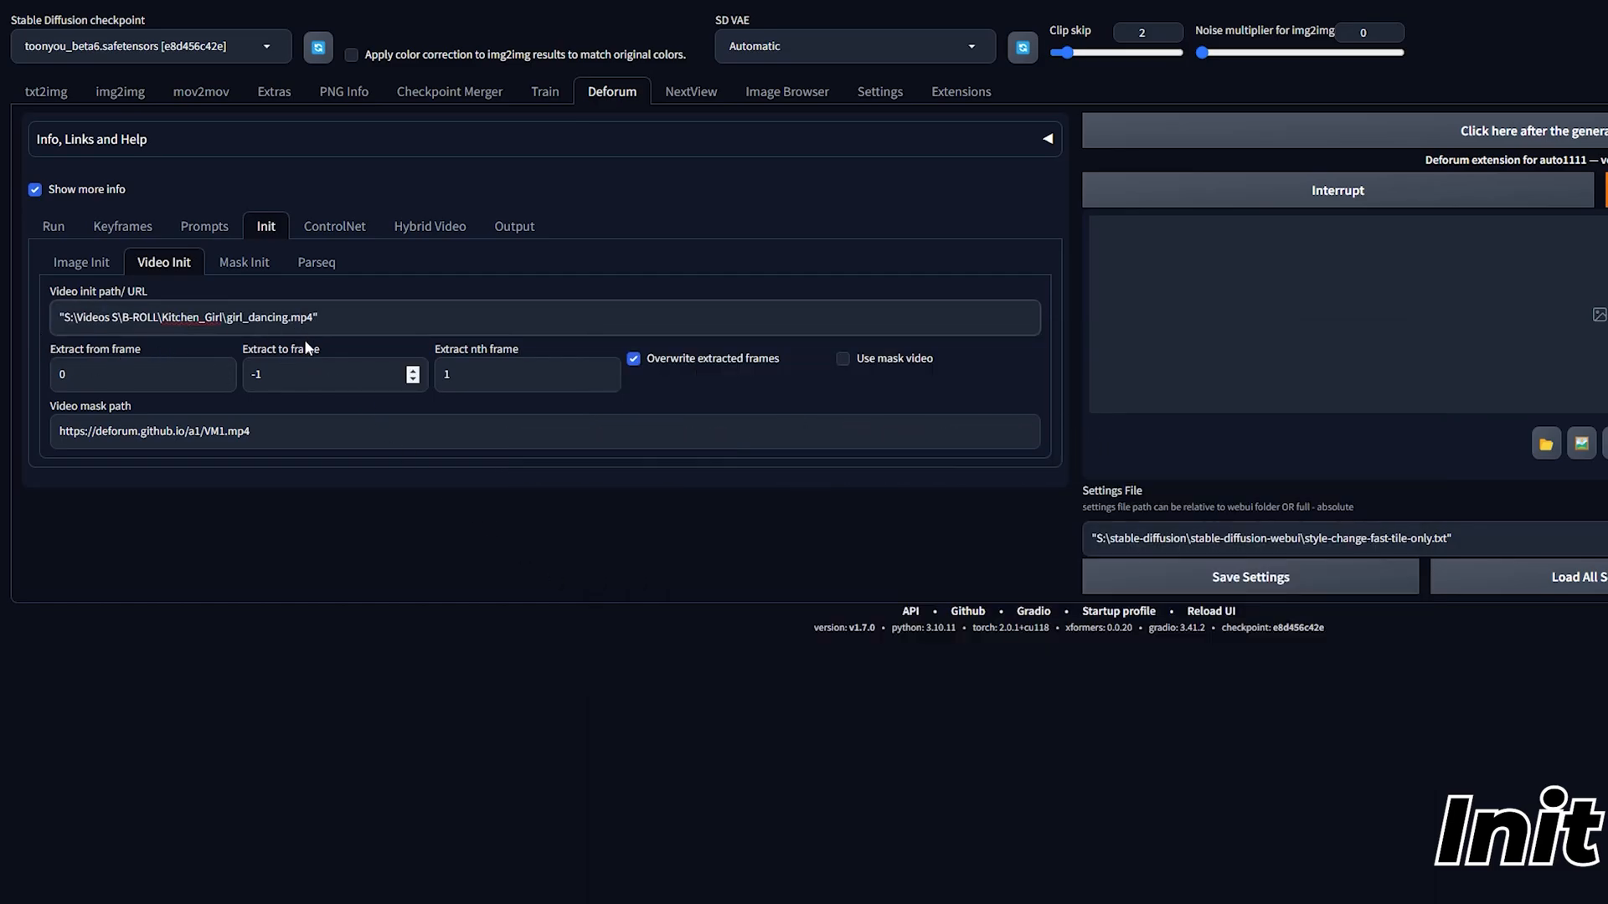
pyautogui.click(343, 316)
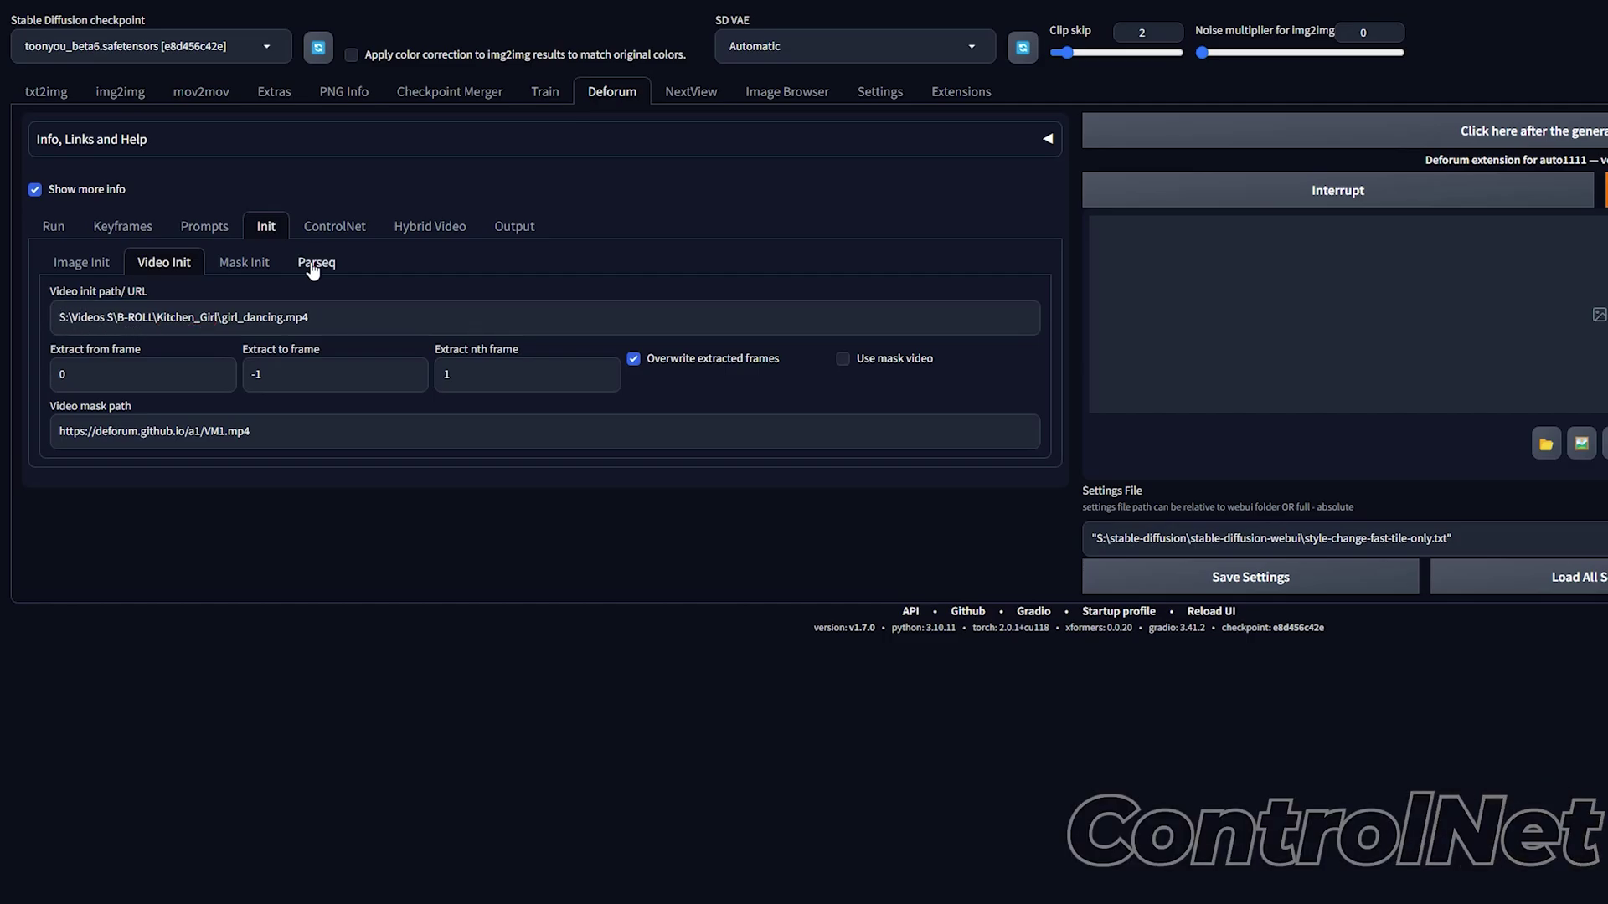
# Step: Check the ControlNet setup, view the 30 FPS output settings, and bring the Kitchen_Girl folder forward
pyautogui.click(333, 226)
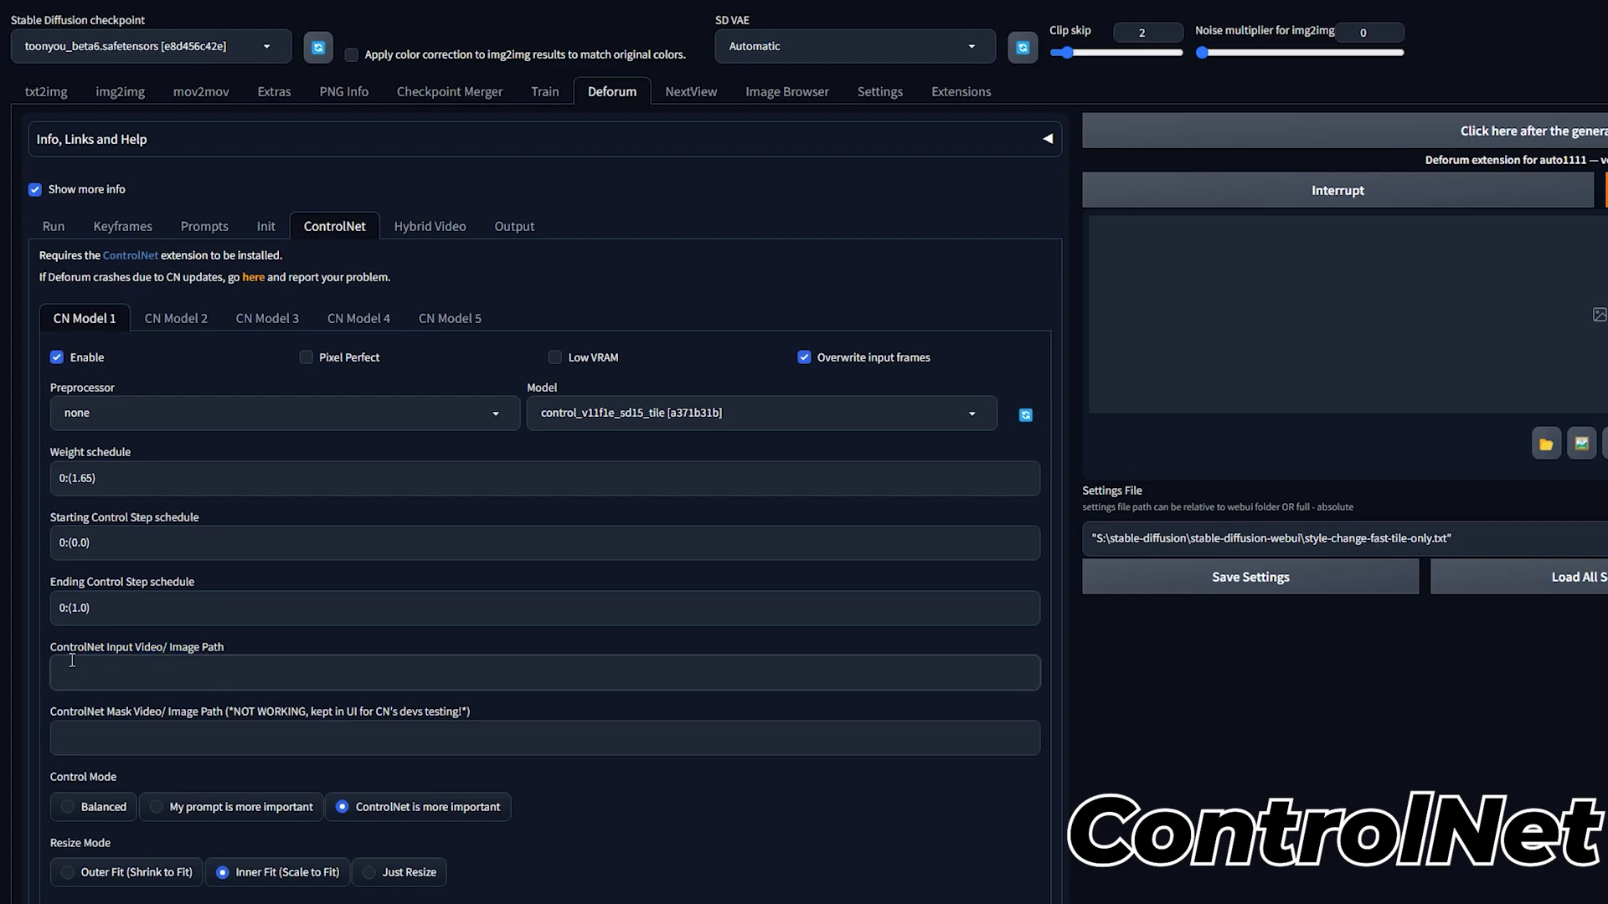
pyautogui.click(515, 226)
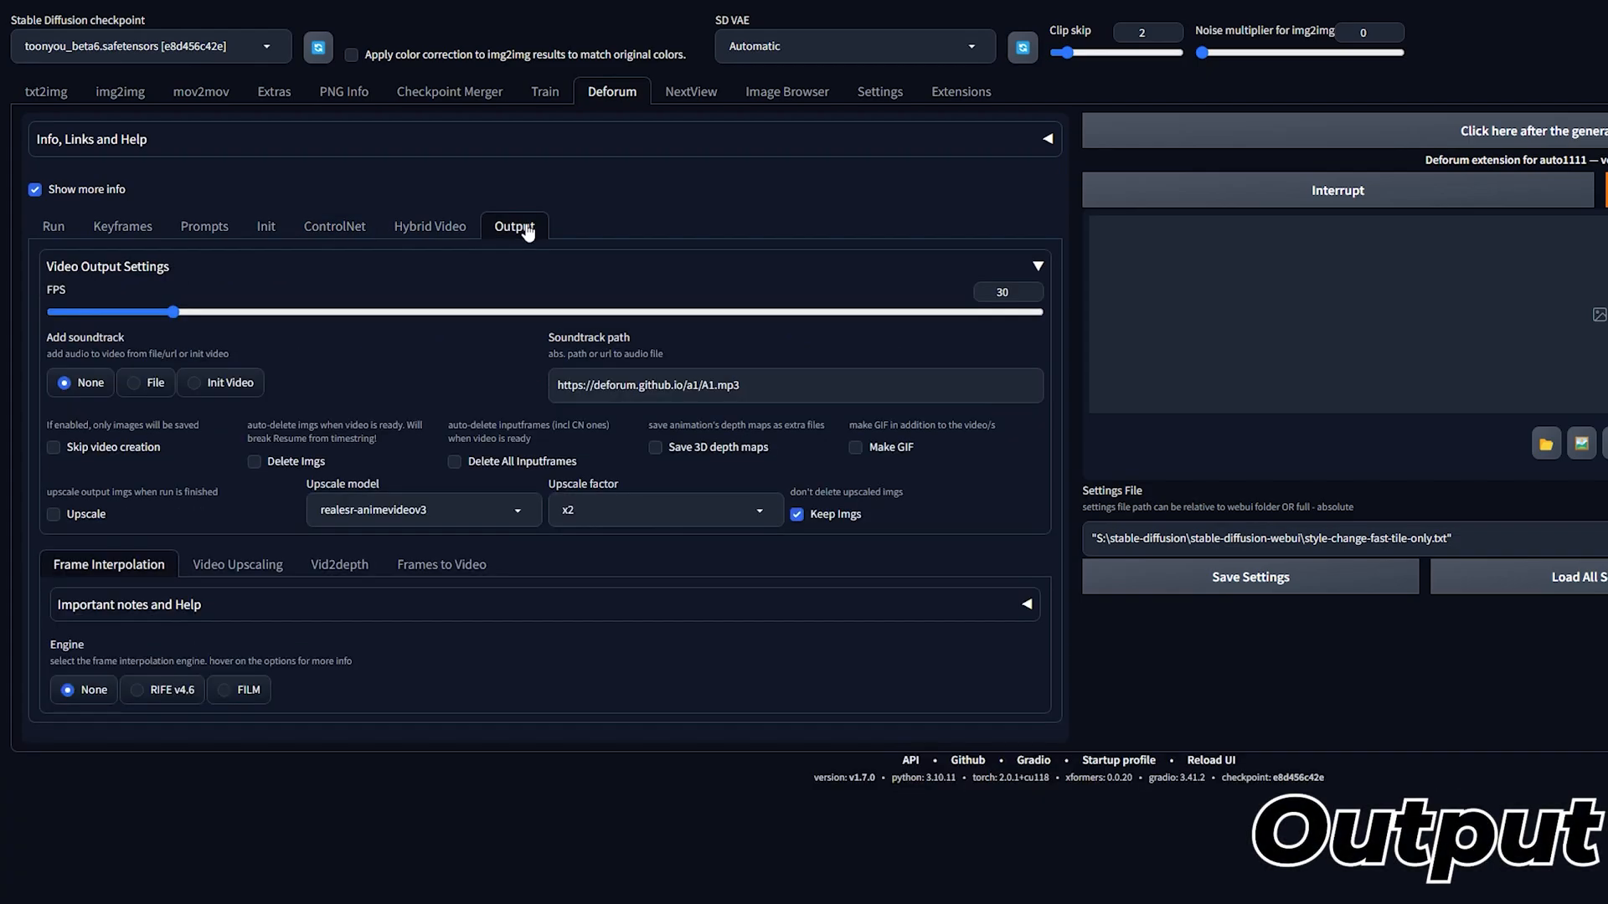
pyautogui.click(1008, 291)
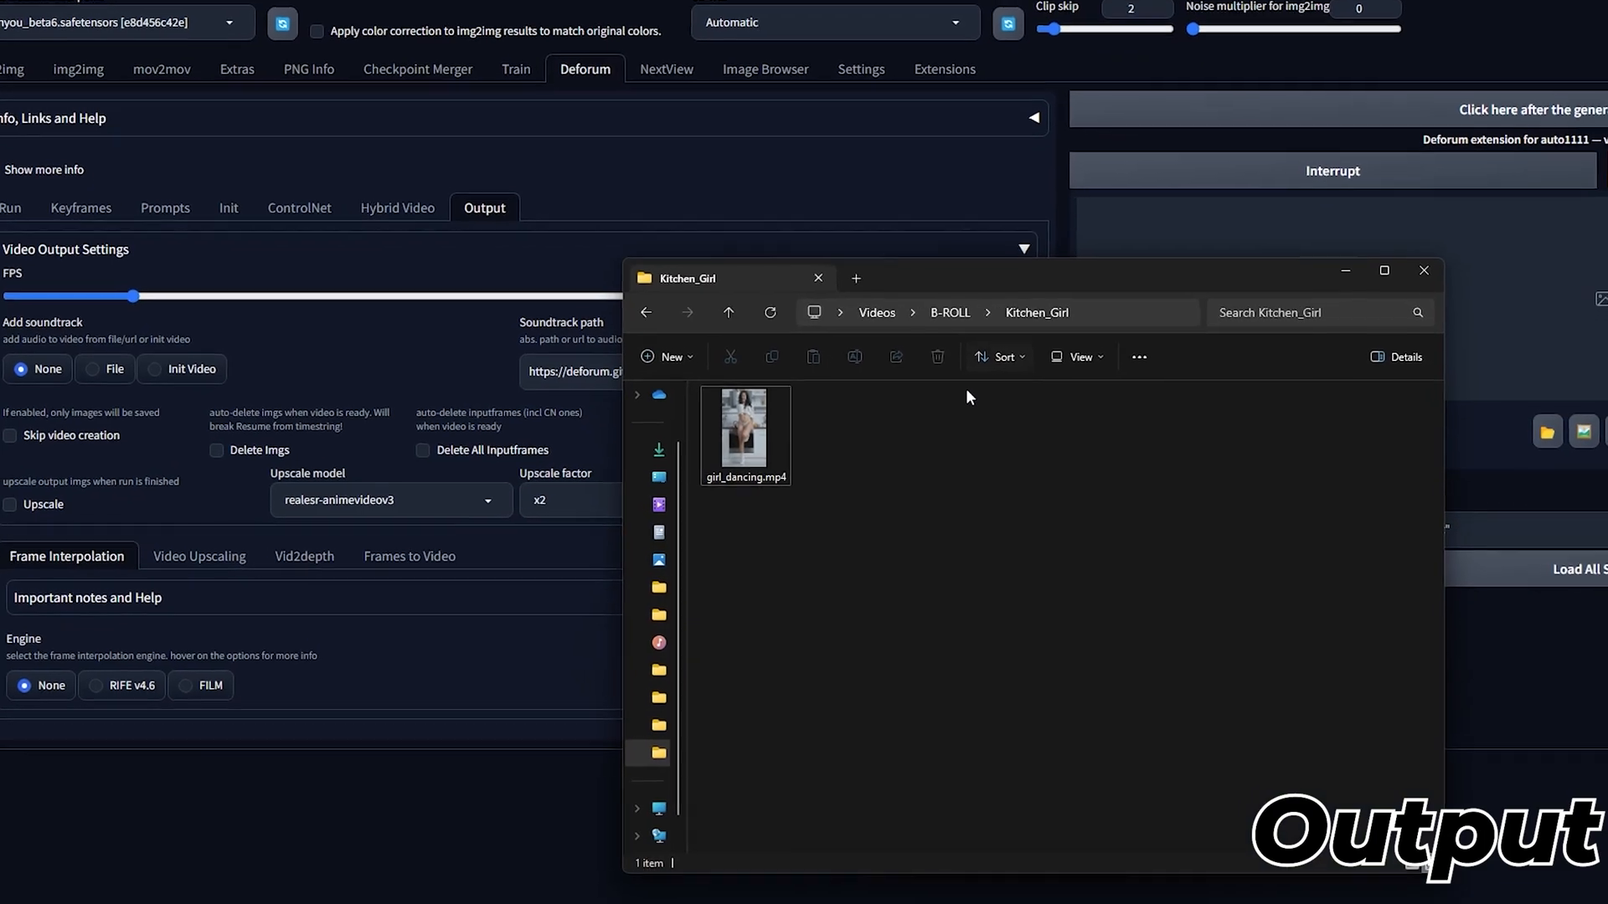
# Step: Read girl_dancing.mp4's 25 frames/second rate from its Properties Details, then close it
pyautogui.rightClick(745, 426)
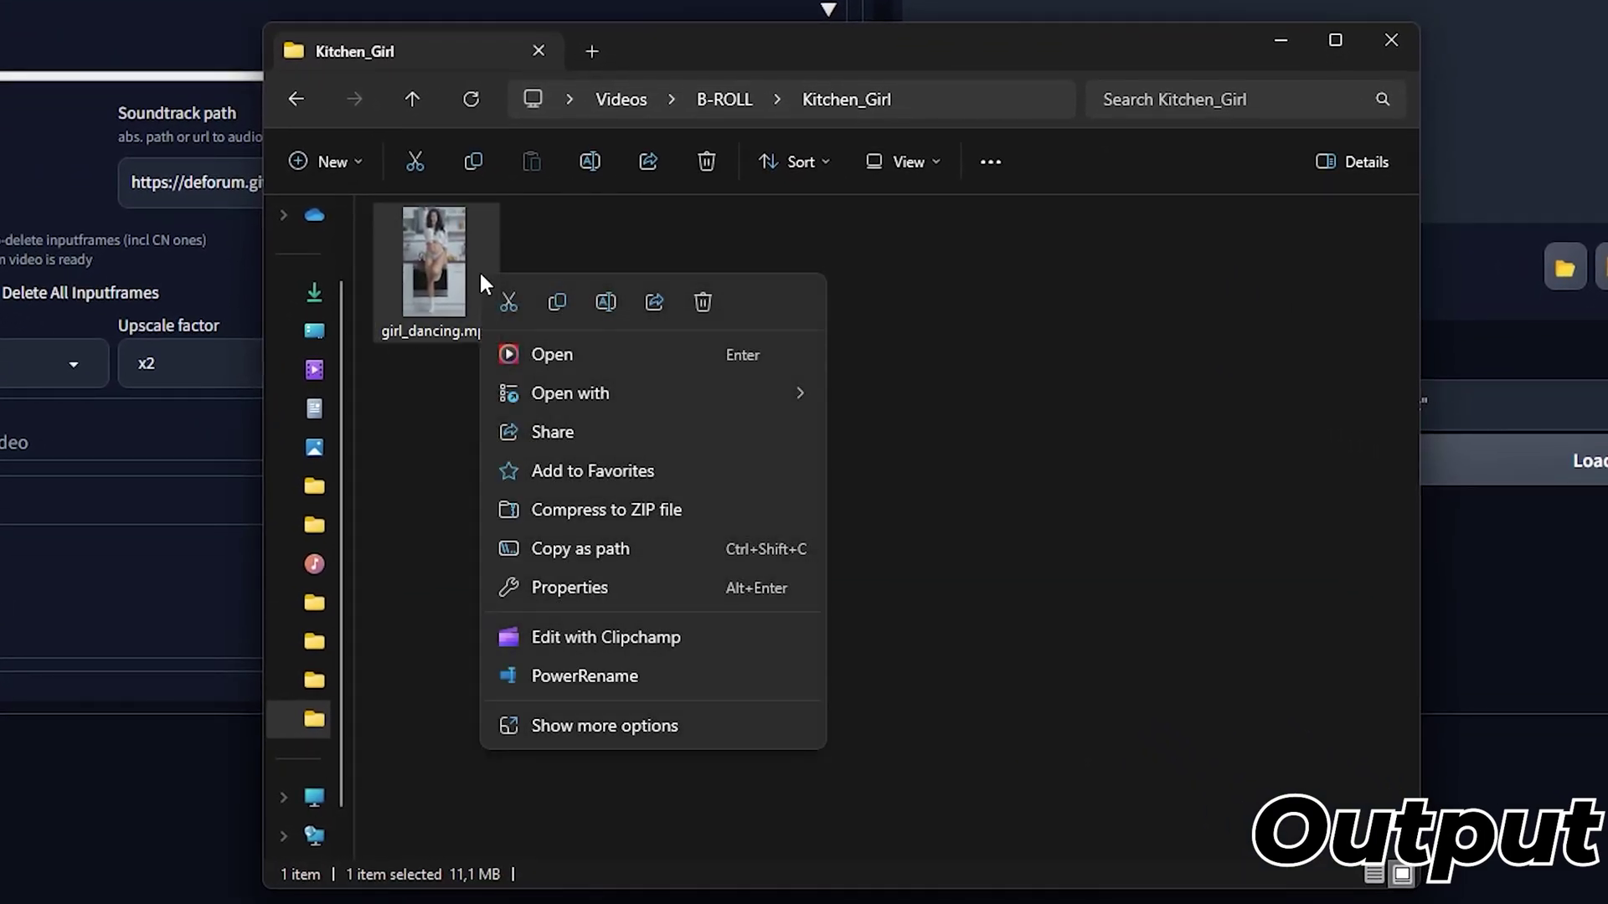
pyautogui.click(568, 586)
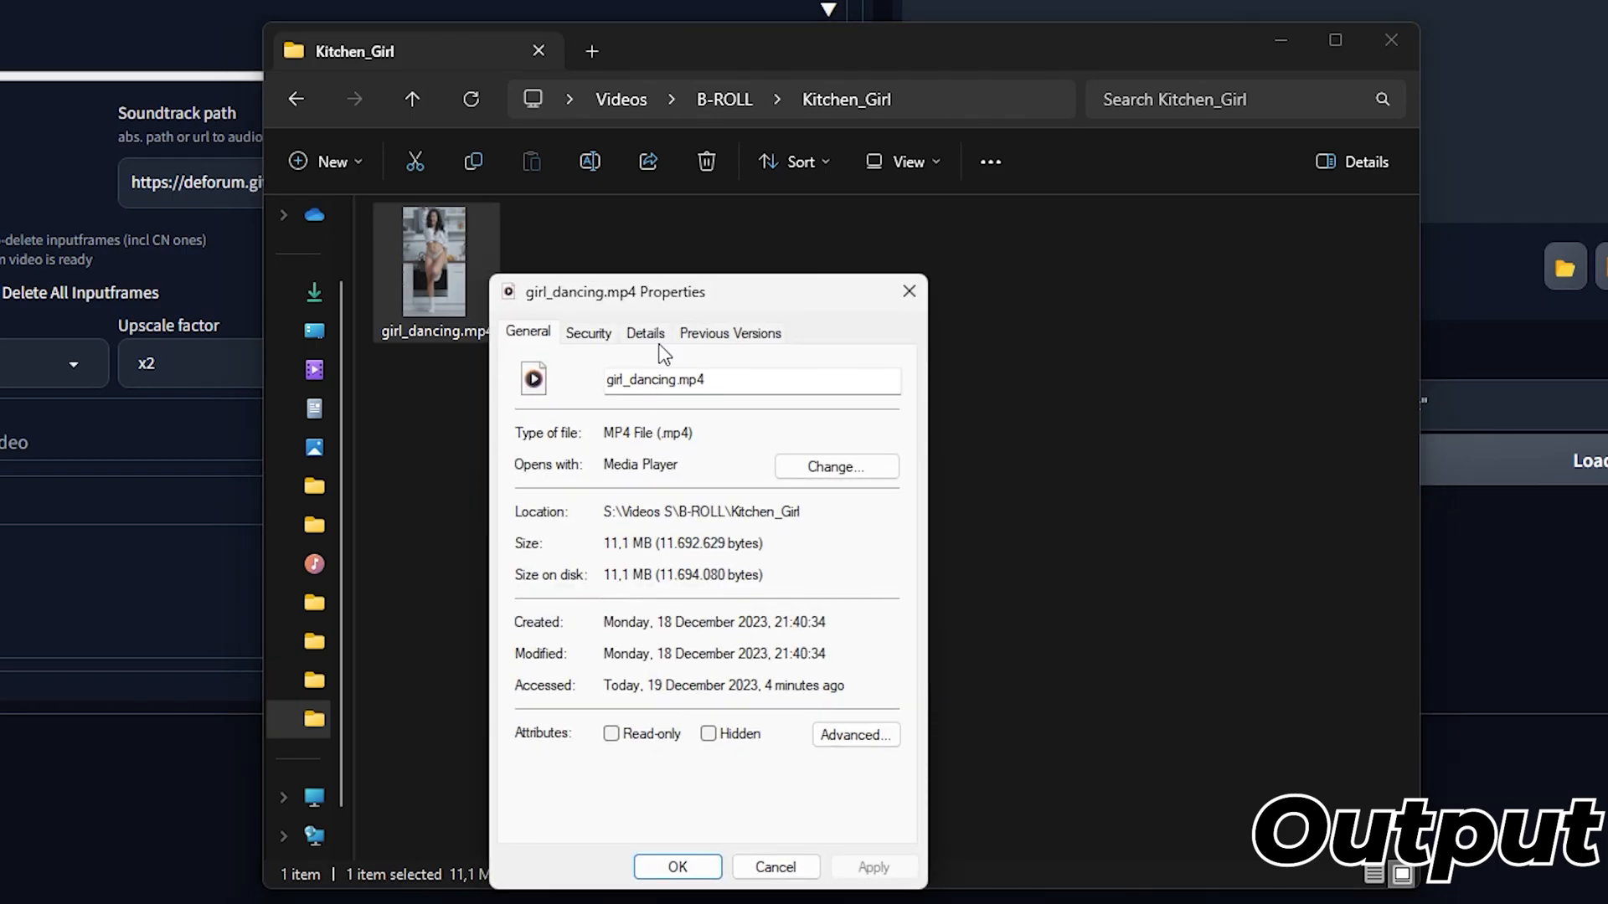
pyautogui.click(645, 331)
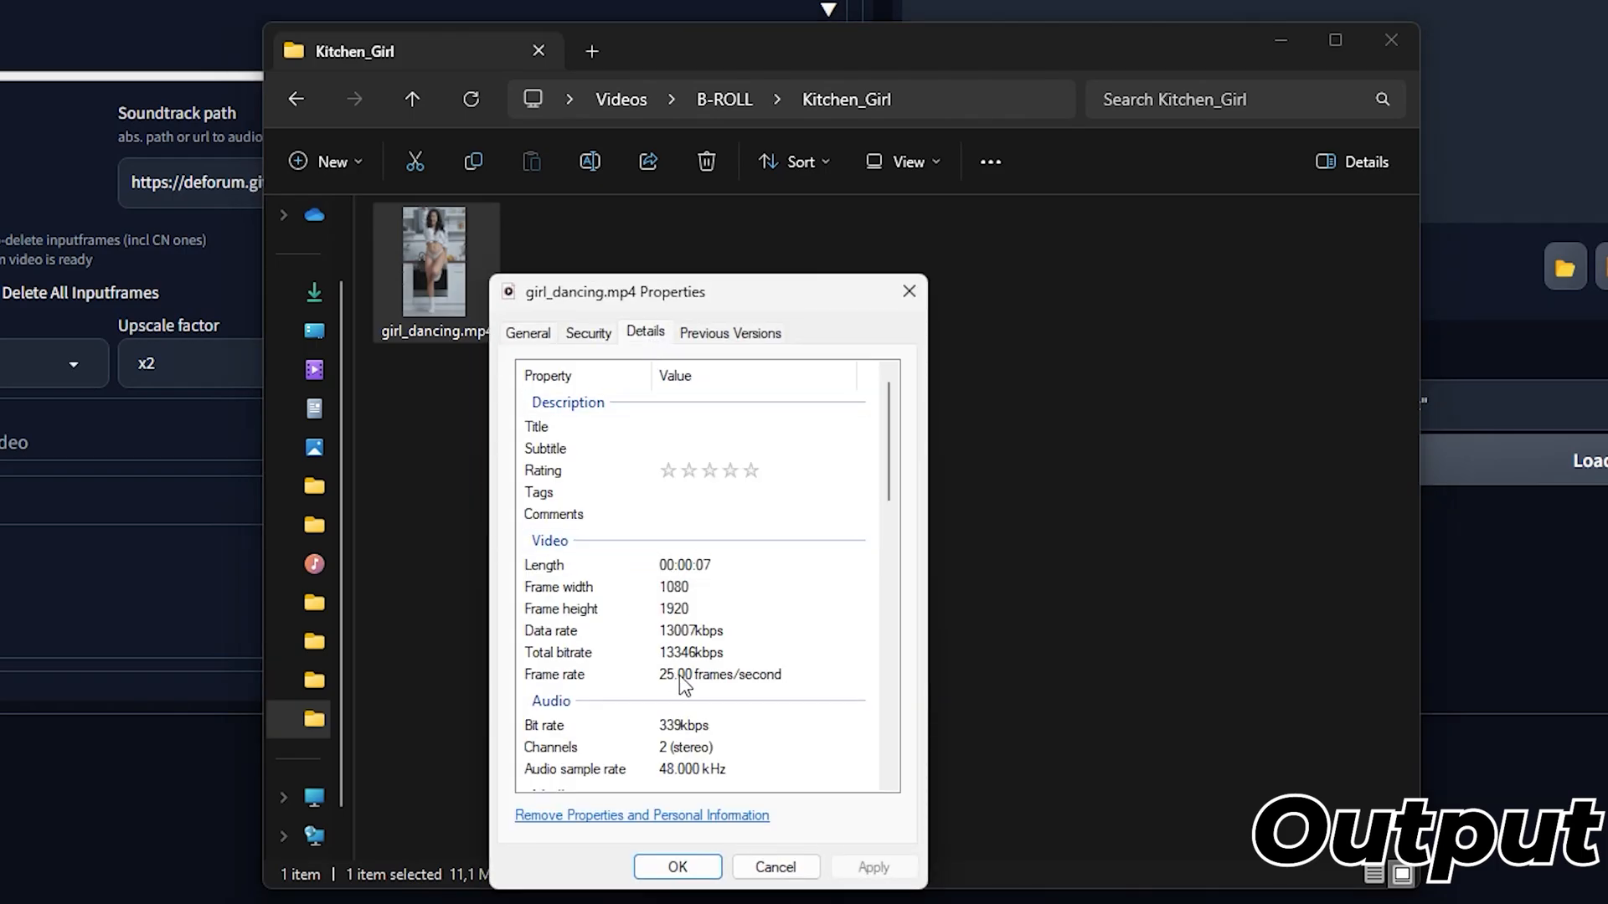
pyautogui.click(687, 673)
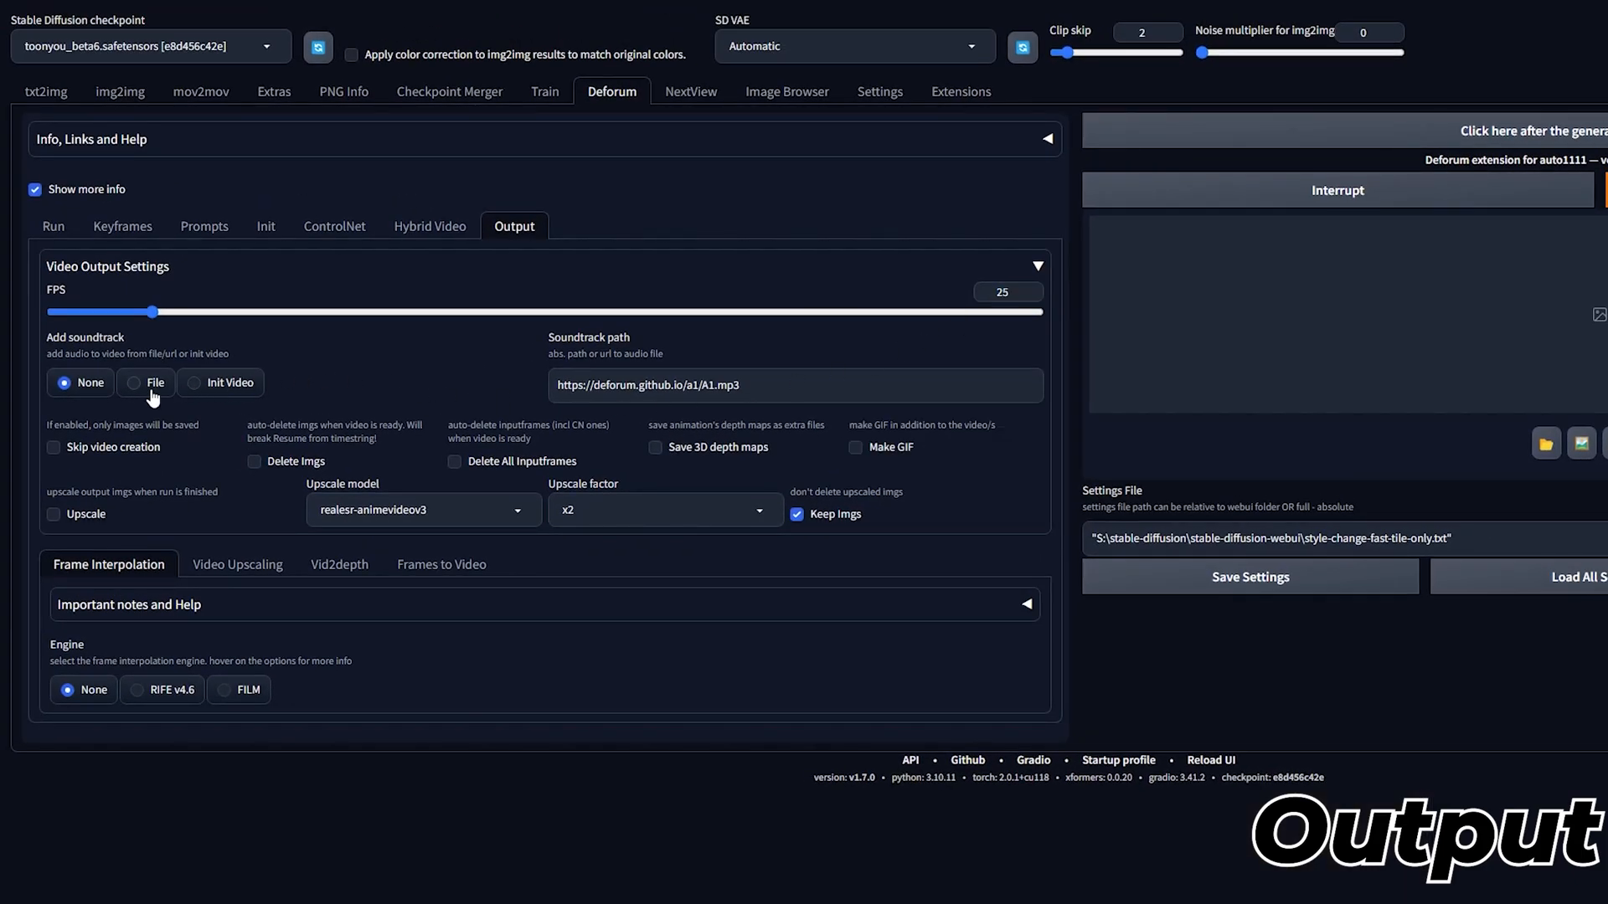
pyautogui.moveTo(139, 398)
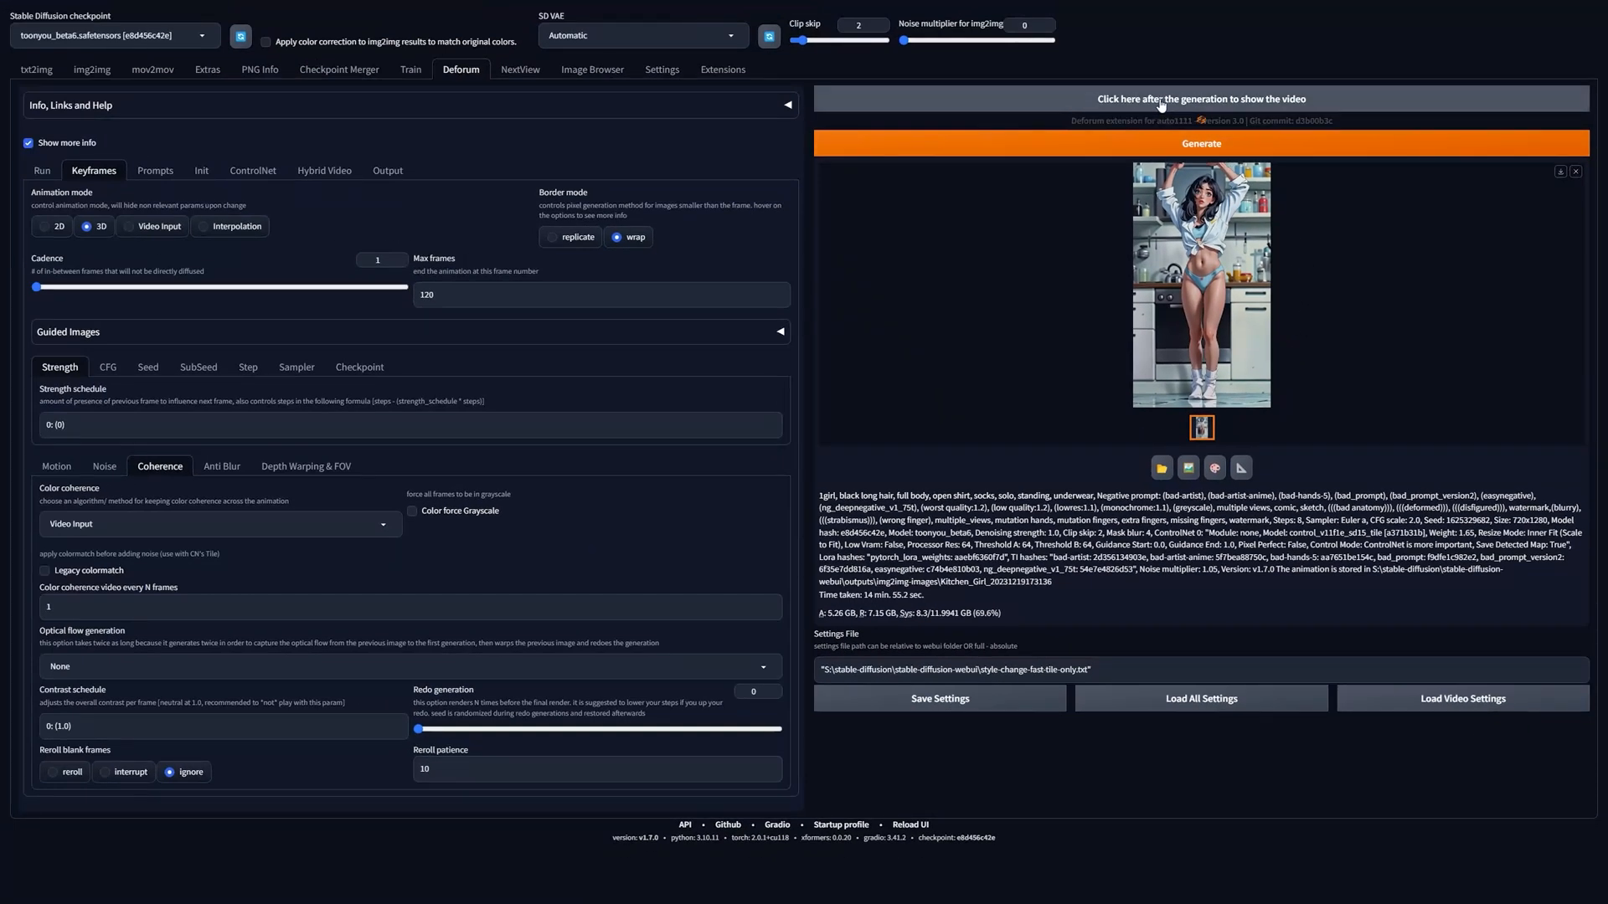
# Step: Display the finished cartoon-style dancing girl video rendered at 25 FPS
pyautogui.click(1199, 99)
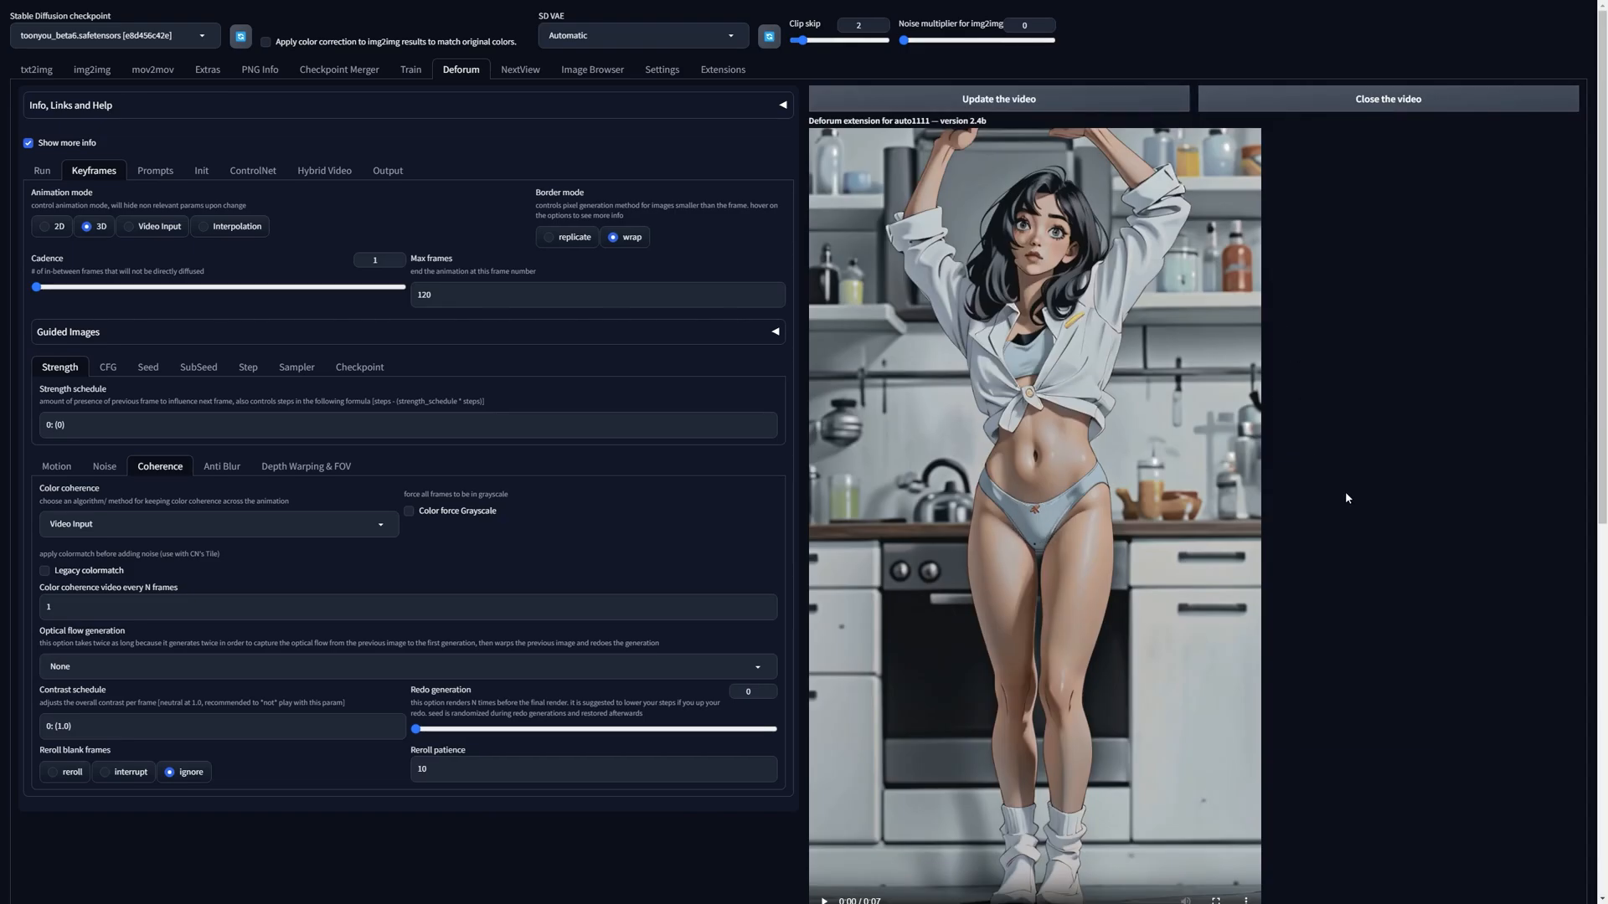